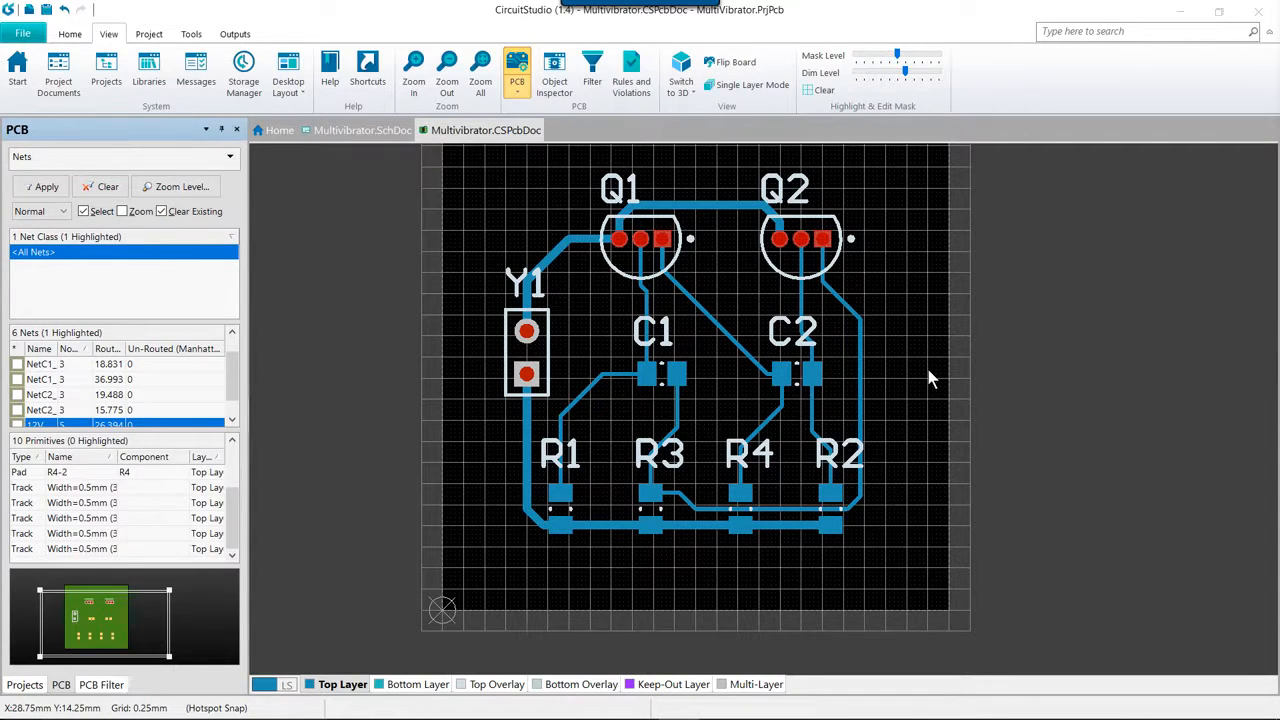
{"action": "mouse_move", "coordinate": [936, 364]}
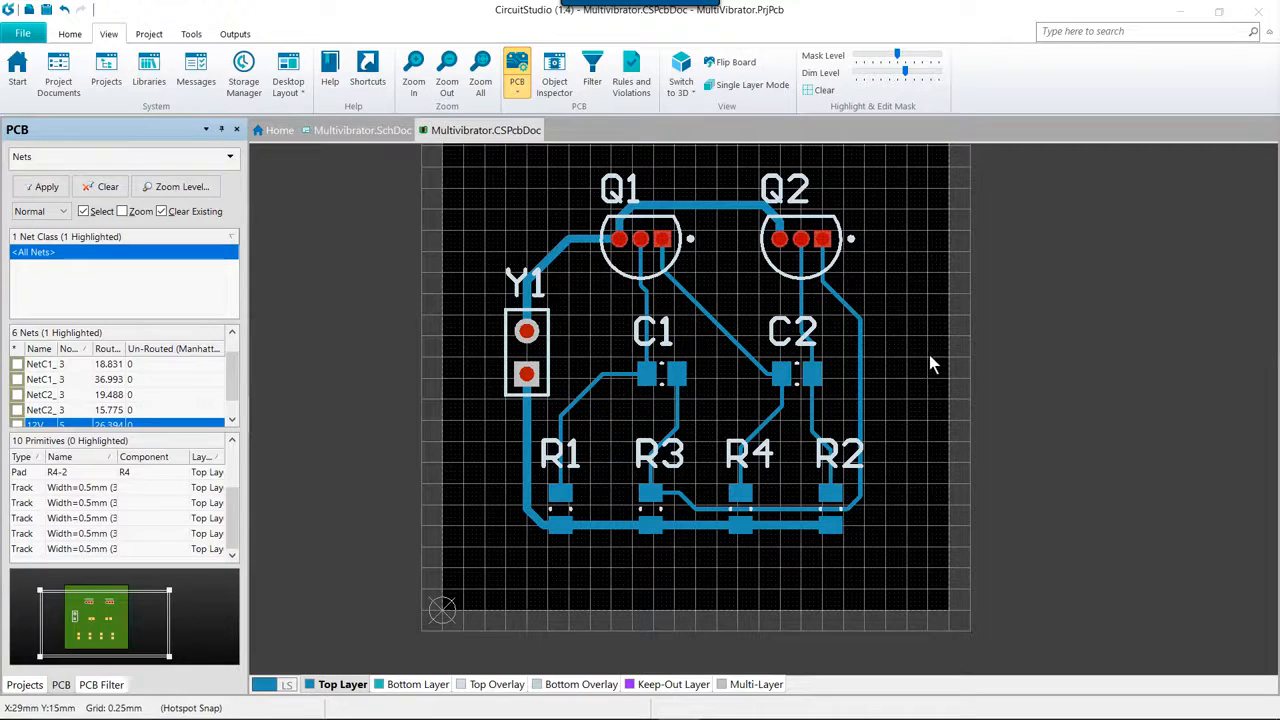
{"action": "mouse_move", "coordinate": [692, 338]}
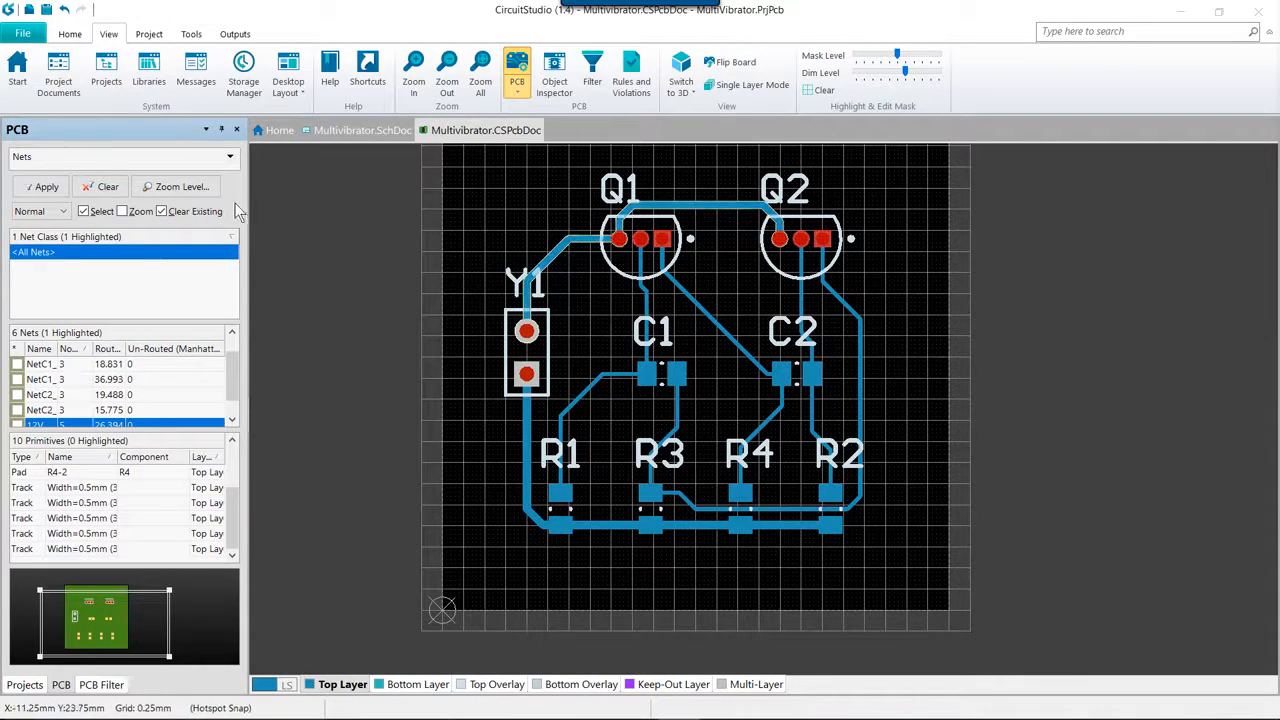
- Review the DRC Violations Display settings under the PCB Editor preferences
{"action": "left_click", "coordinate": [24, 32]}
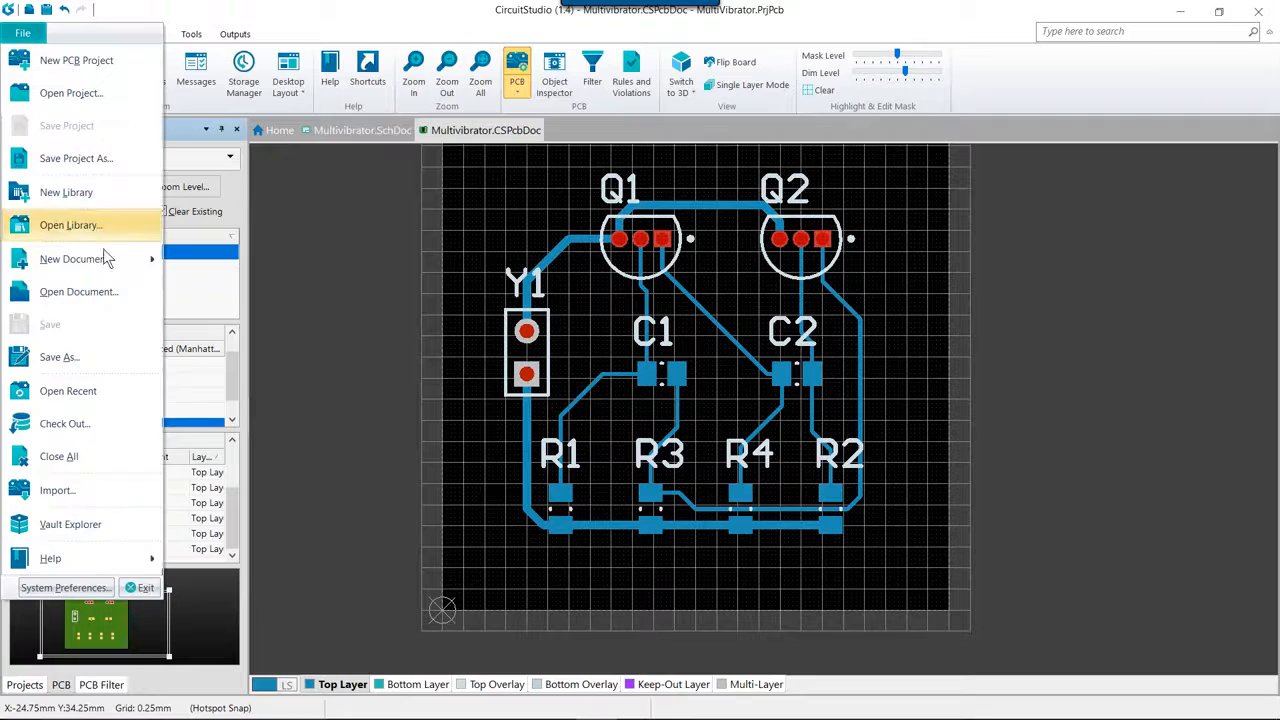
{"action": "left_click", "coordinate": [64, 588]}
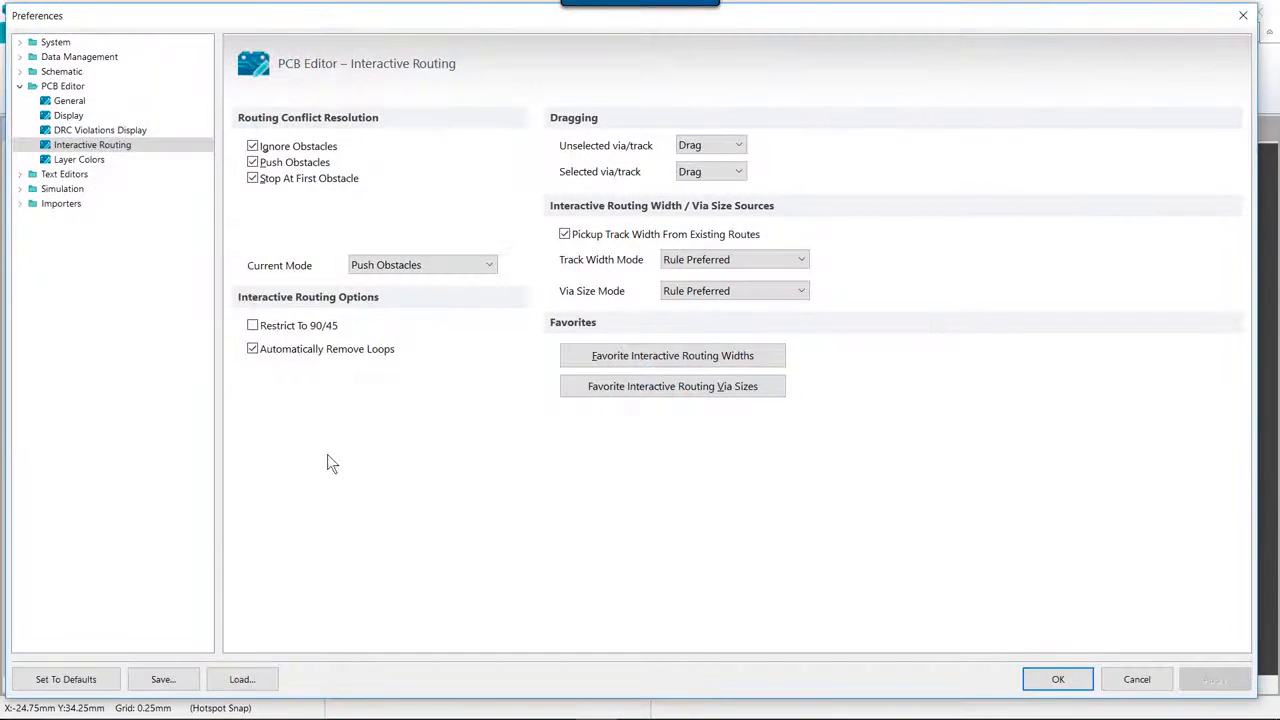
{"action": "left_click", "coordinate": [100, 130]}
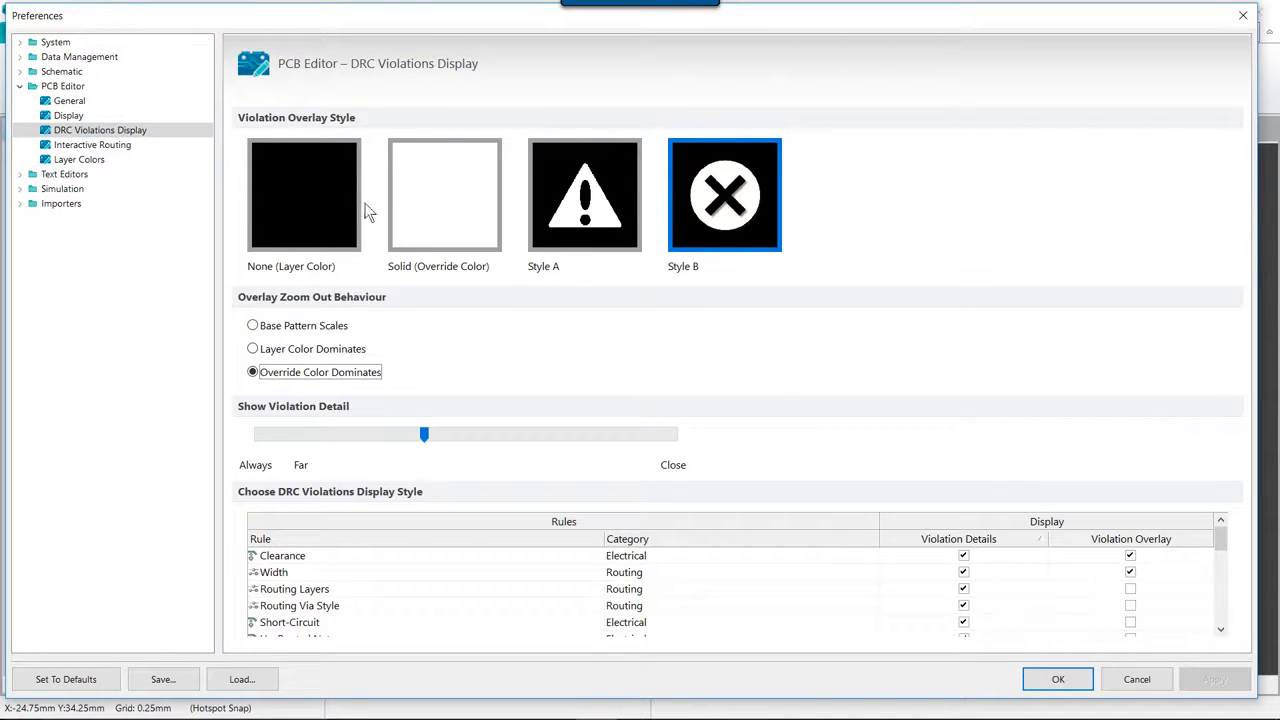
{"action": "mouse_move", "coordinate": [344, 204]}
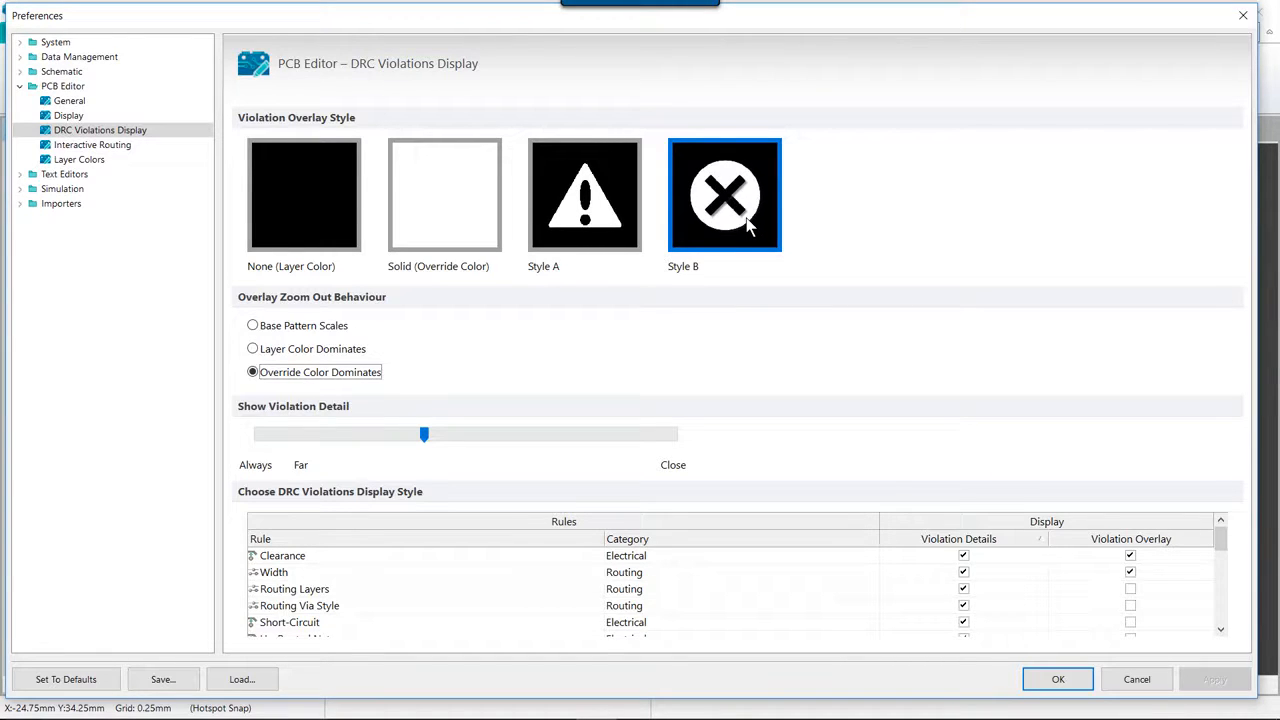
{"action": "mouse_move", "coordinate": [770, 308]}
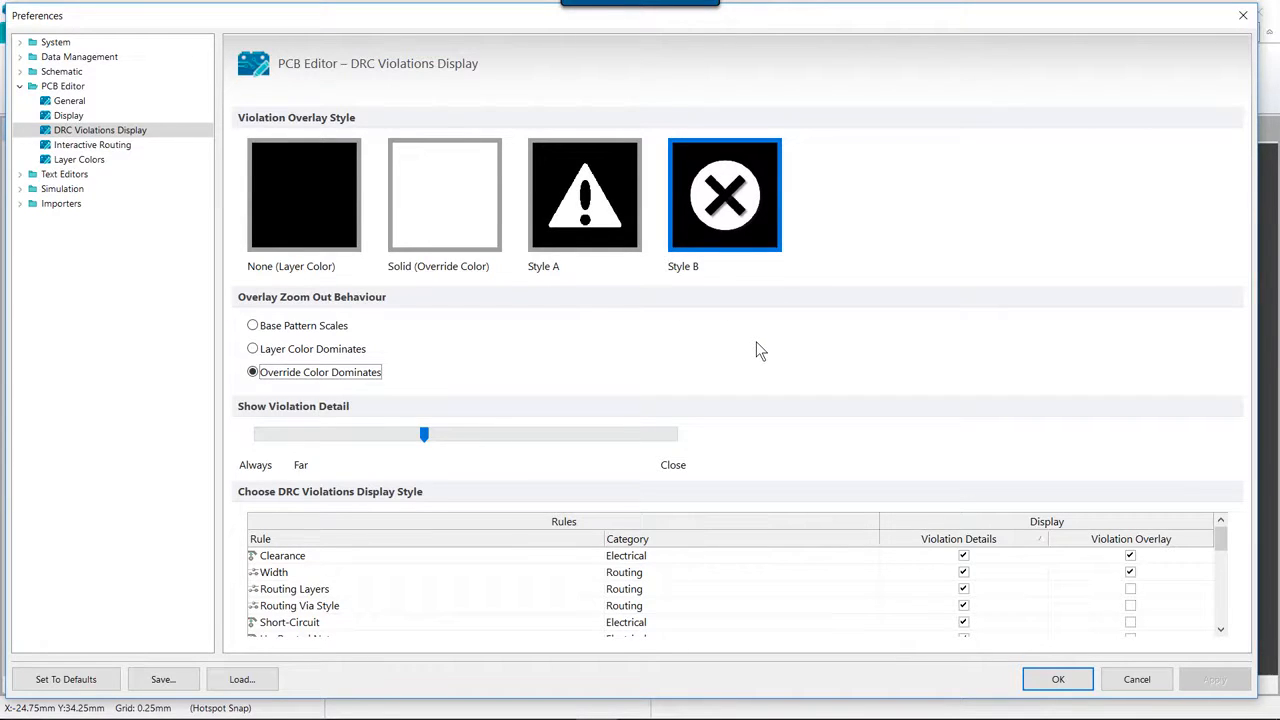
{"action": "left_click", "coordinate": [1124, 584]}
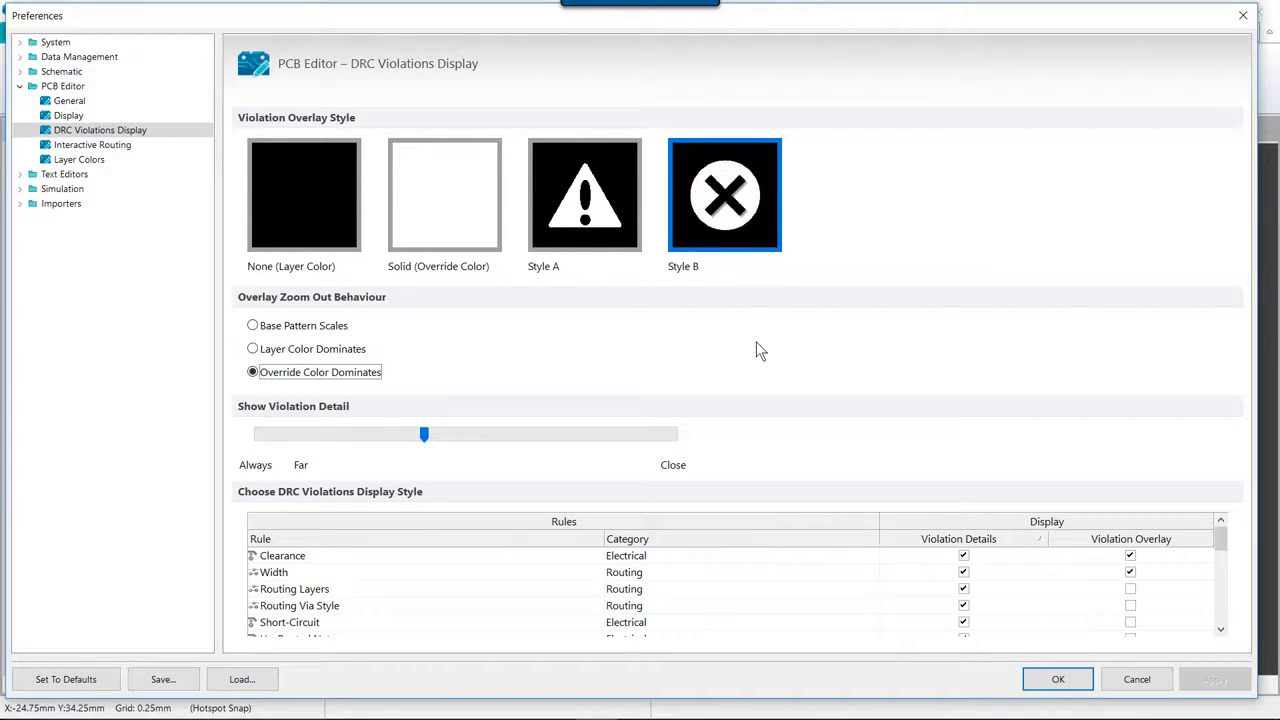
{"action": "mouse_move", "coordinate": [796, 352]}
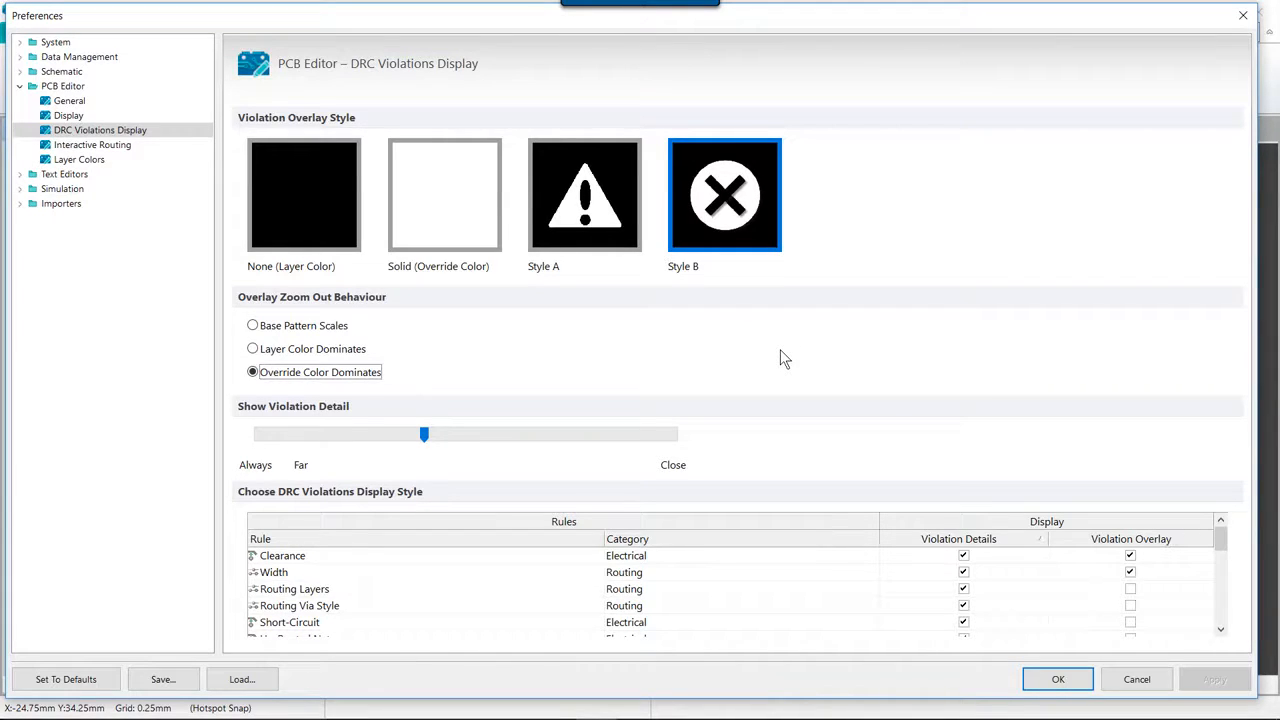
{"action": "mouse_move", "coordinate": [420, 456]}
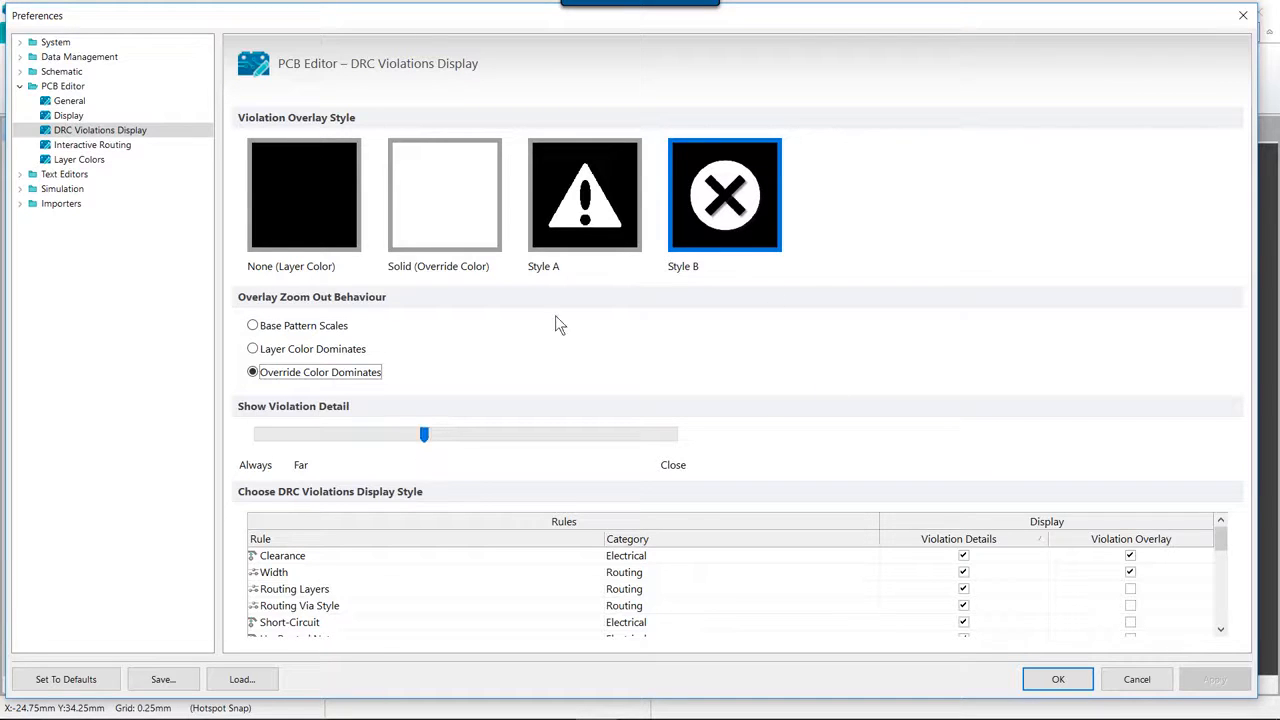
{"action": "mouse_move", "coordinate": [674, 380]}
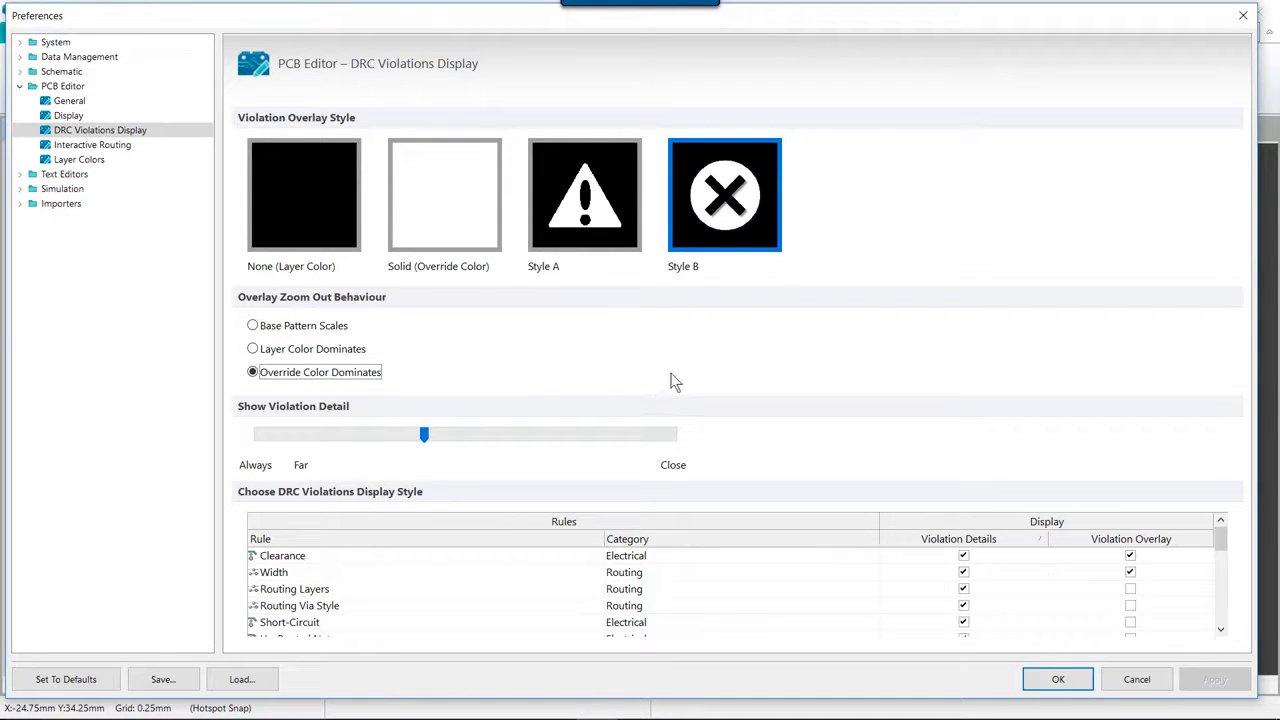
{"action": "mouse_move", "coordinate": [976, 504]}
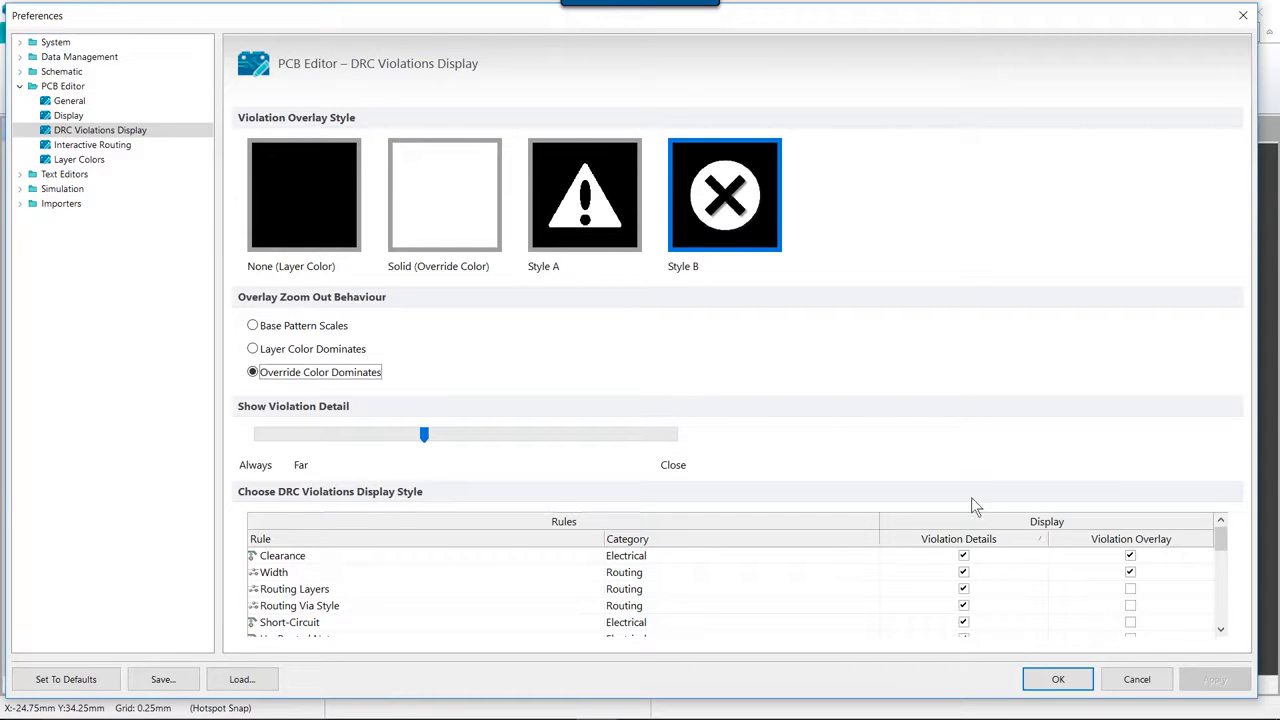
- Leave the preferences unchanged and return to the File menu commands
{"action": "left_click", "coordinate": [1064, 678]}
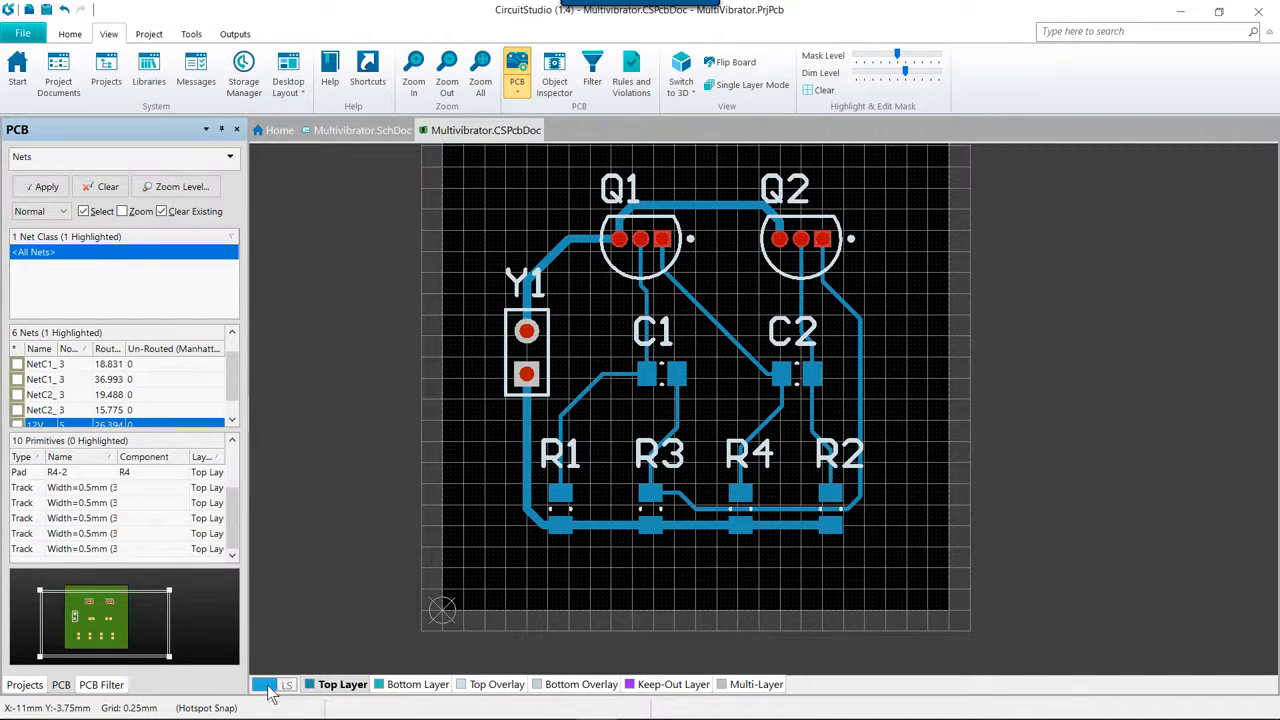
{"action": "left_click", "coordinate": [268, 684]}
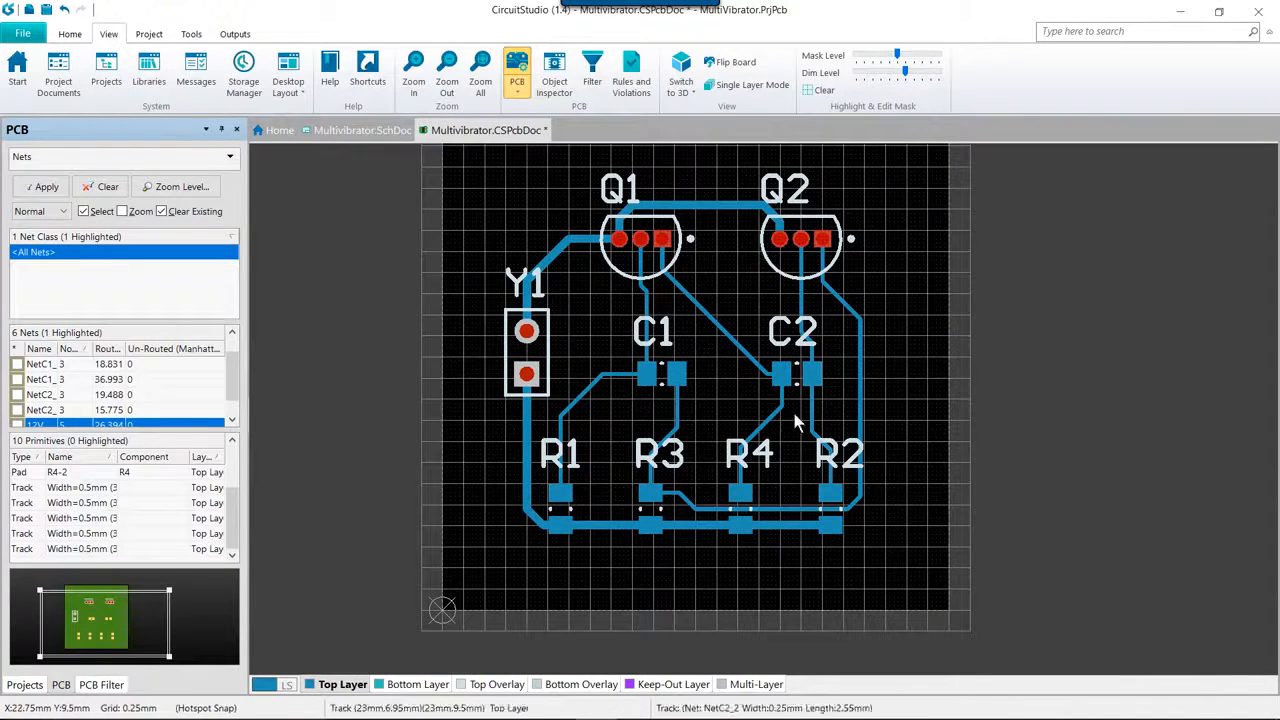
{"action": "mouse_move", "coordinate": [364, 254]}
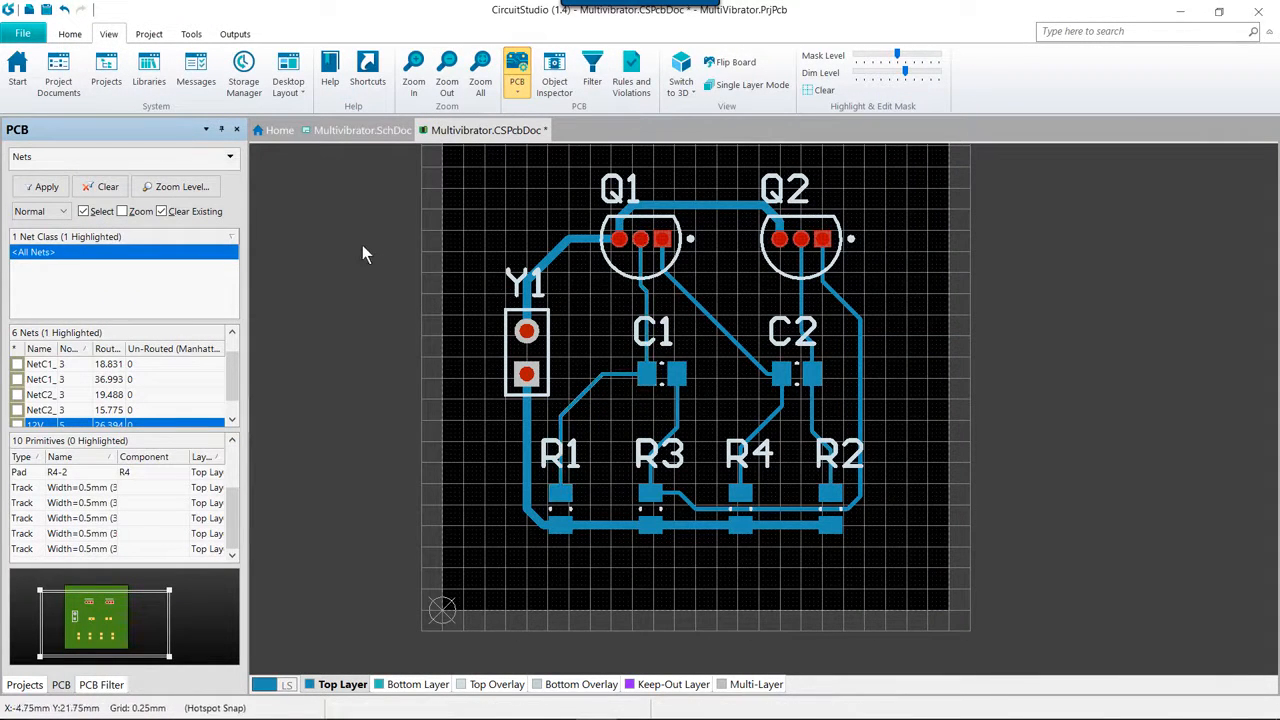
{"action": "left_click", "coordinate": [22, 32]}
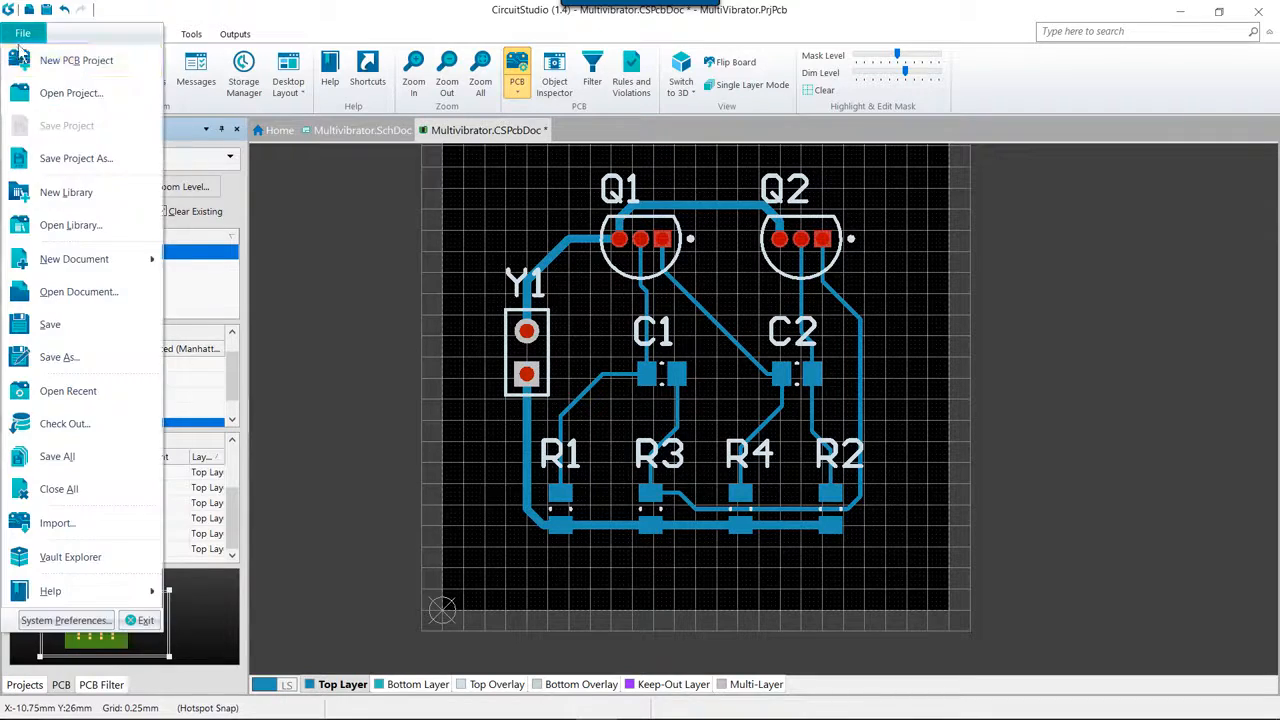
- Return to the DRC Violations Display page of the PCB Editor preferences
{"action": "left_click", "coordinate": [68, 620]}
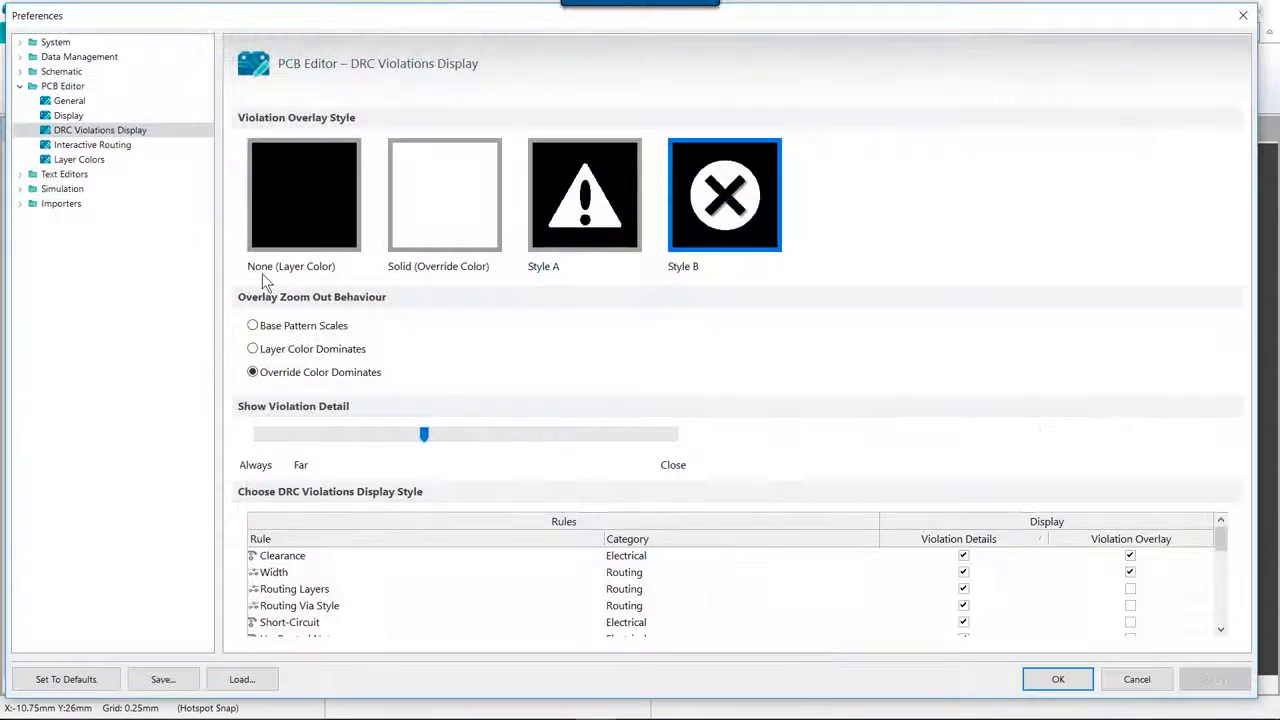
{"action": "left_click", "coordinate": [68, 100]}
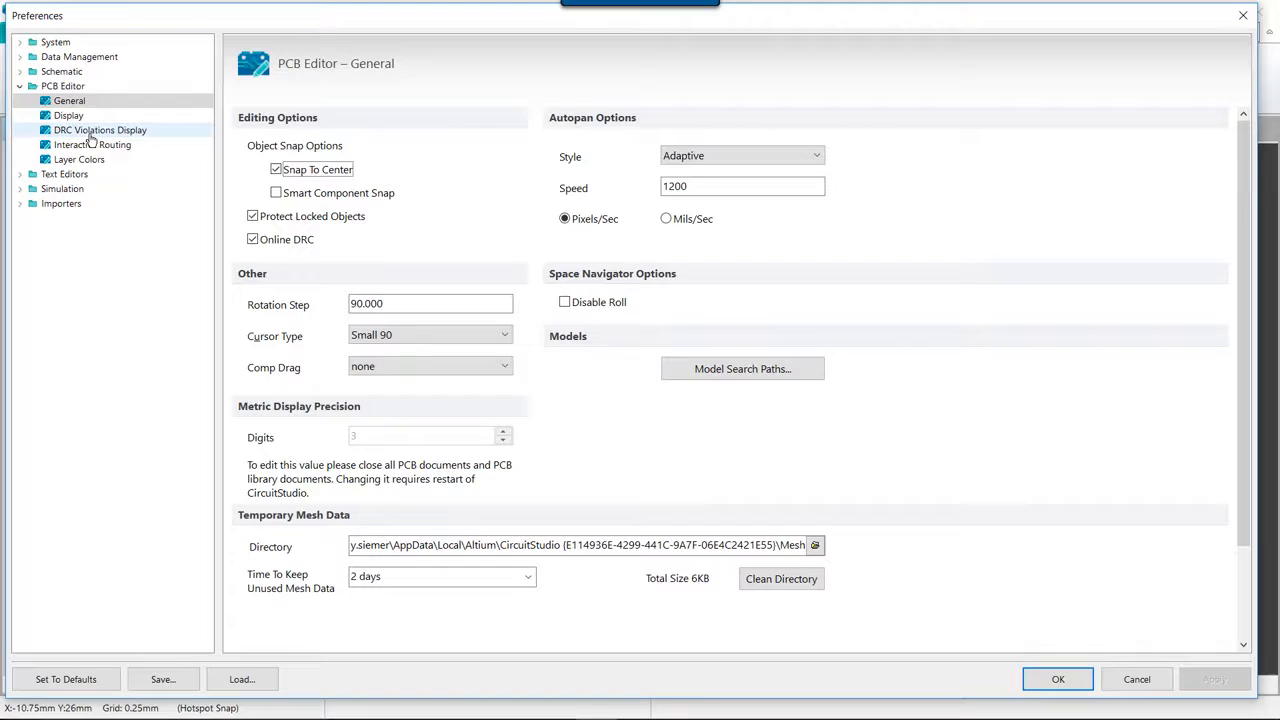
{"action": "left_click", "coordinate": [100, 130]}
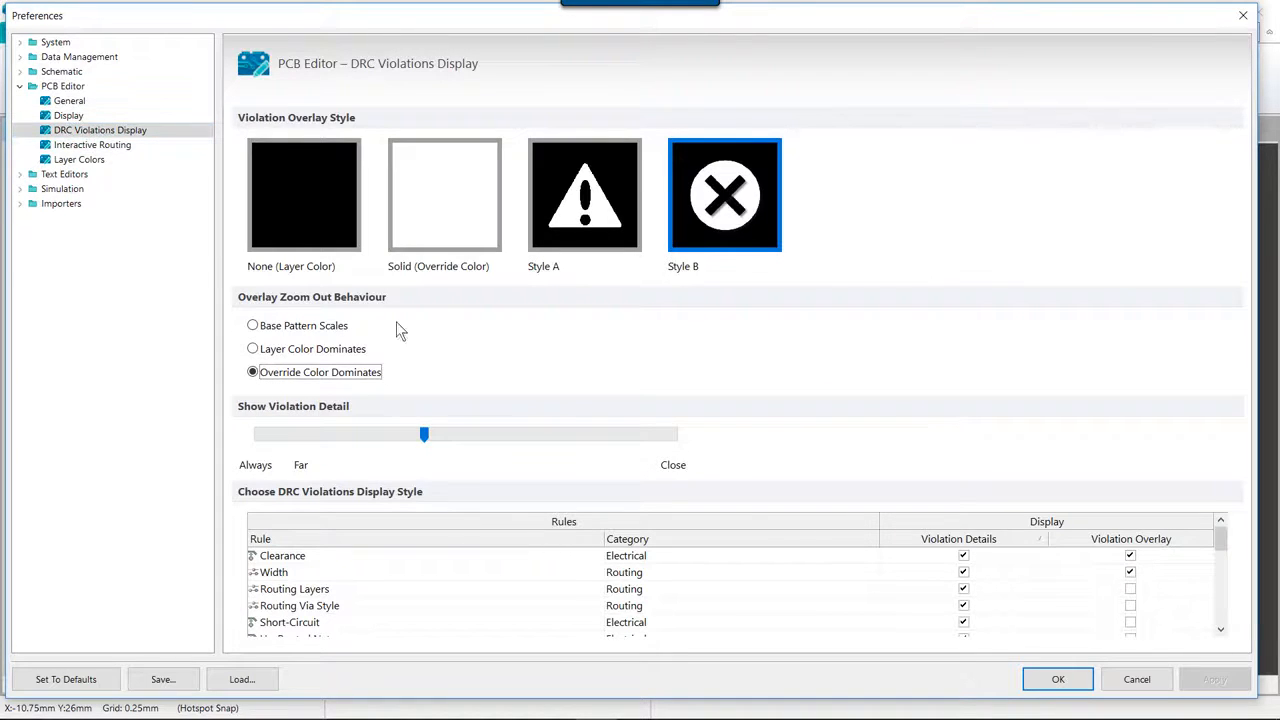
{"action": "mouse_move", "coordinate": [660, 420]}
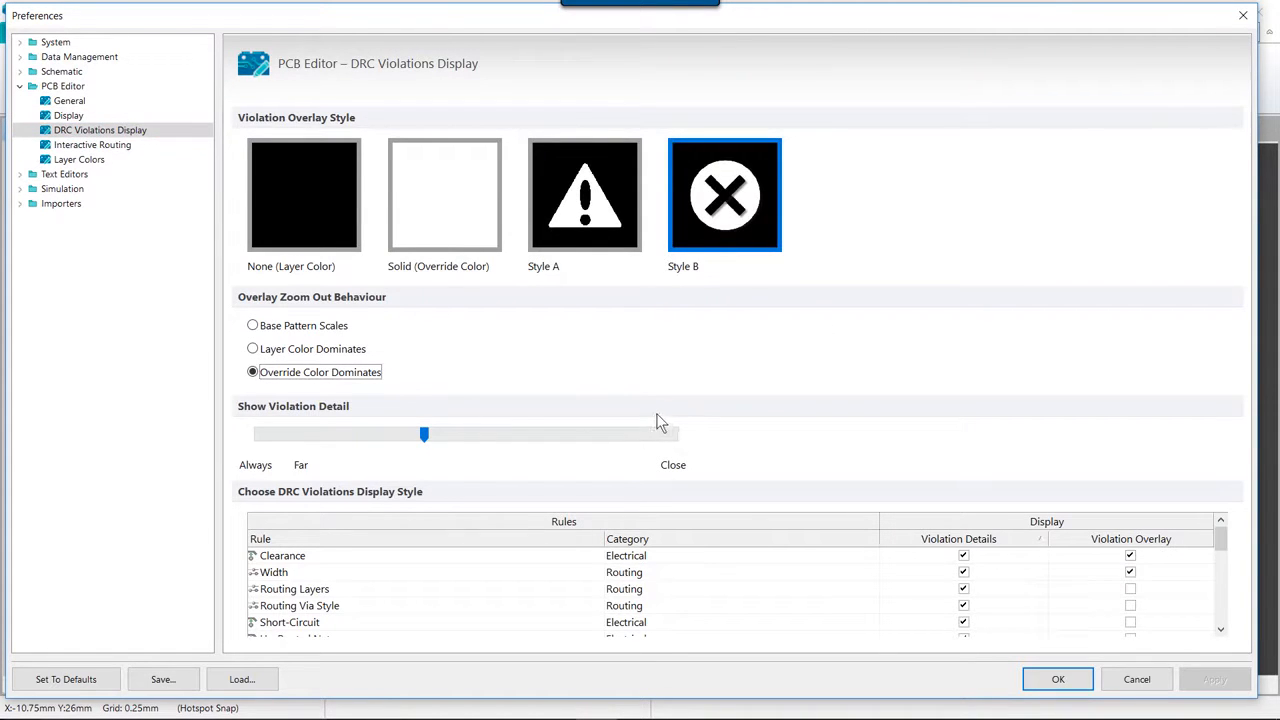
{"action": "mouse_move", "coordinate": [668, 414]}
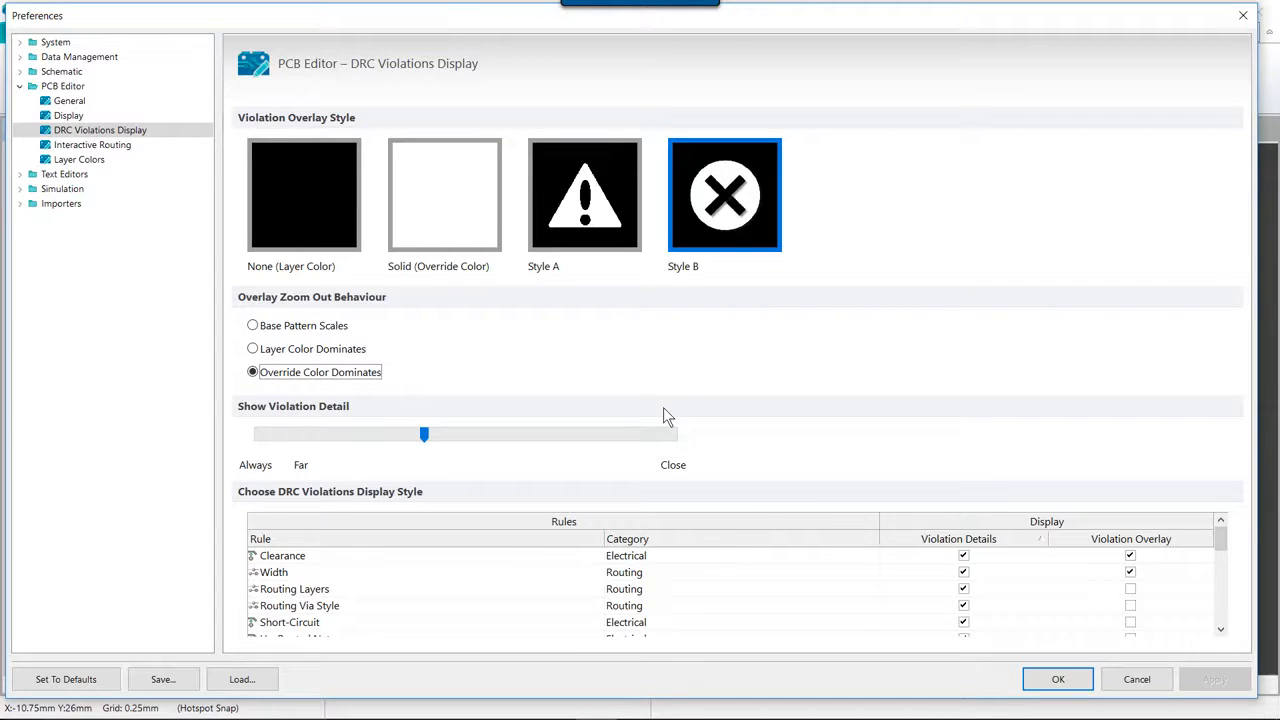
{"action": "mouse_move", "coordinate": [832, 392]}
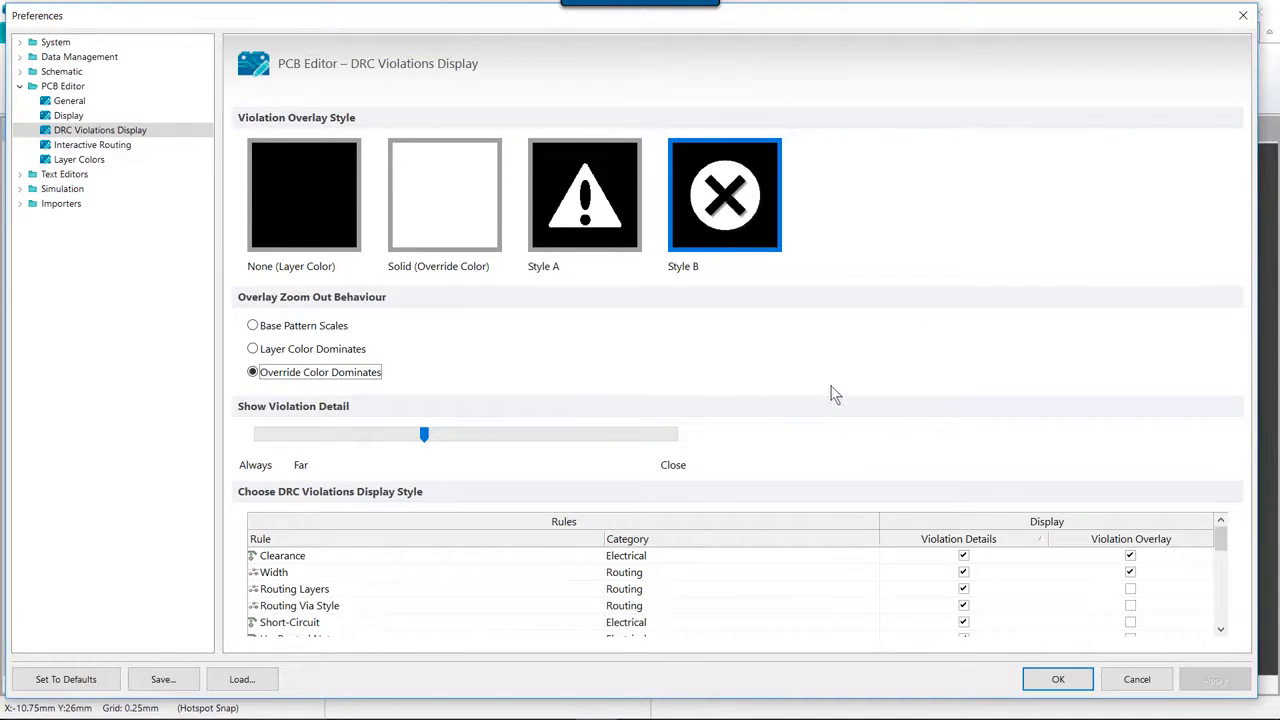
{"action": "mouse_move", "coordinate": [848, 368]}
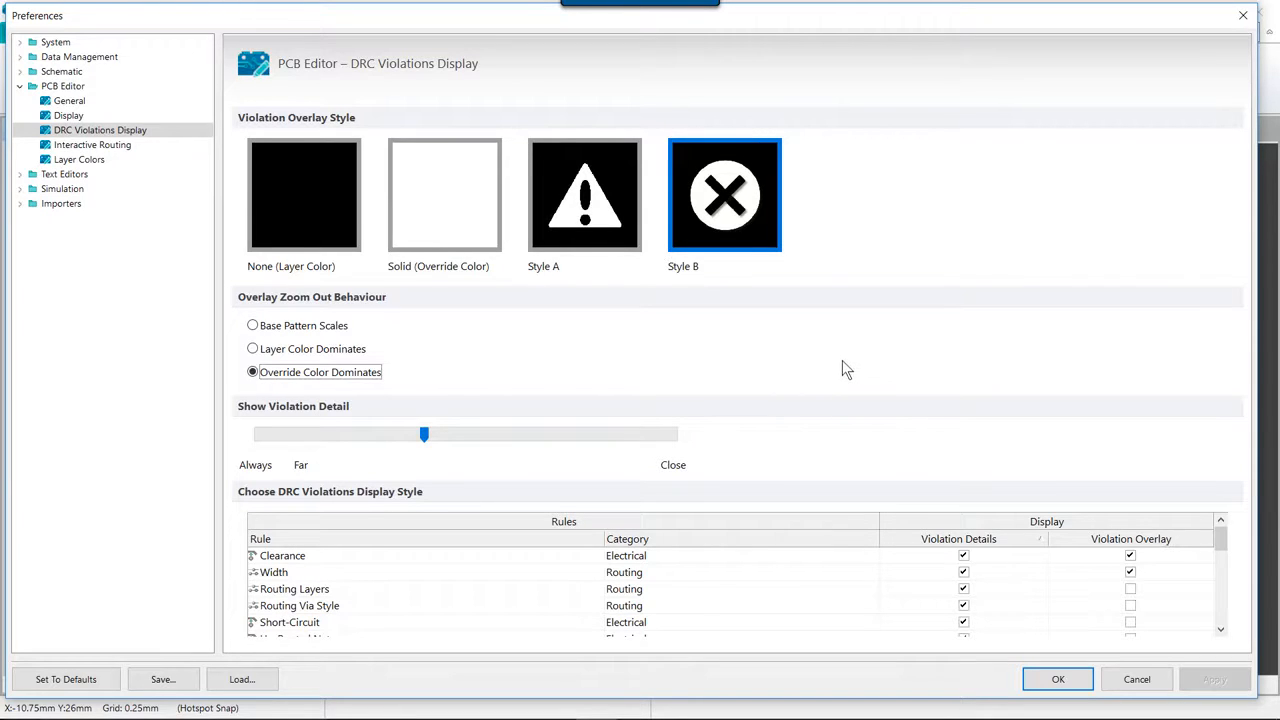
{"action": "mouse_move", "coordinate": [852, 364]}
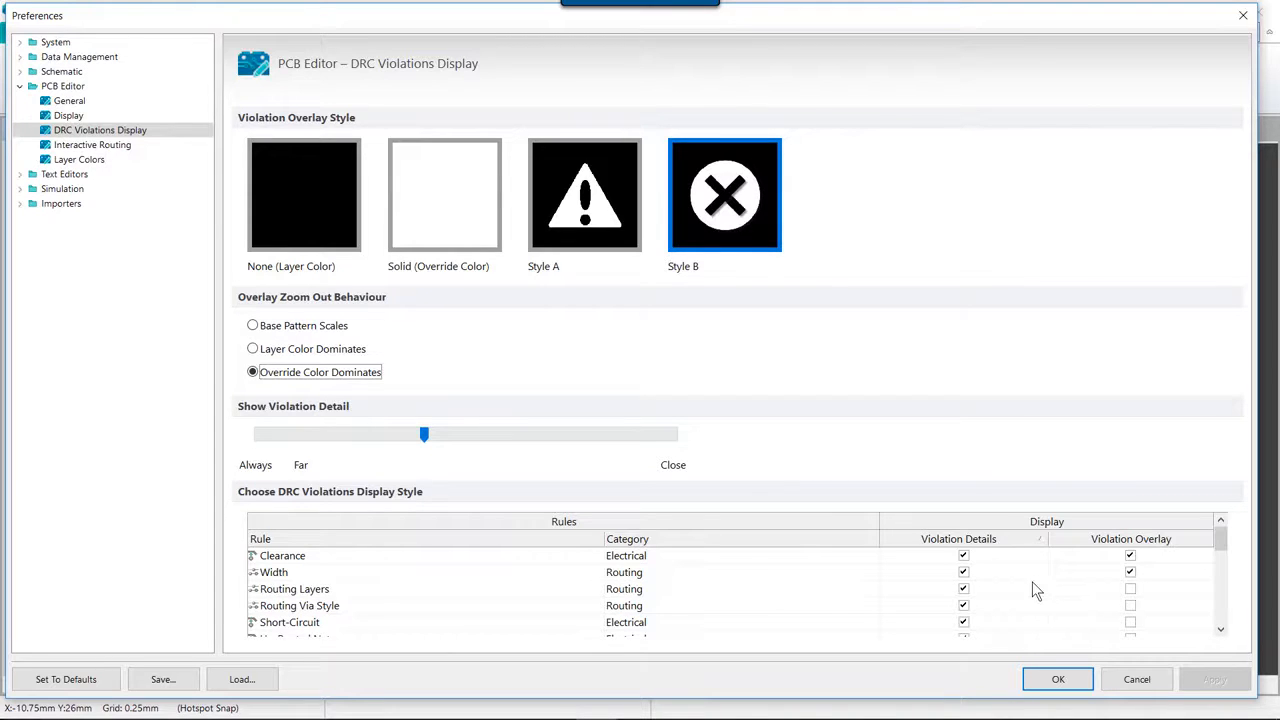
{"action": "mouse_move", "coordinate": [1028, 588]}
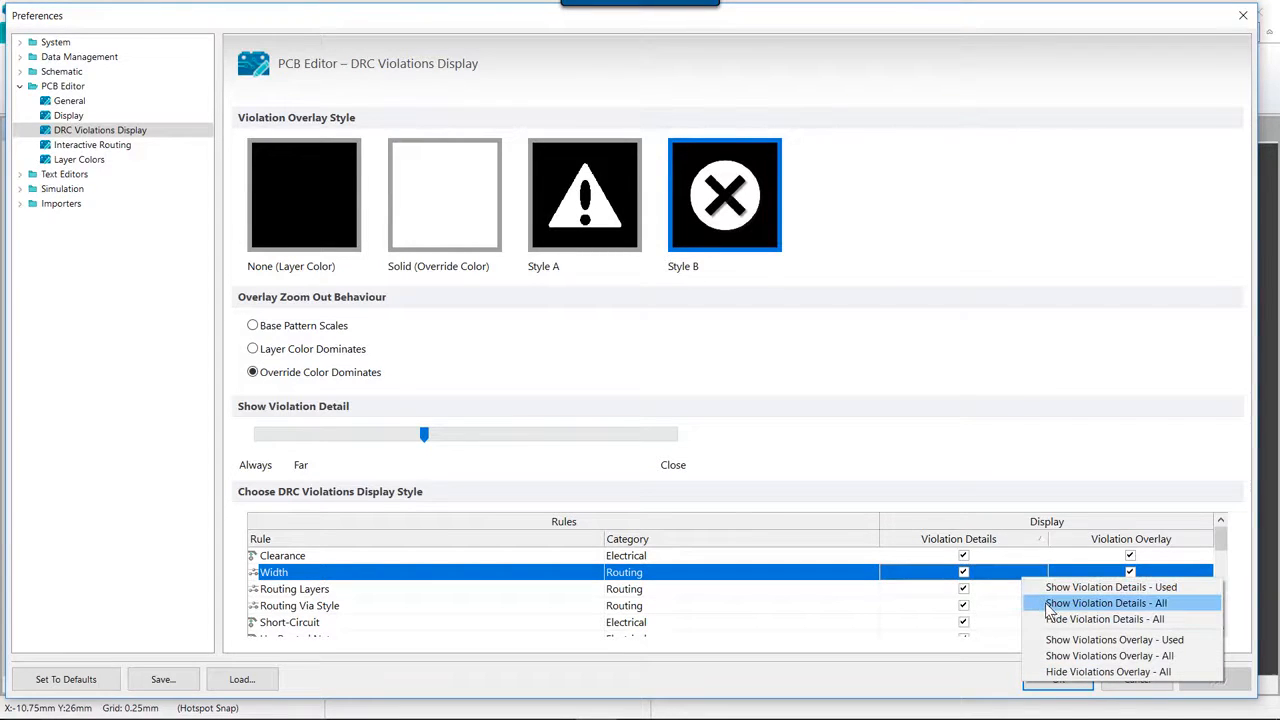
{"action": "mouse_move", "coordinate": [1080, 588]}
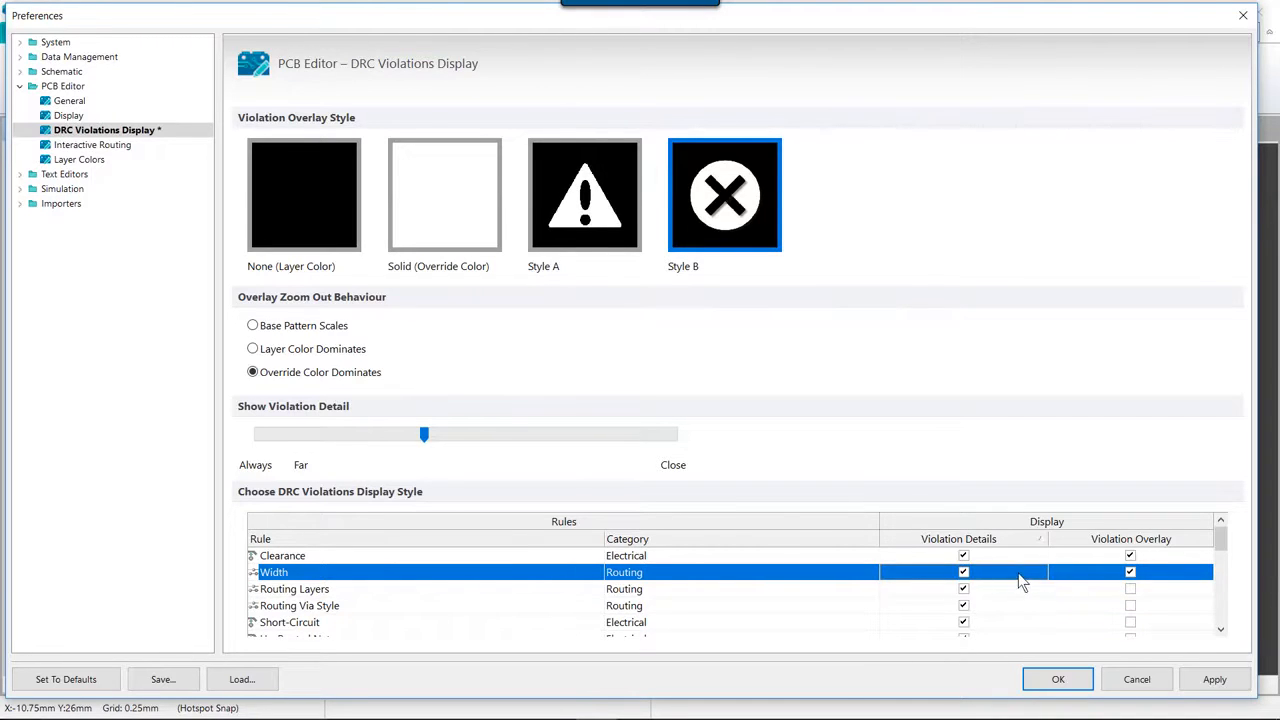
- Show violation details for all rules and overlay markers for the rules in use, then accept
{"action": "right_click", "coordinate": [1024, 580]}
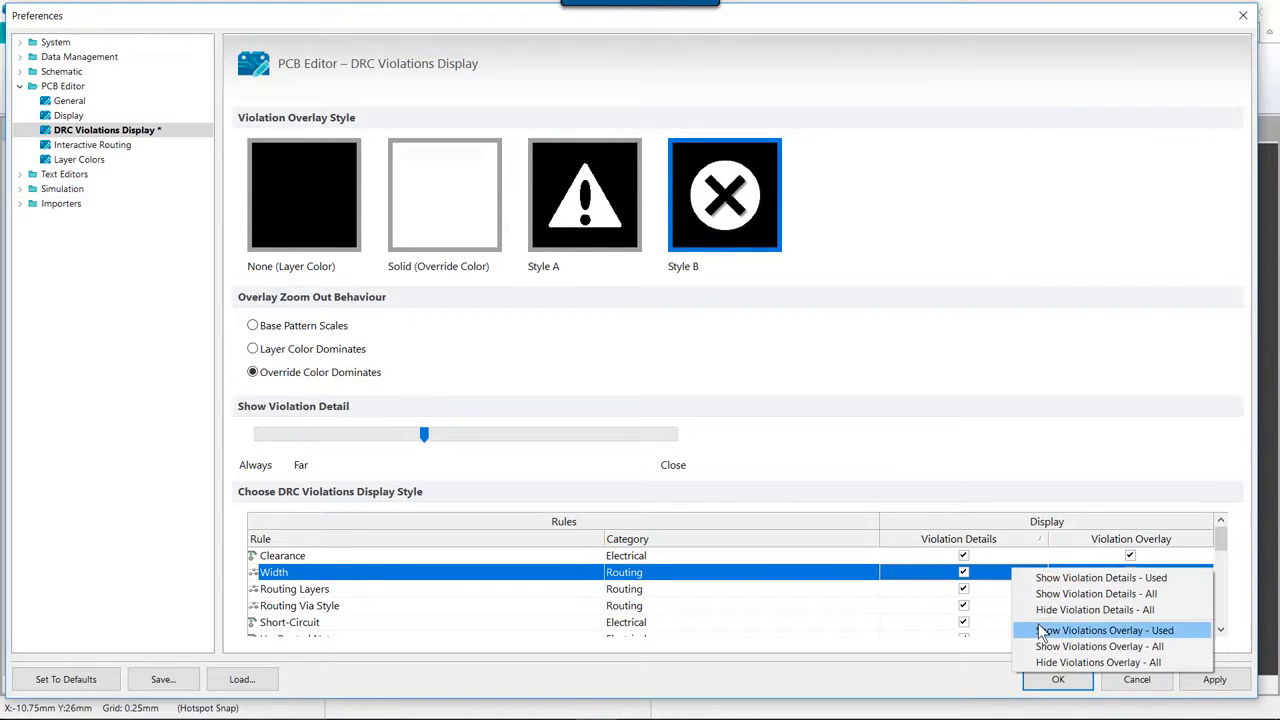
{"action": "mouse_move", "coordinate": [1060, 634]}
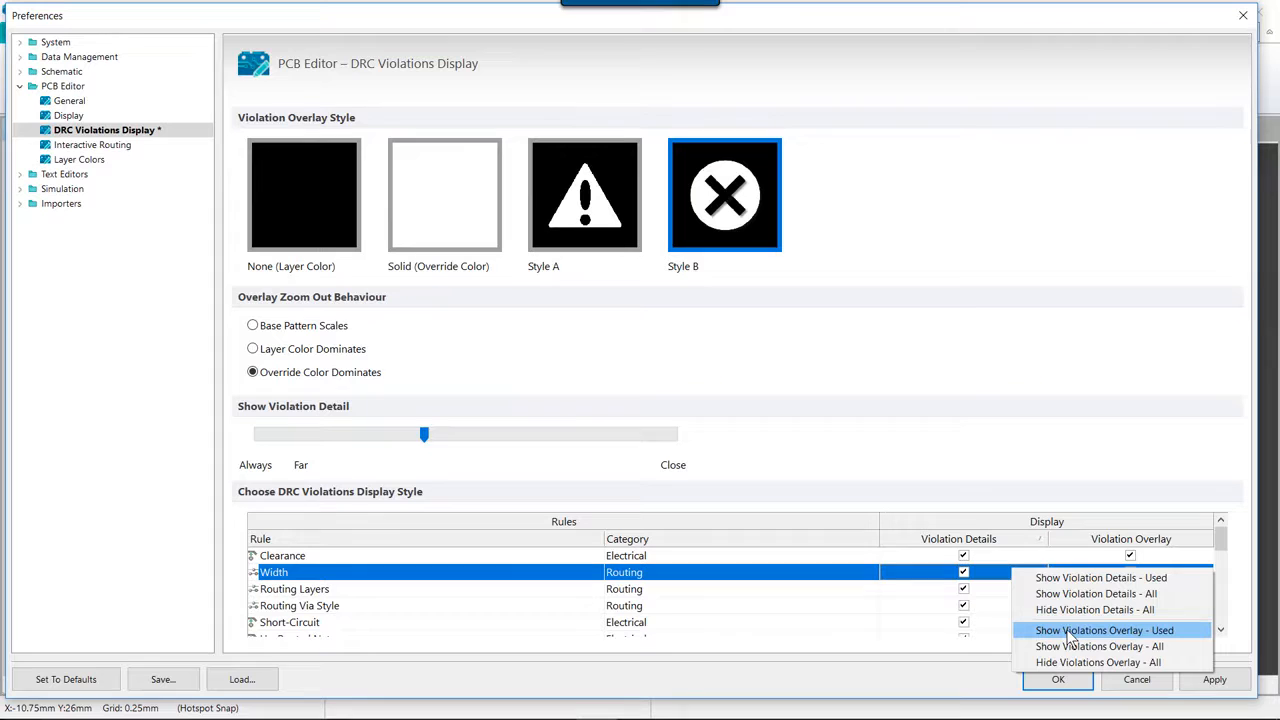
{"action": "left_click", "coordinate": [1108, 630]}
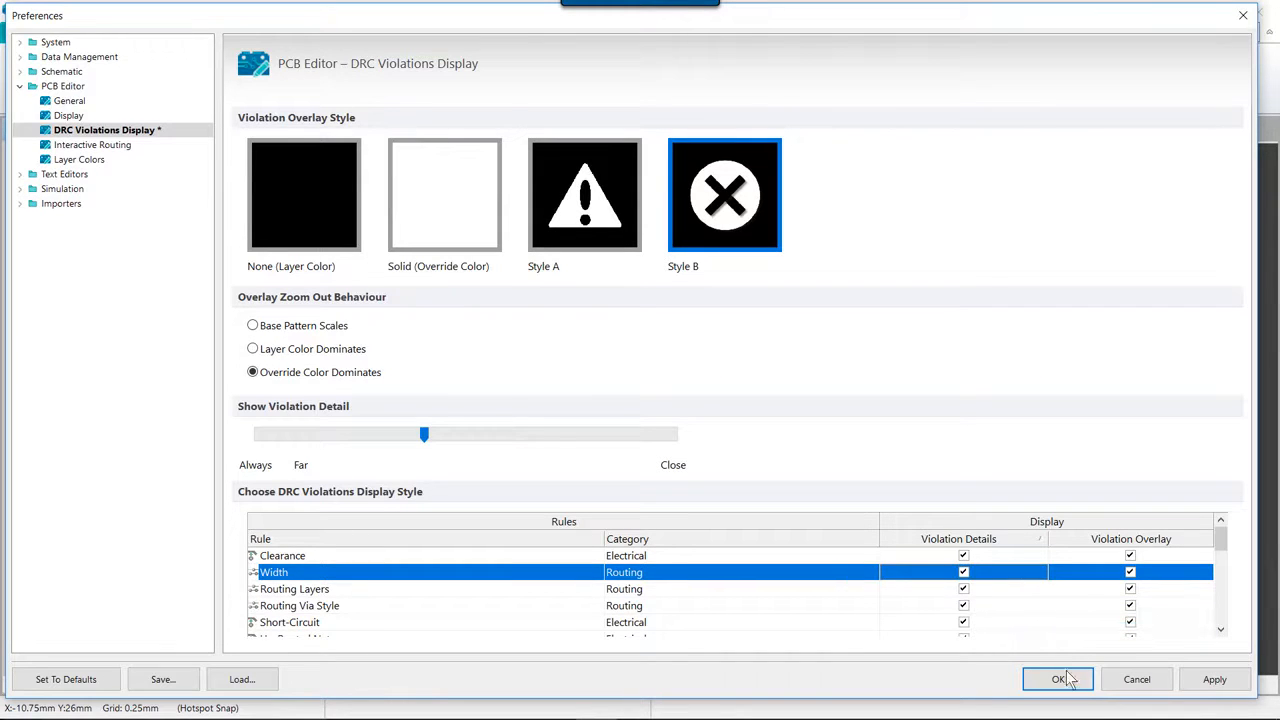
{"action": "left_click", "coordinate": [1056, 680]}
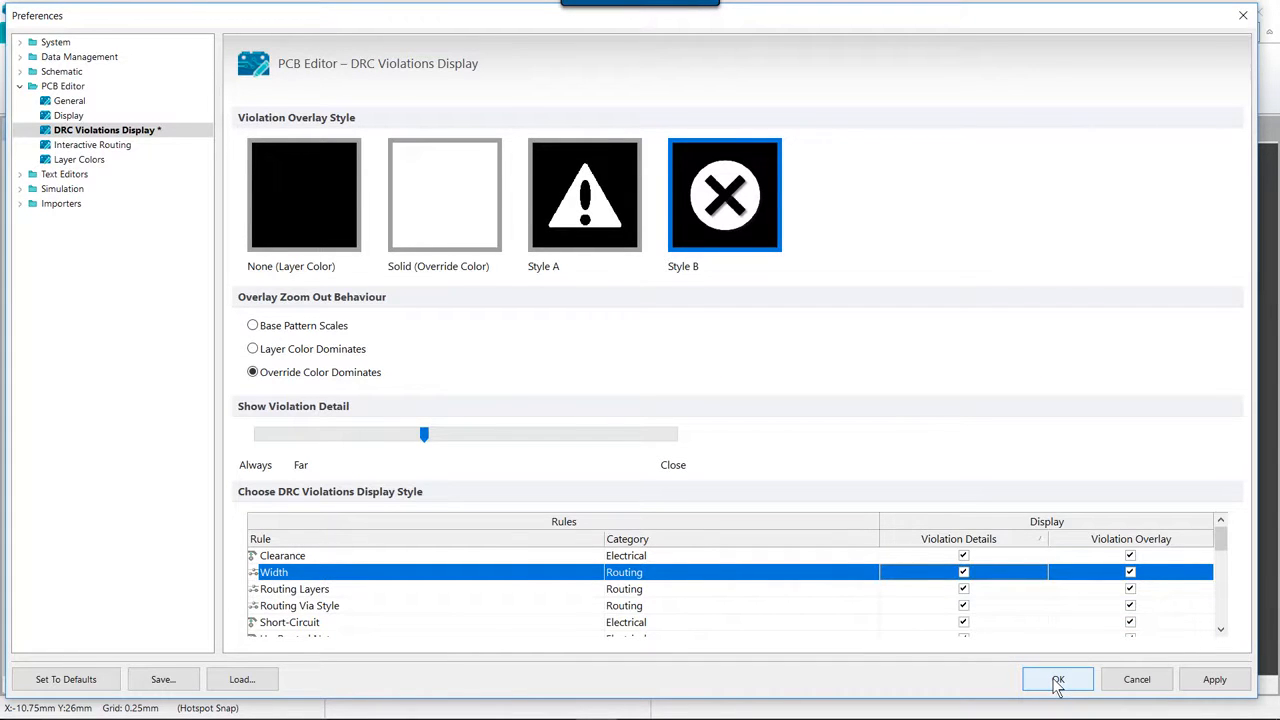
- Confirm the preferences and switch to the Home ribbon with the Design Rules group
{"action": "left_click", "coordinate": [1060, 680]}
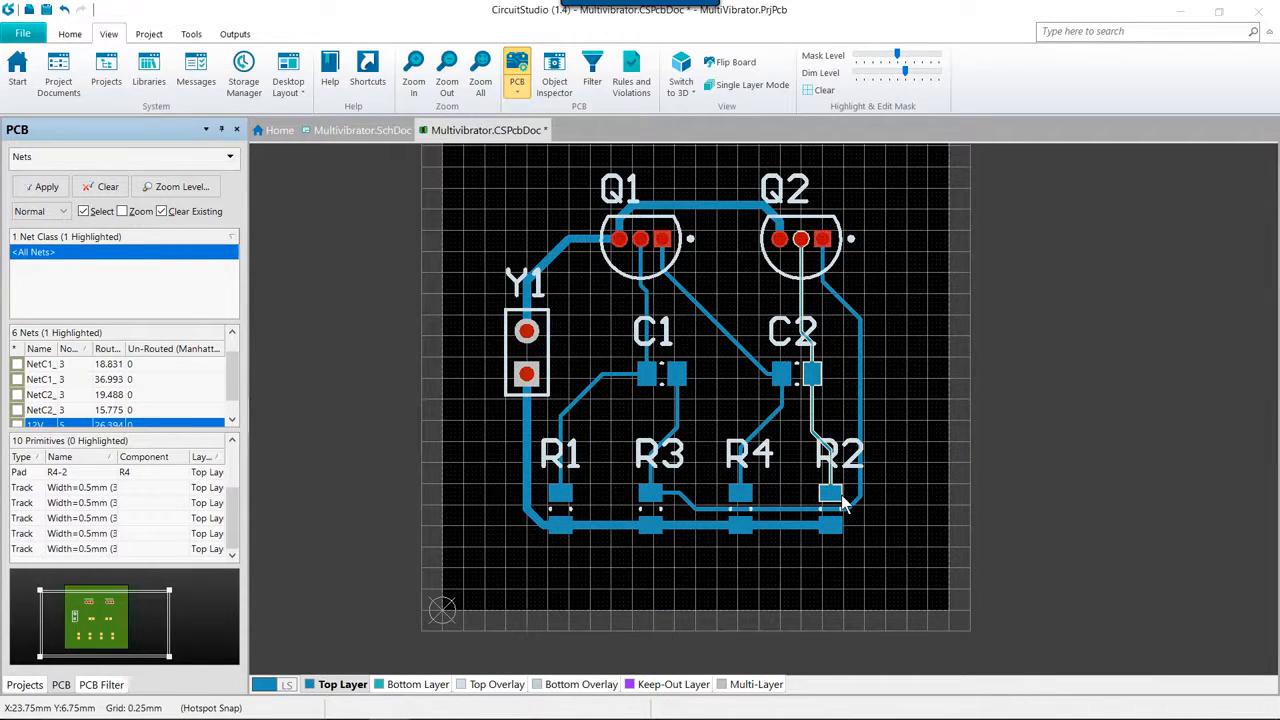
{"action": "mouse_move", "coordinate": [844, 490]}
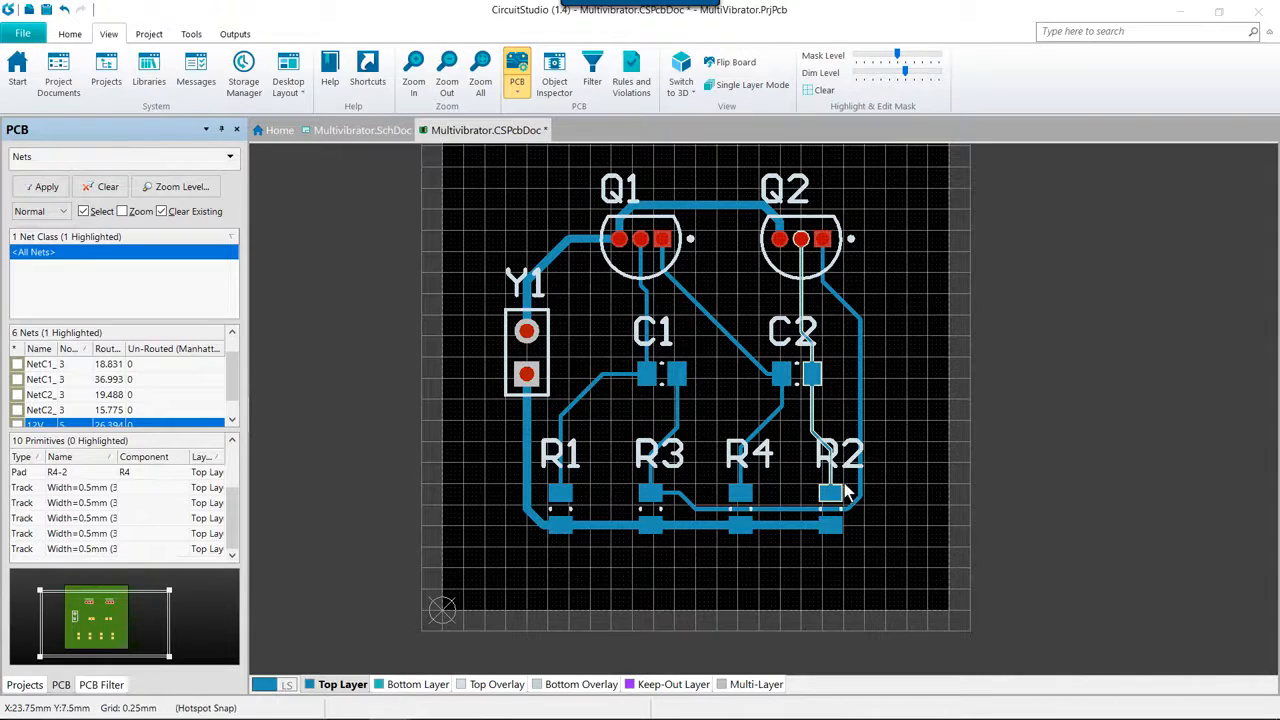
{"action": "left_click", "coordinate": [70, 32]}
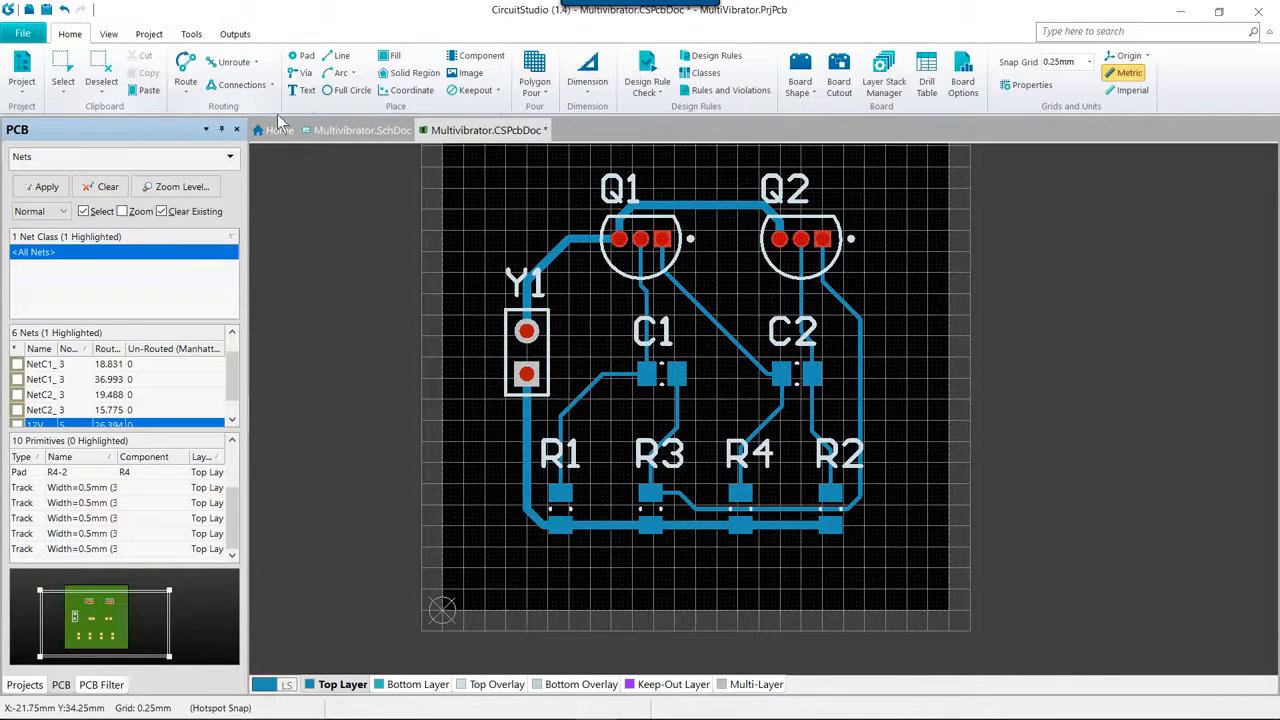
{"action": "mouse_move", "coordinate": [642, 76]}
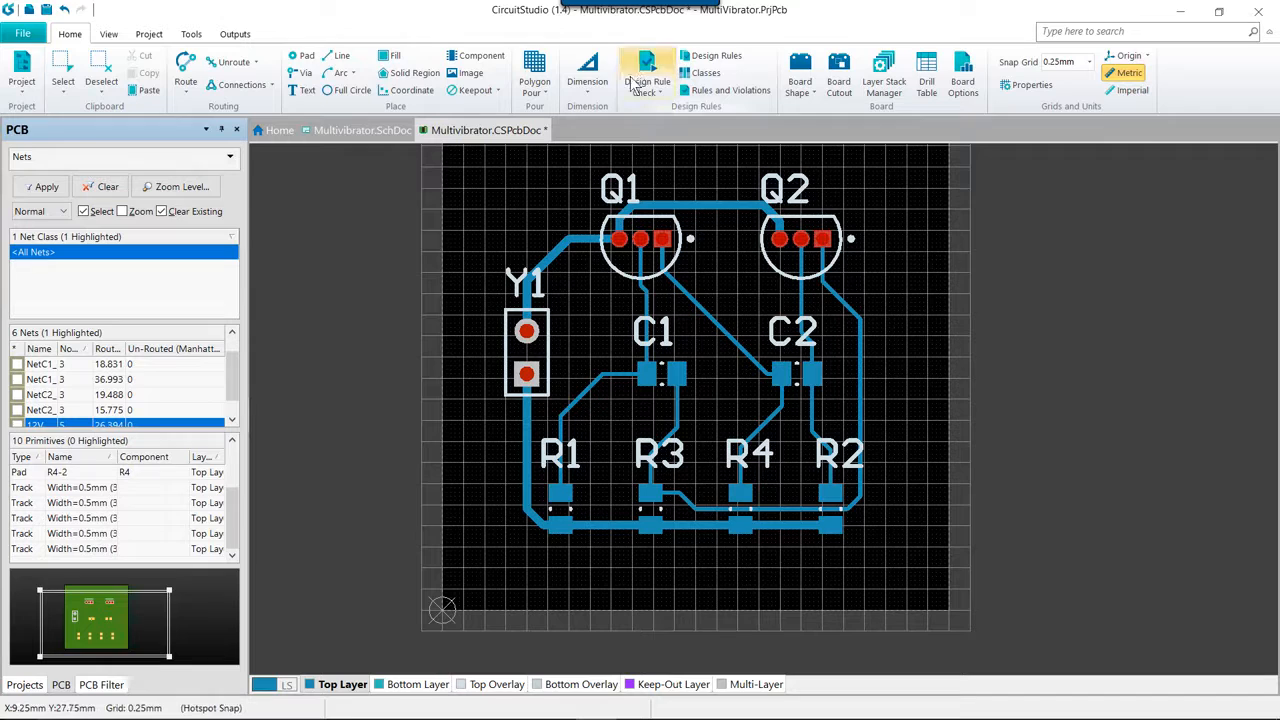
{"action": "mouse_move", "coordinate": [644, 80]}
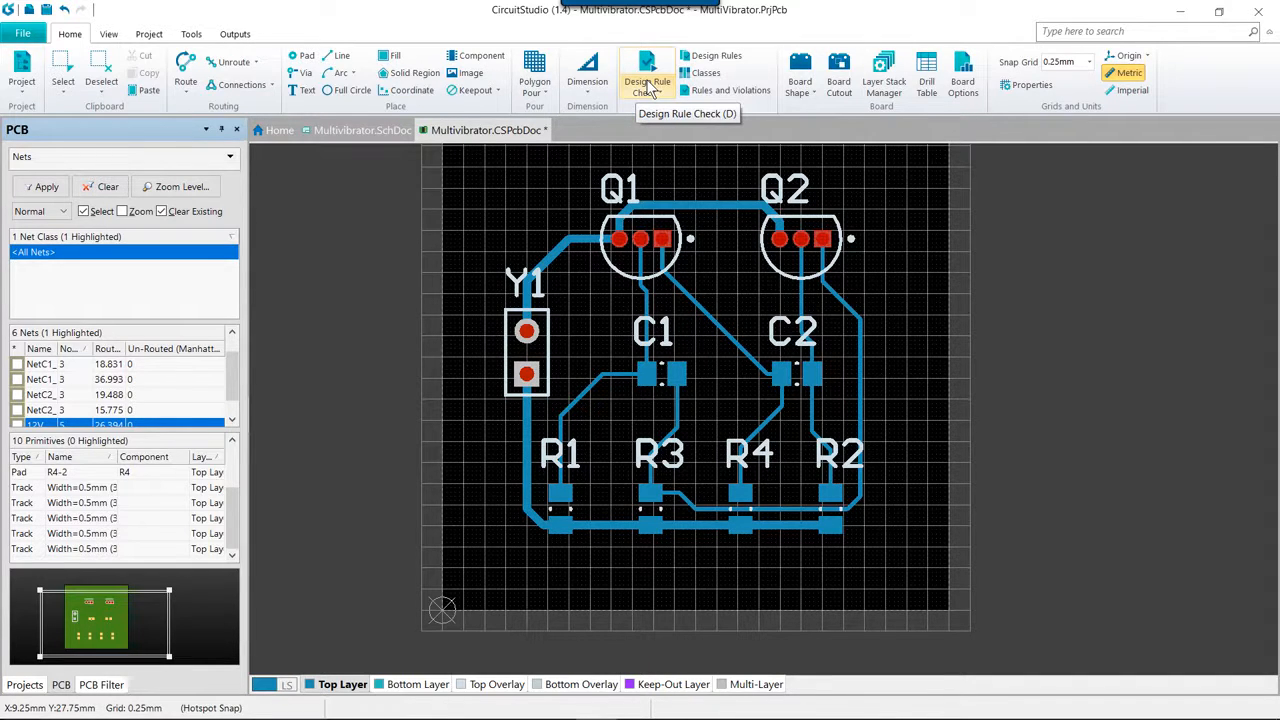
- Review the Design Rule Checker's full Rules To Check list and its Electrical category
{"action": "left_click", "coordinate": [648, 68]}
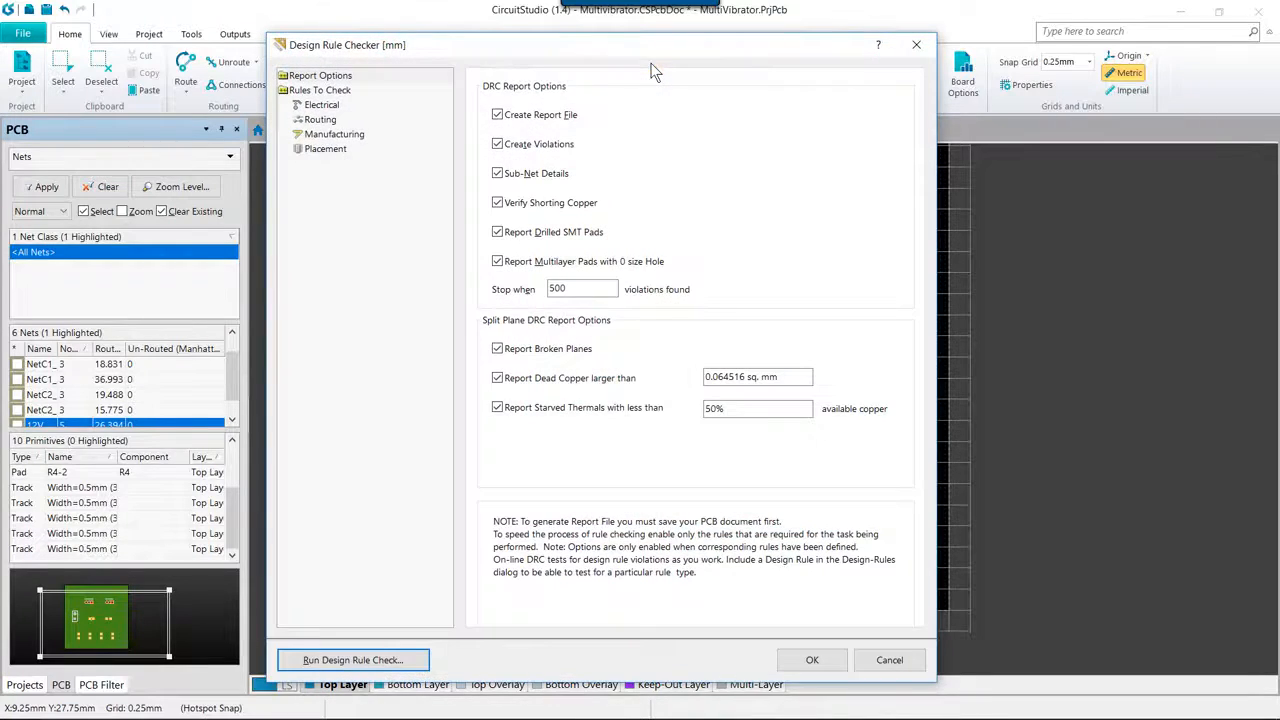
{"action": "mouse_move", "coordinate": [672, 164]}
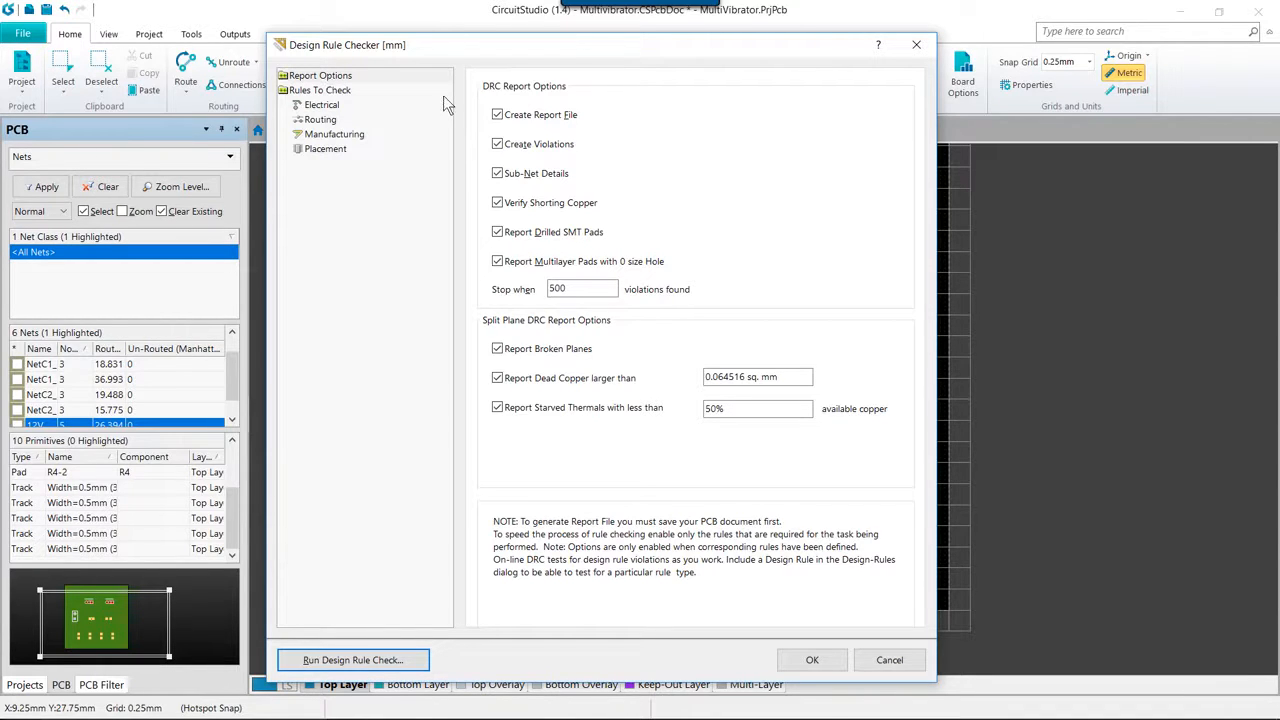
{"action": "mouse_move", "coordinate": [568, 90]}
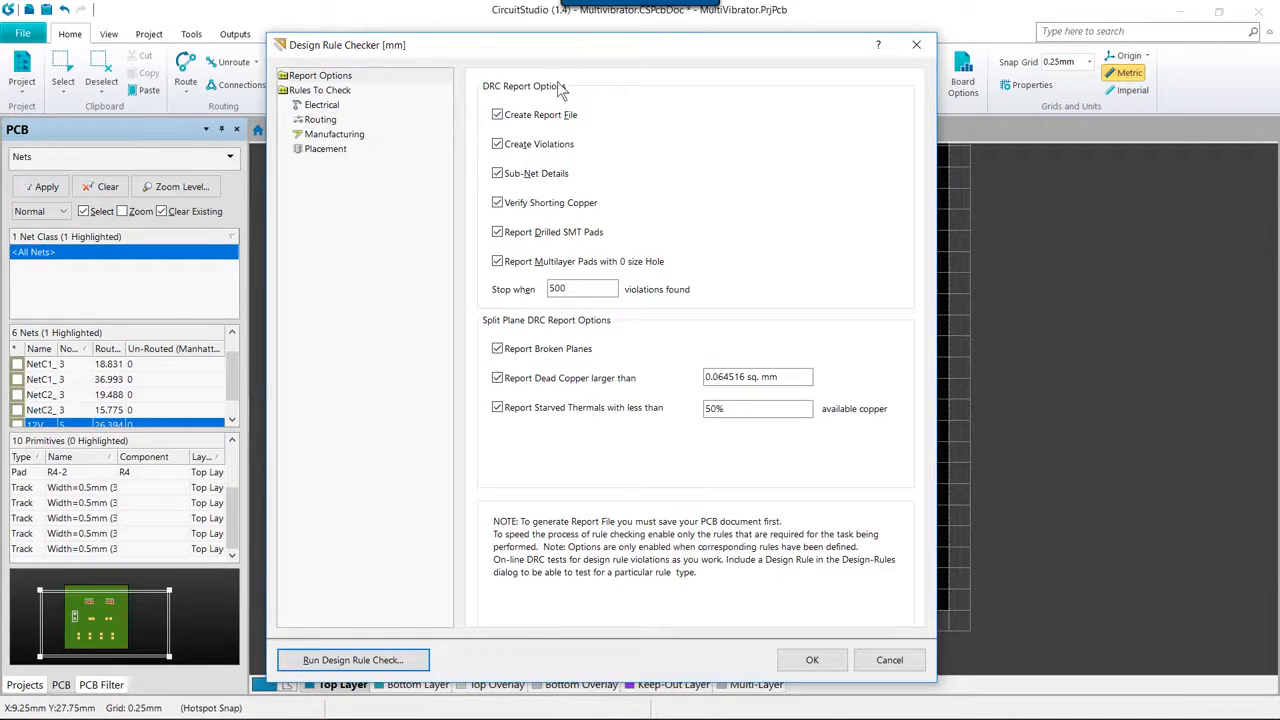
{"action": "mouse_move", "coordinate": [636, 258]}
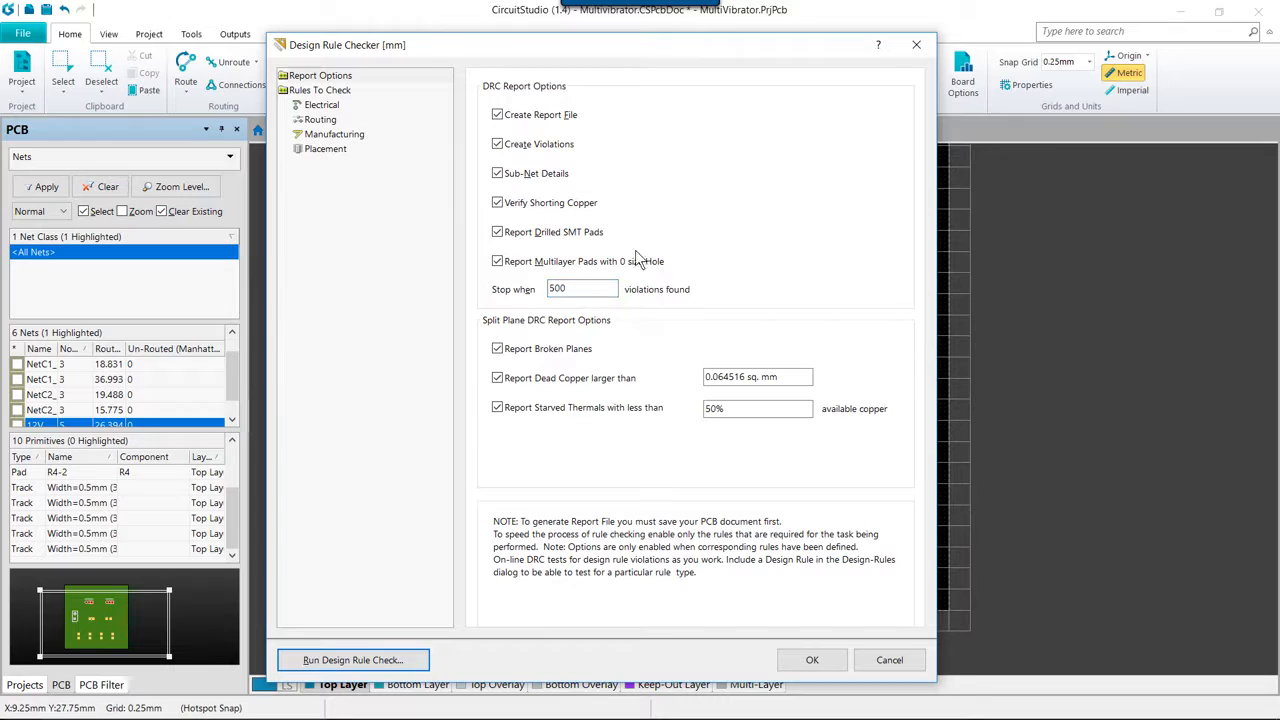
{"action": "mouse_move", "coordinate": [378, 164]}
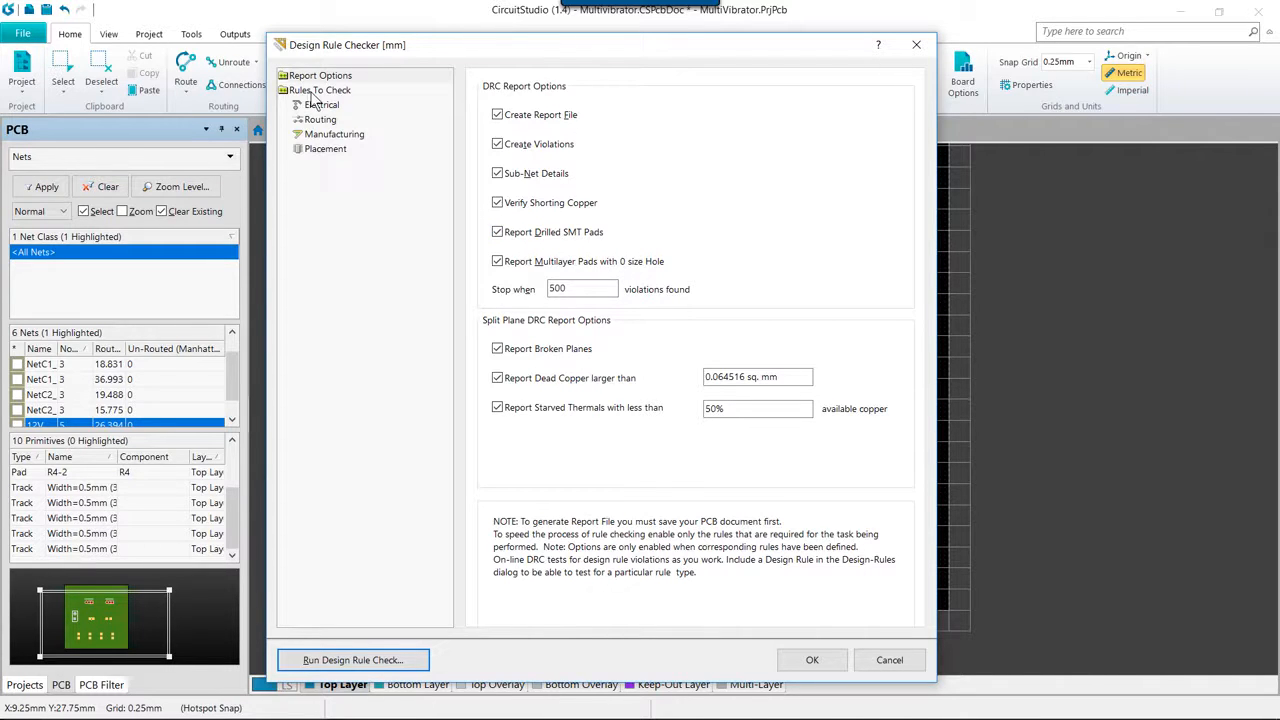
{"action": "left_click", "coordinate": [320, 90]}
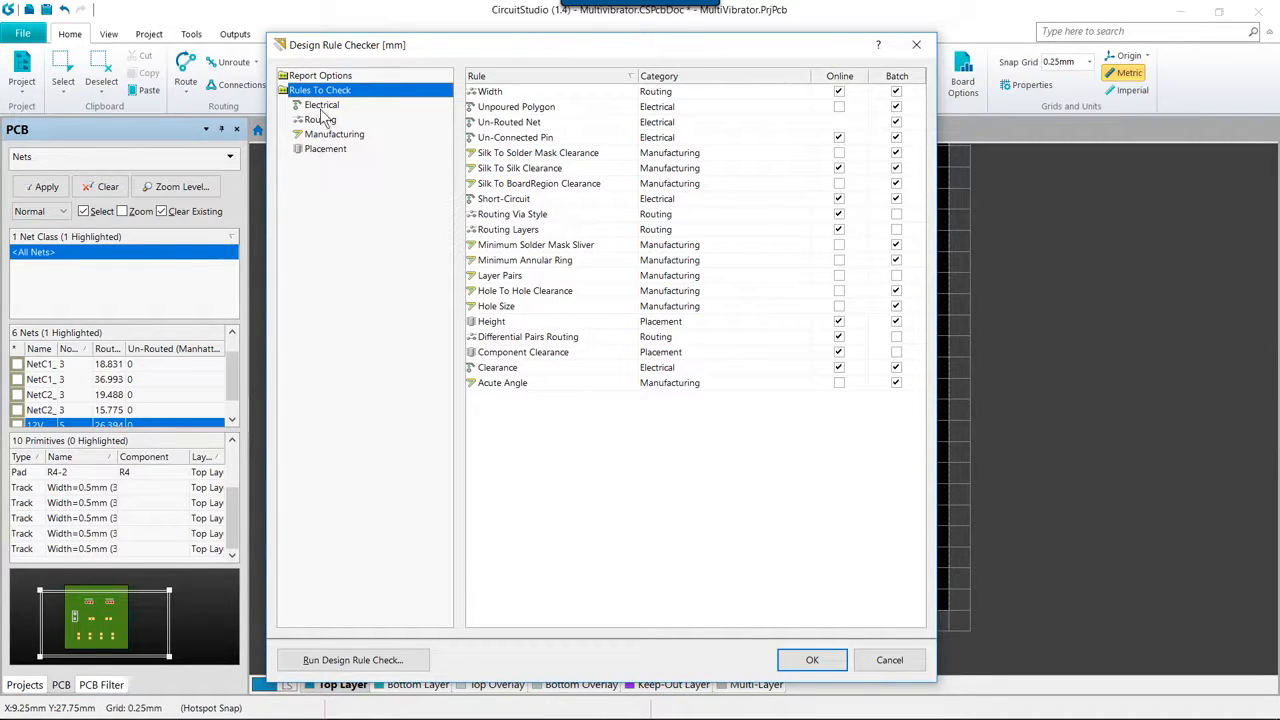
{"action": "left_click", "coordinate": [322, 104]}
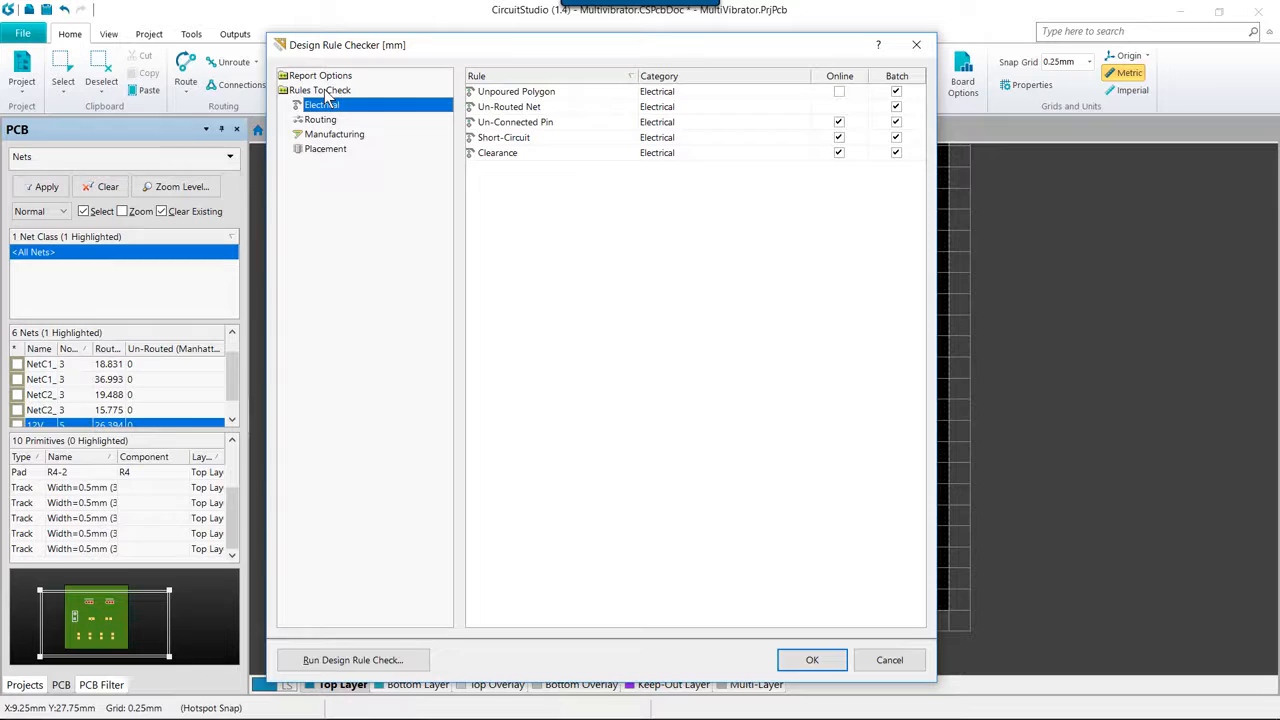
{"action": "left_click", "coordinate": [322, 90]}
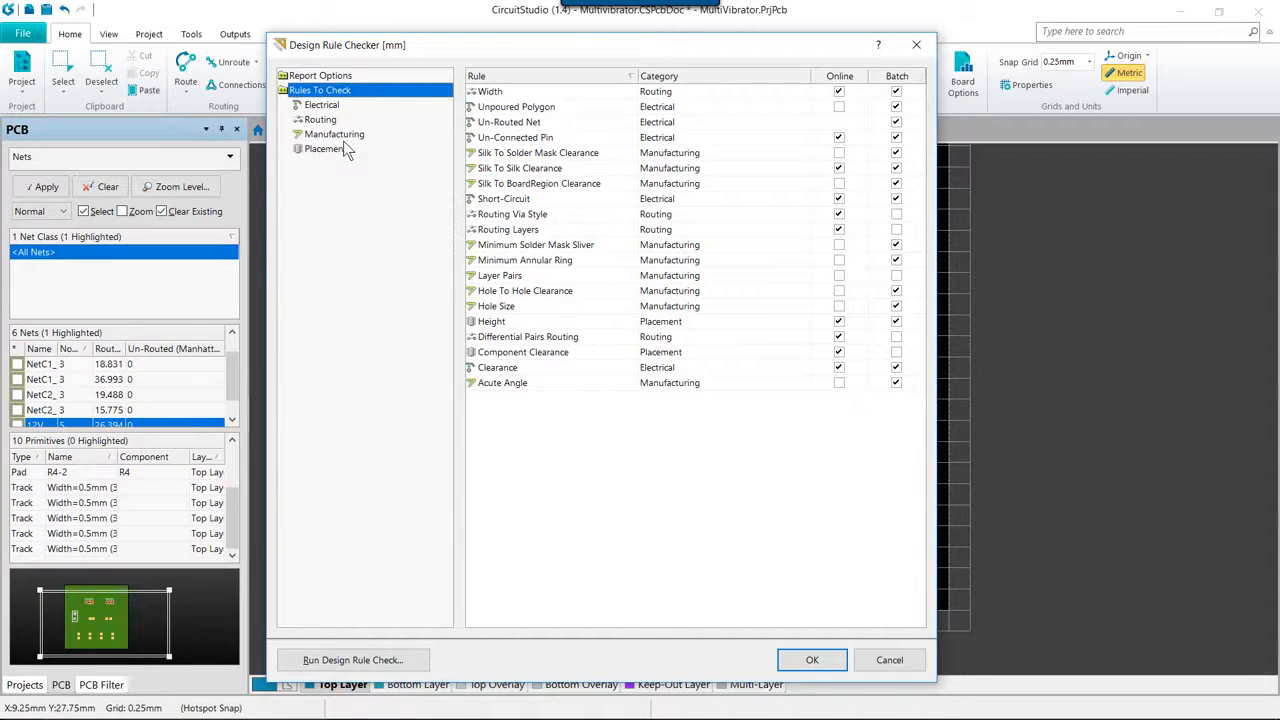
{"action": "mouse_move", "coordinate": [626, 224]}
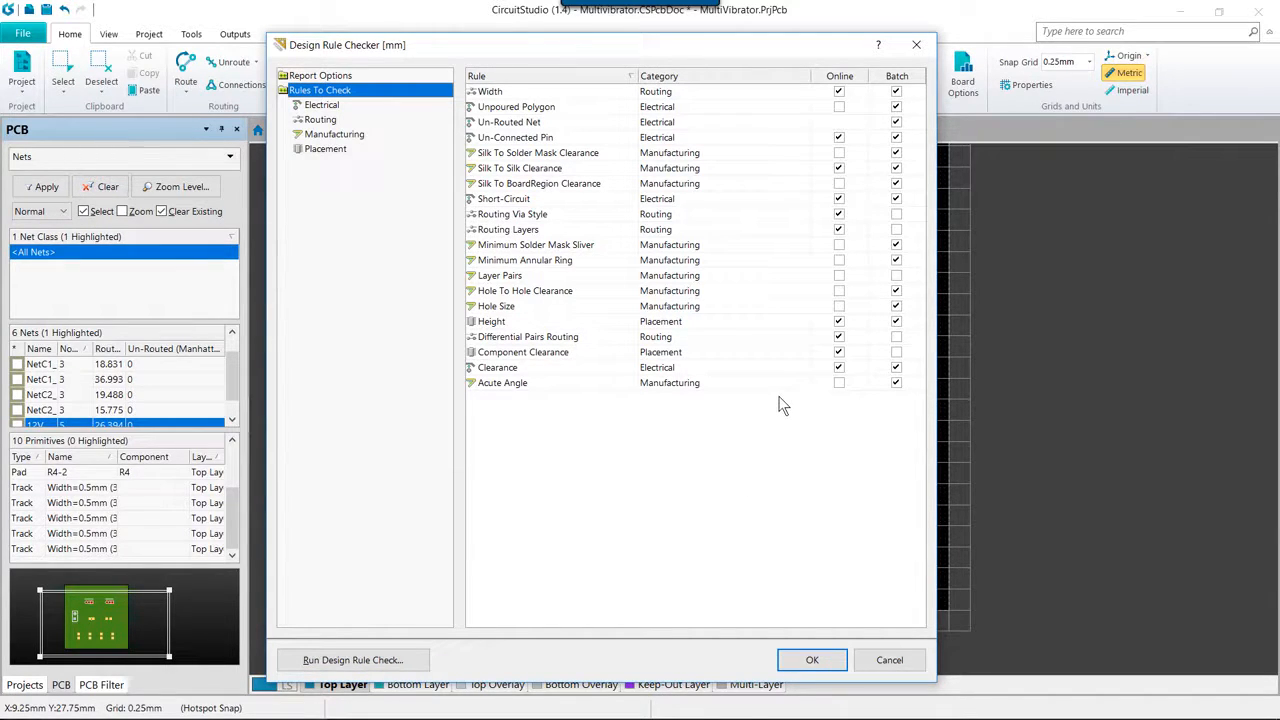
- Turn batch DRC on for every rule that is used in the design
{"action": "right_click", "coordinate": [540, 368]}
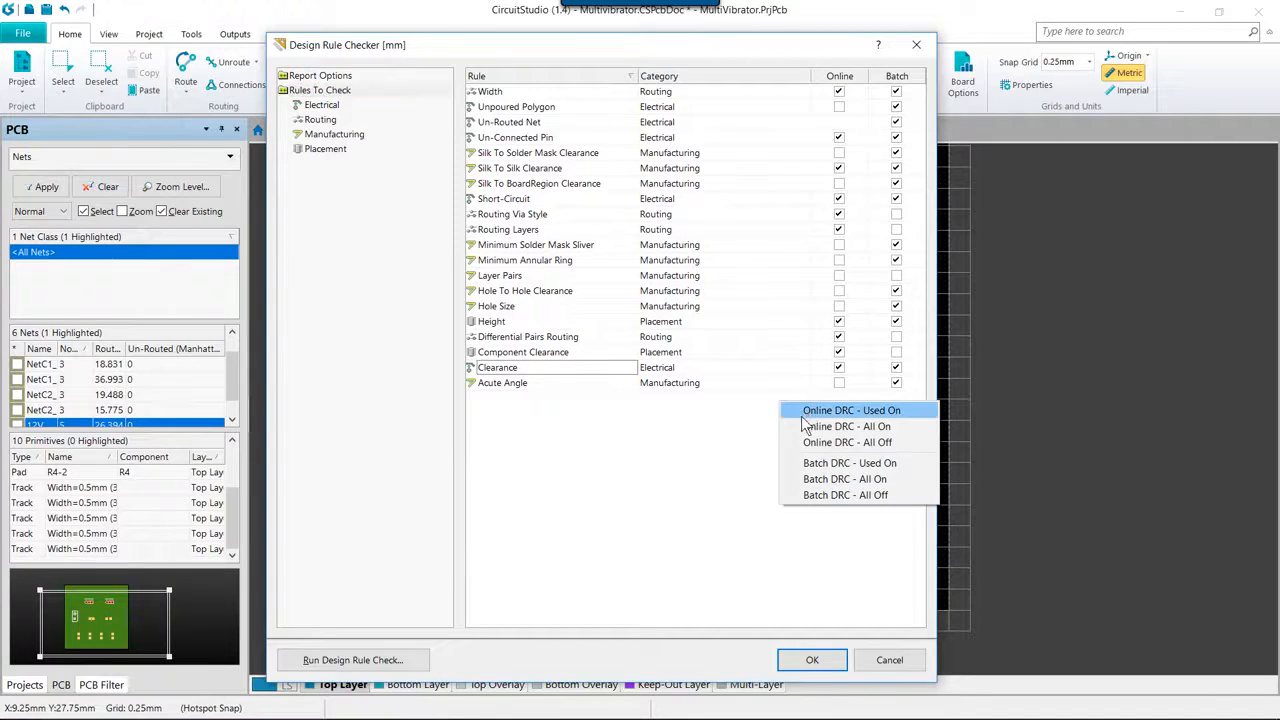
{"action": "mouse_move", "coordinate": [846, 496]}
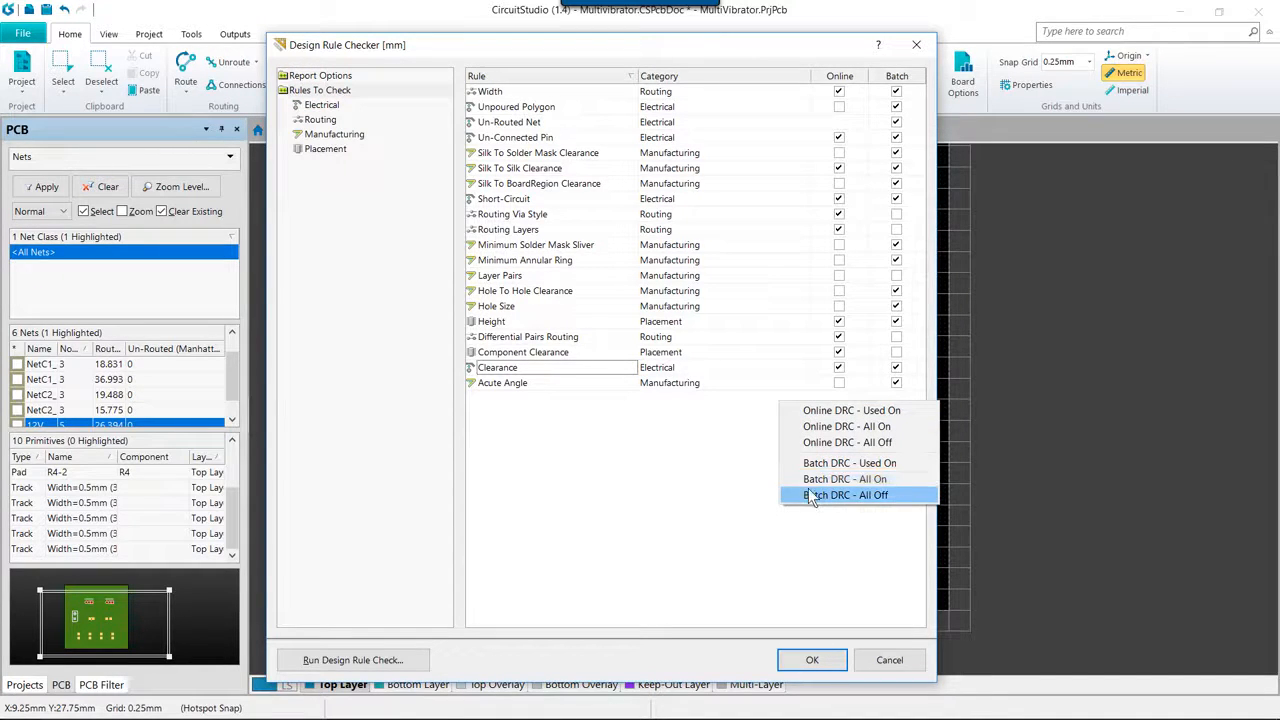
{"action": "mouse_move", "coordinate": [818, 464]}
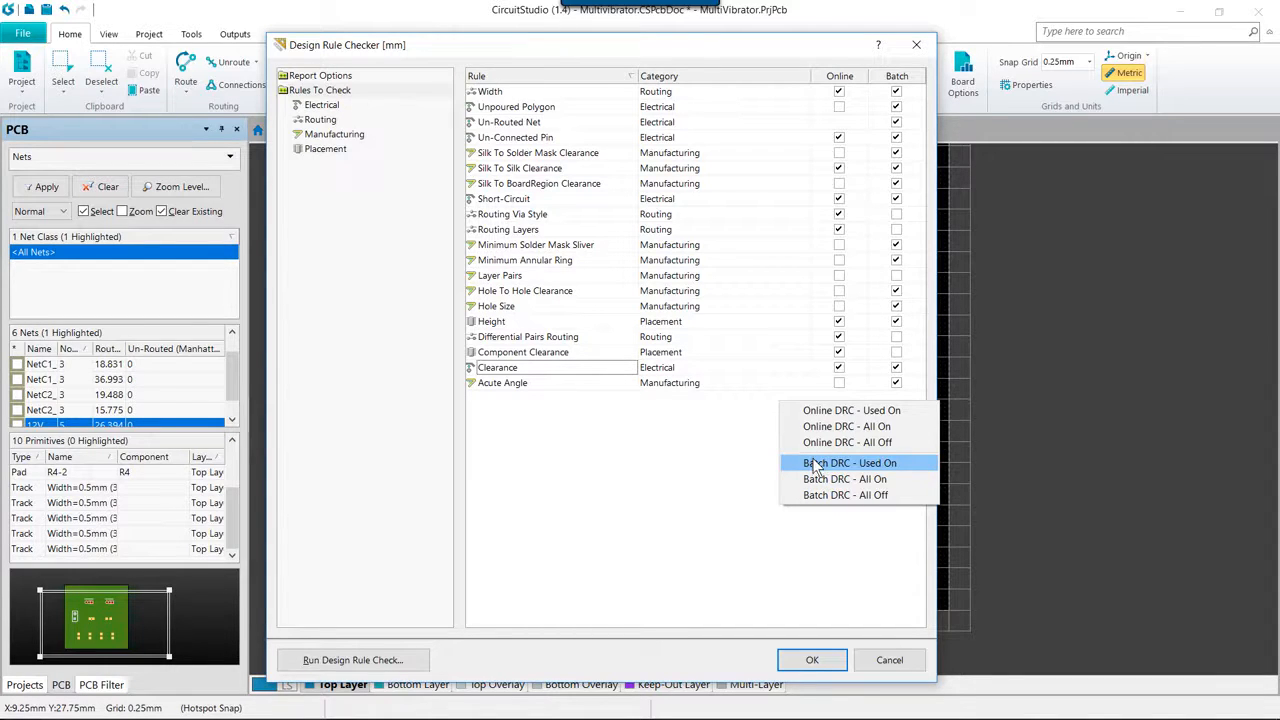
{"action": "left_click", "coordinate": [844, 462]}
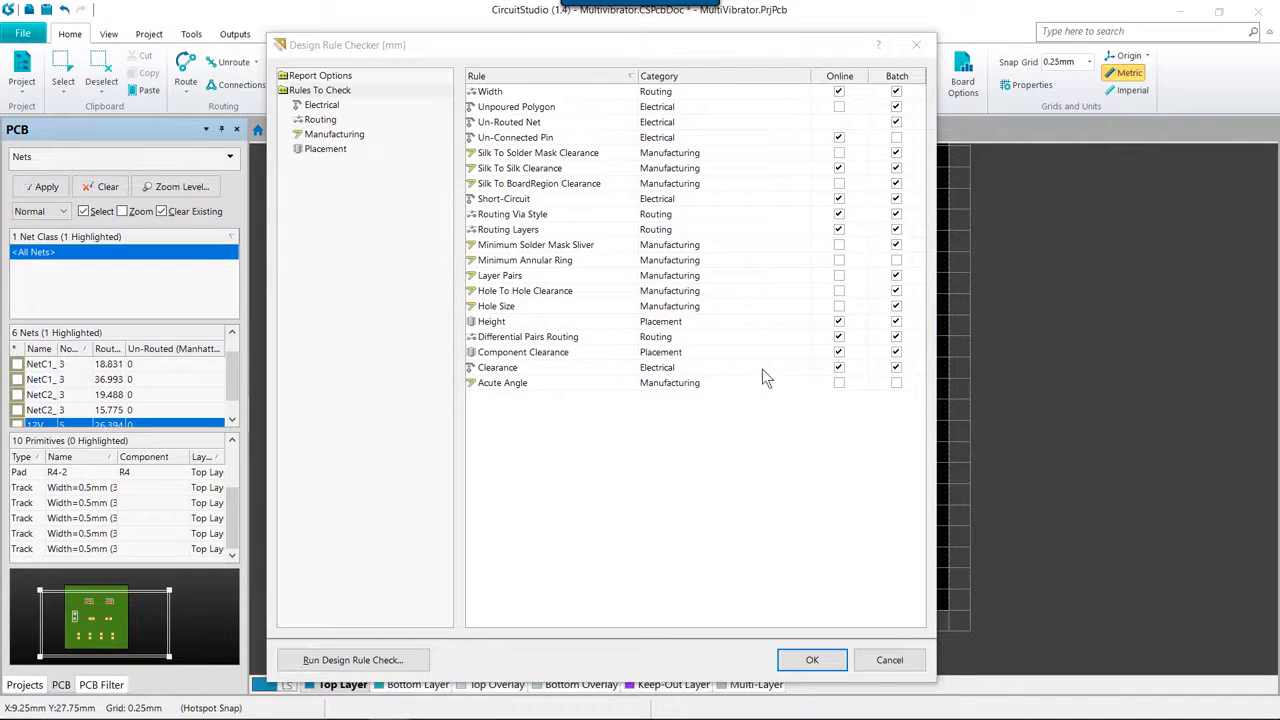
{"action": "mouse_move", "coordinate": [764, 464]}
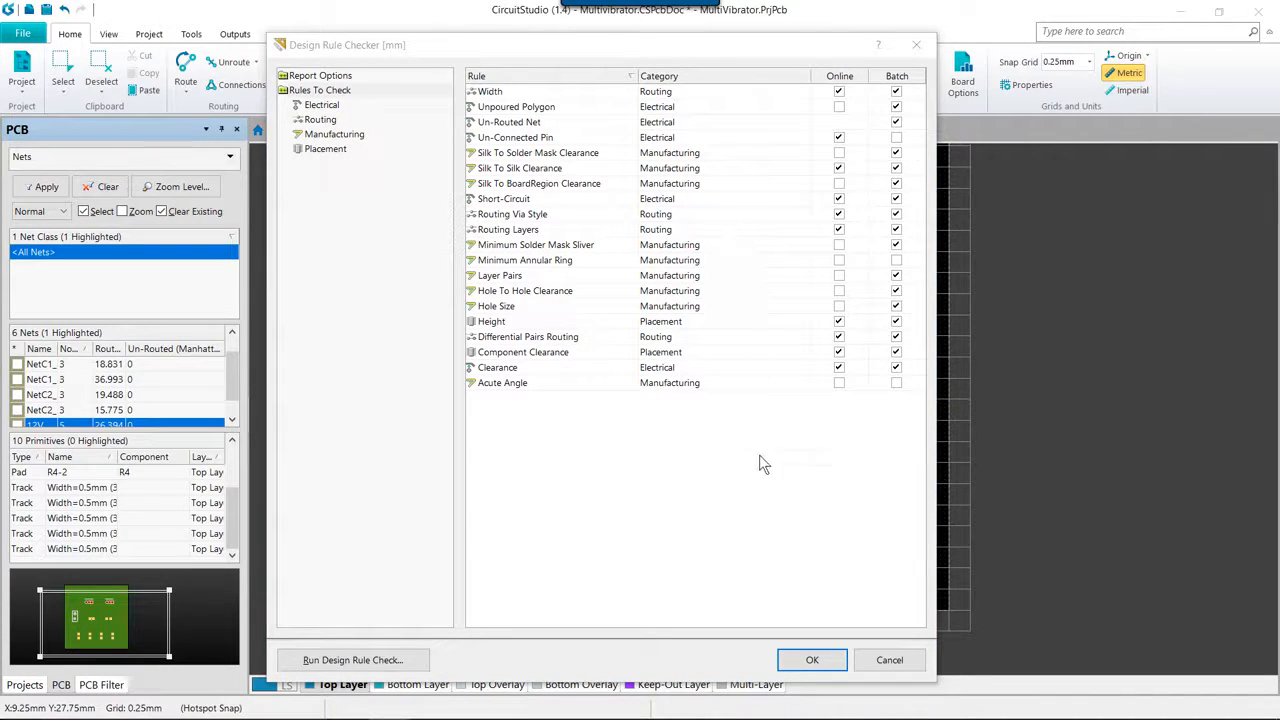
{"action": "mouse_move", "coordinate": [682, 532]}
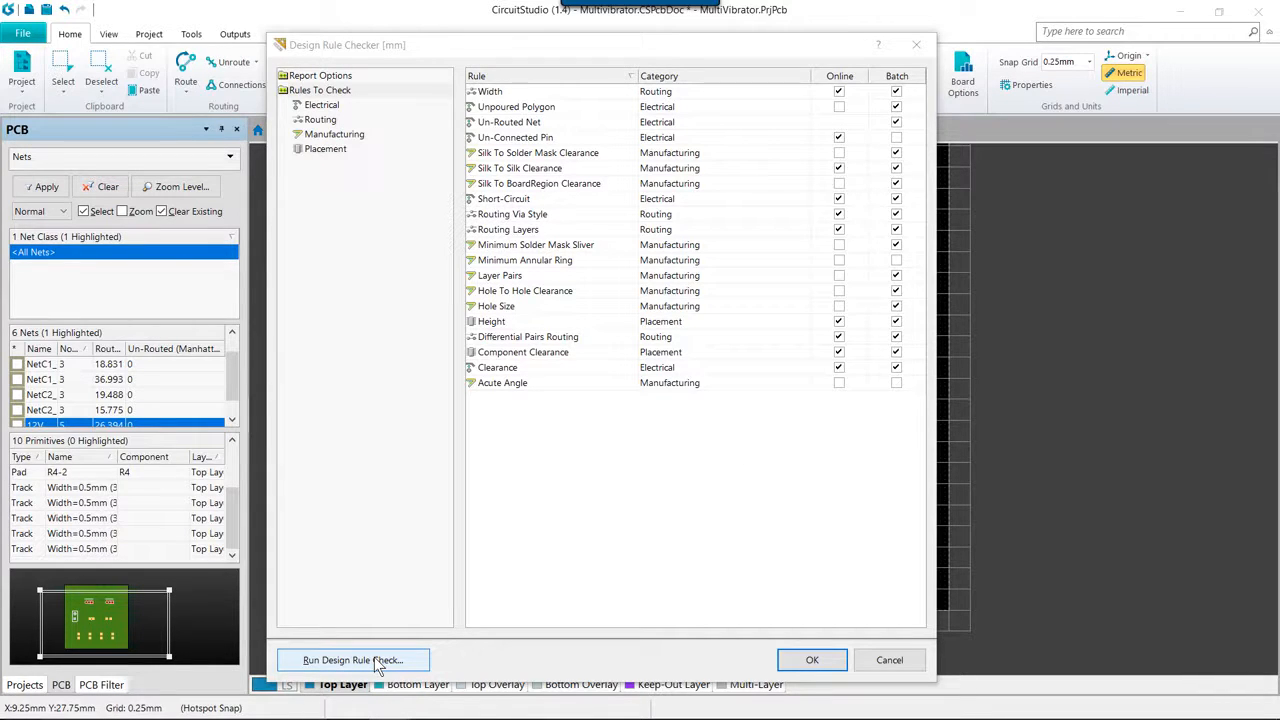
- Run the design rule check, producing the verification report with 16 violations
{"action": "left_click", "coordinate": [320, 76]}
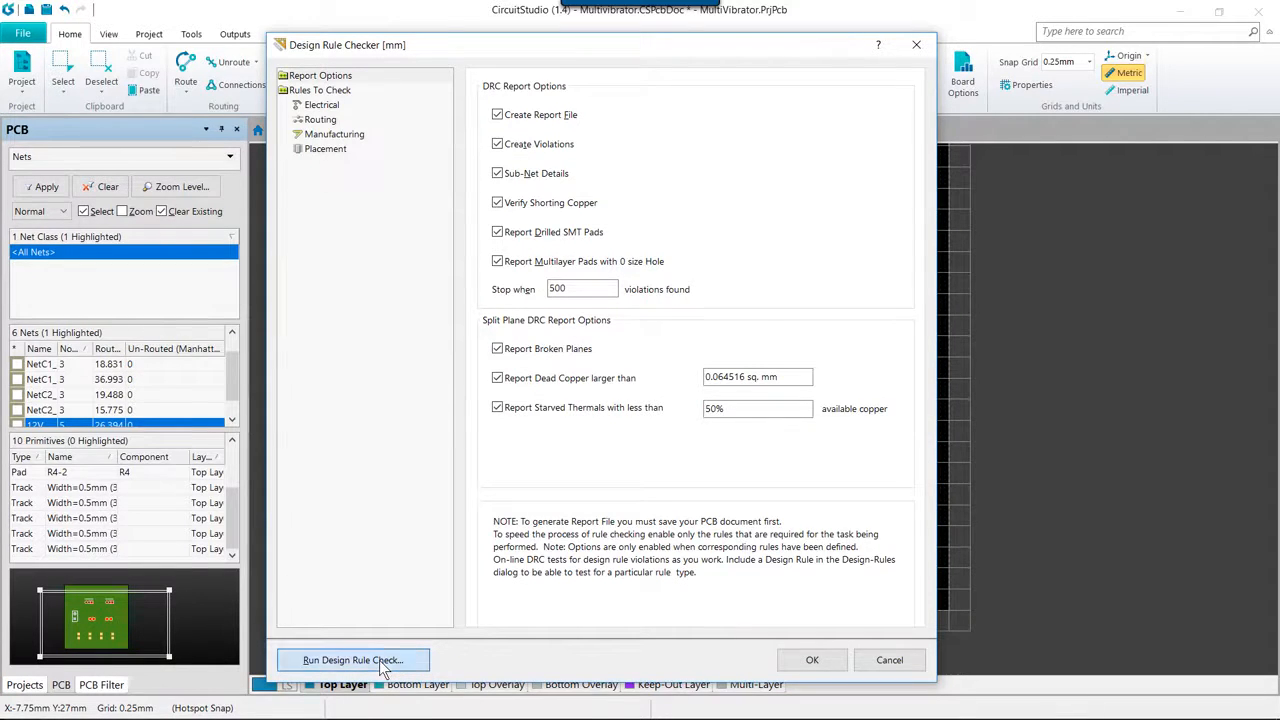
{"action": "left_click", "coordinate": [352, 660]}
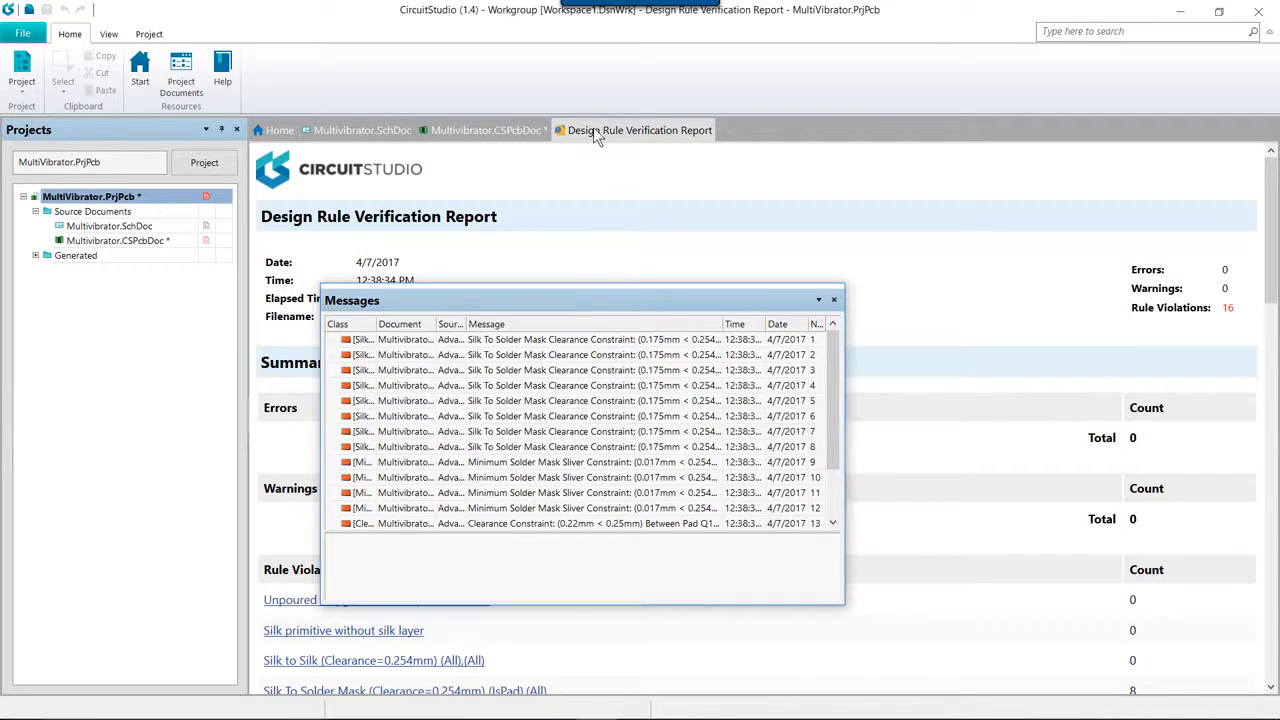
{"action": "mouse_move", "coordinate": [640, 140]}
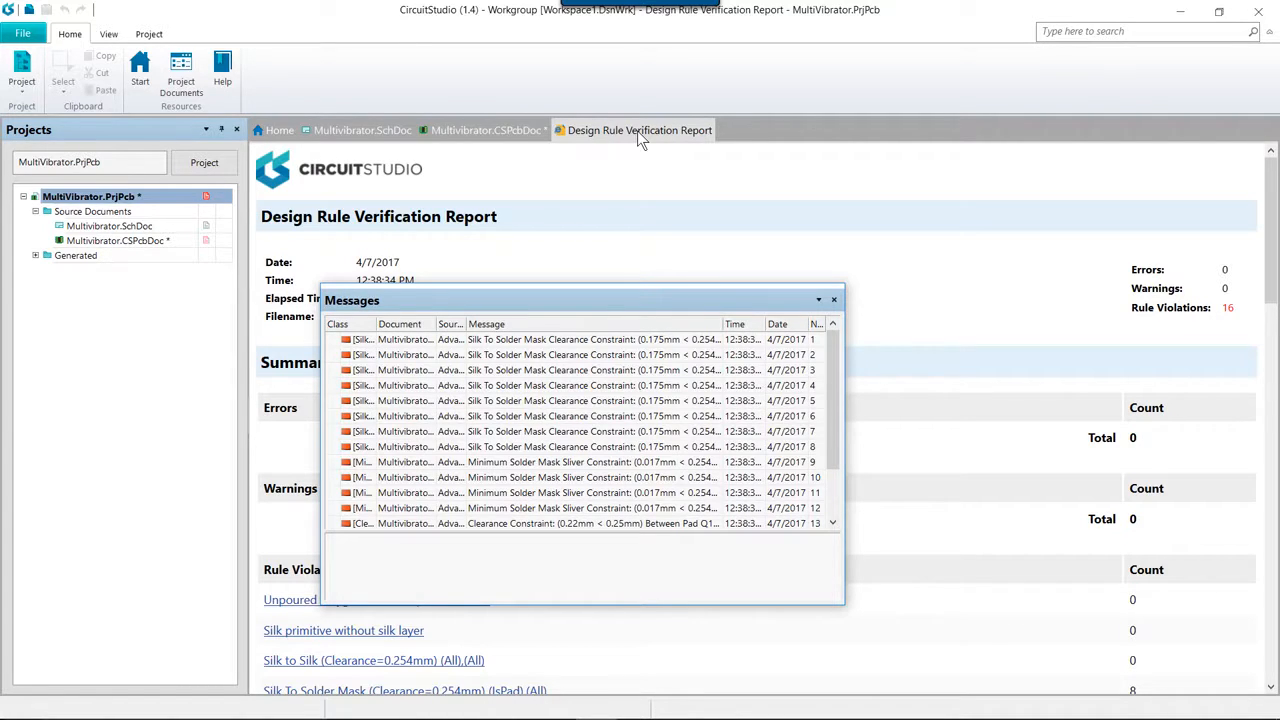
{"action": "mouse_move", "coordinate": [630, 162]}
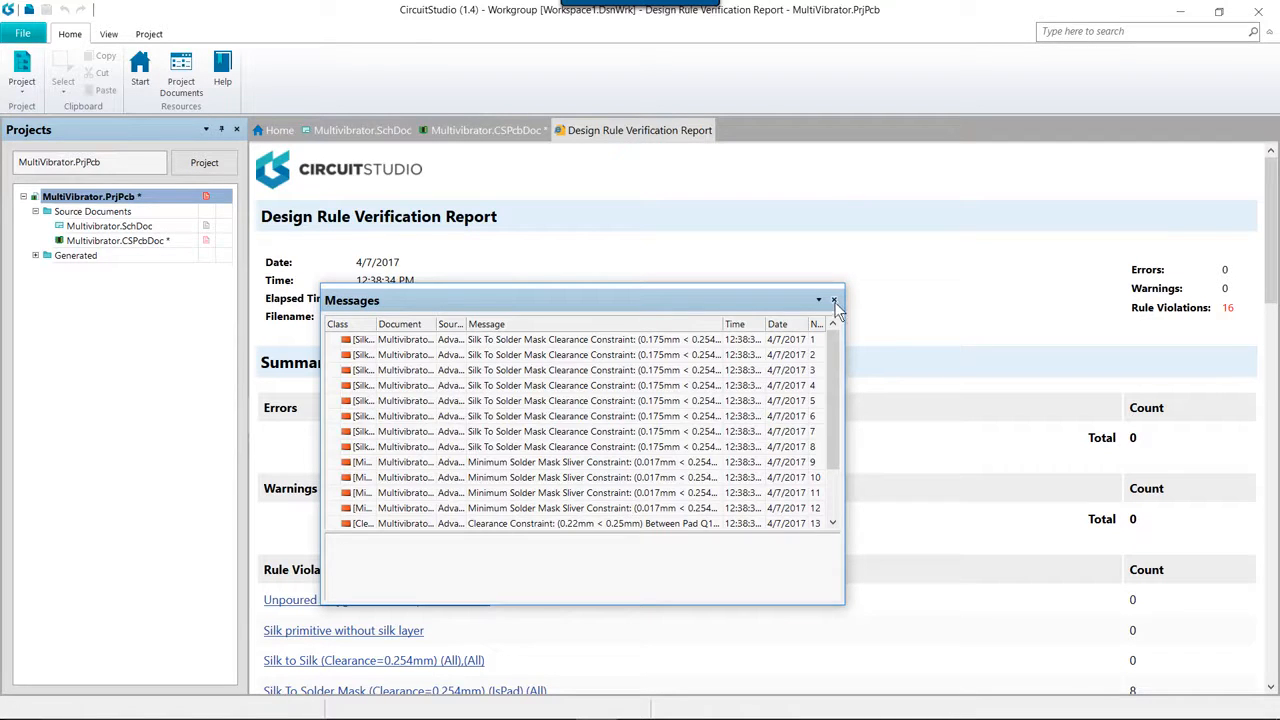
- Dismiss the Messages panel and follow the first Silk To Solder Mask track link to C1
{"action": "left_click", "coordinate": [834, 300]}
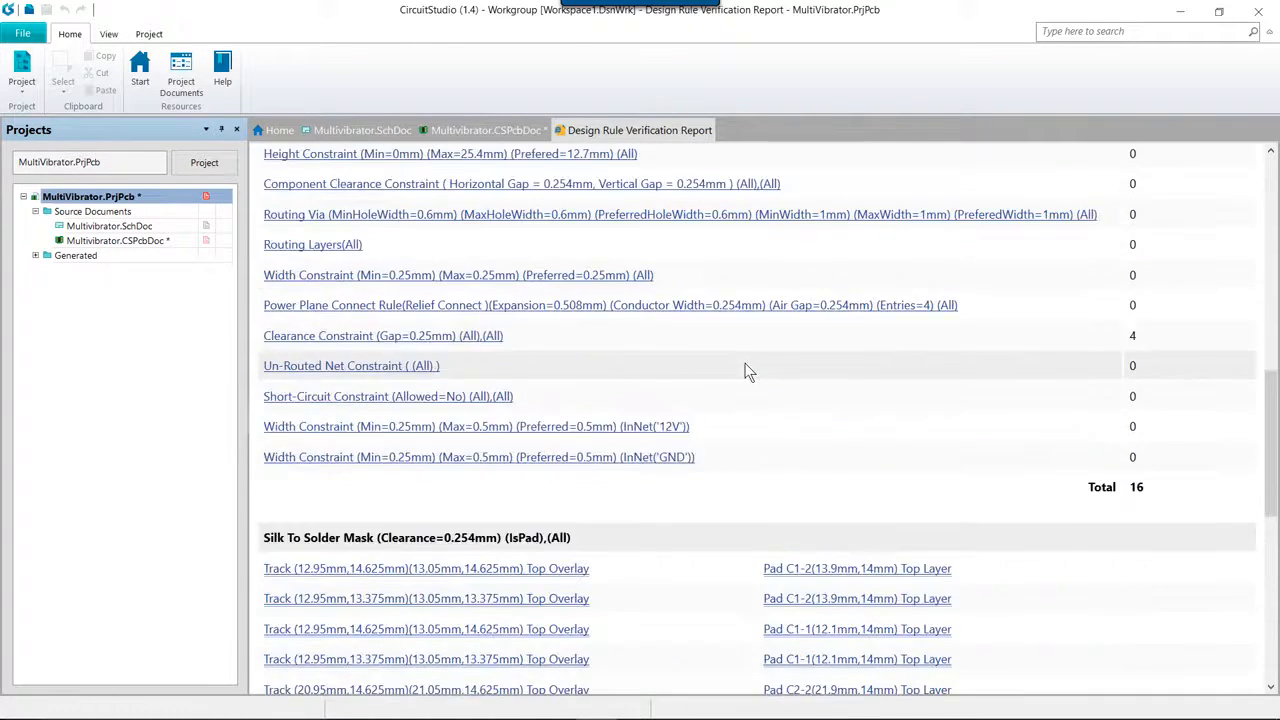
{"action": "scroll", "scroll_direction": "down", "scroll_amount": 3}
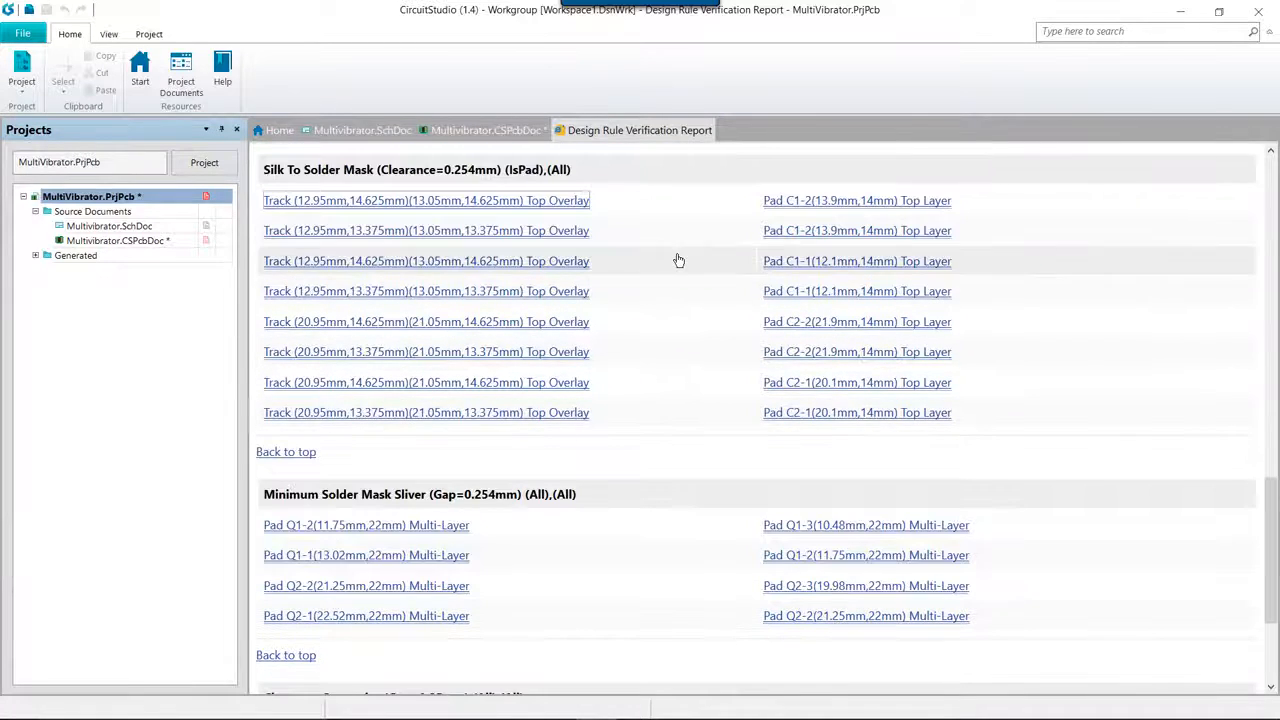
{"action": "mouse_move", "coordinate": [686, 248]}
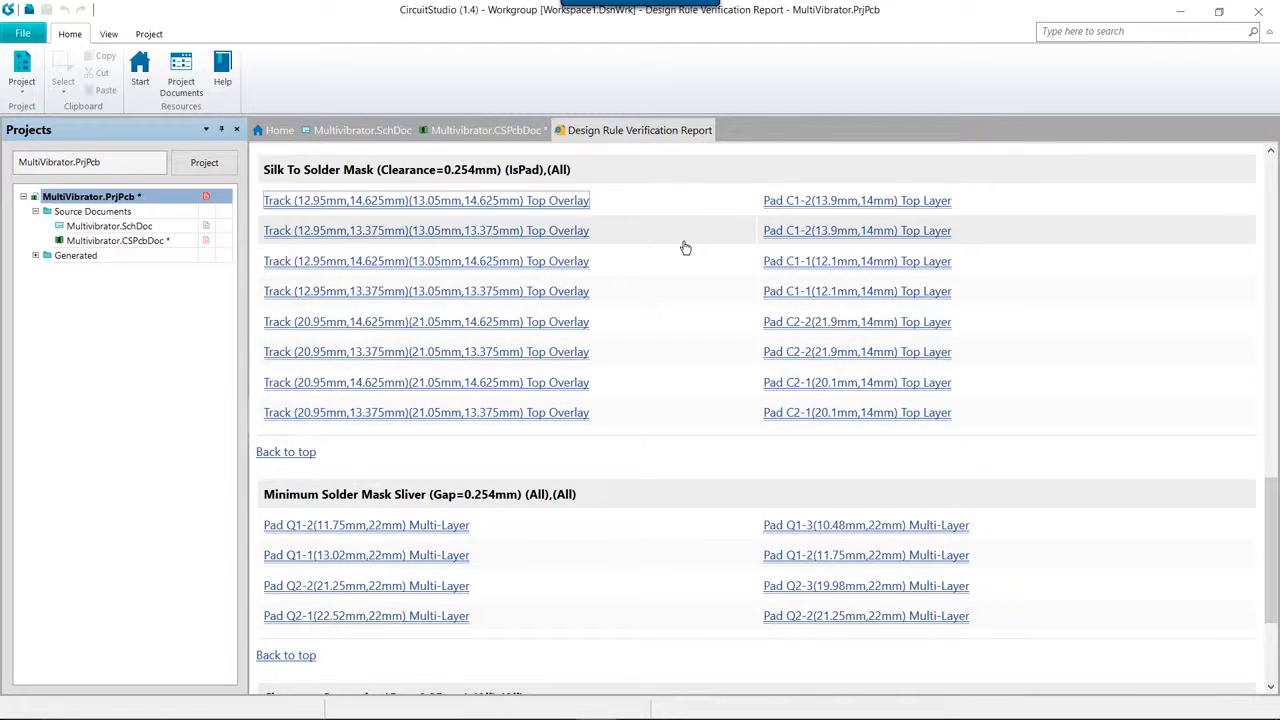
{"action": "mouse_move", "coordinate": [484, 204]}
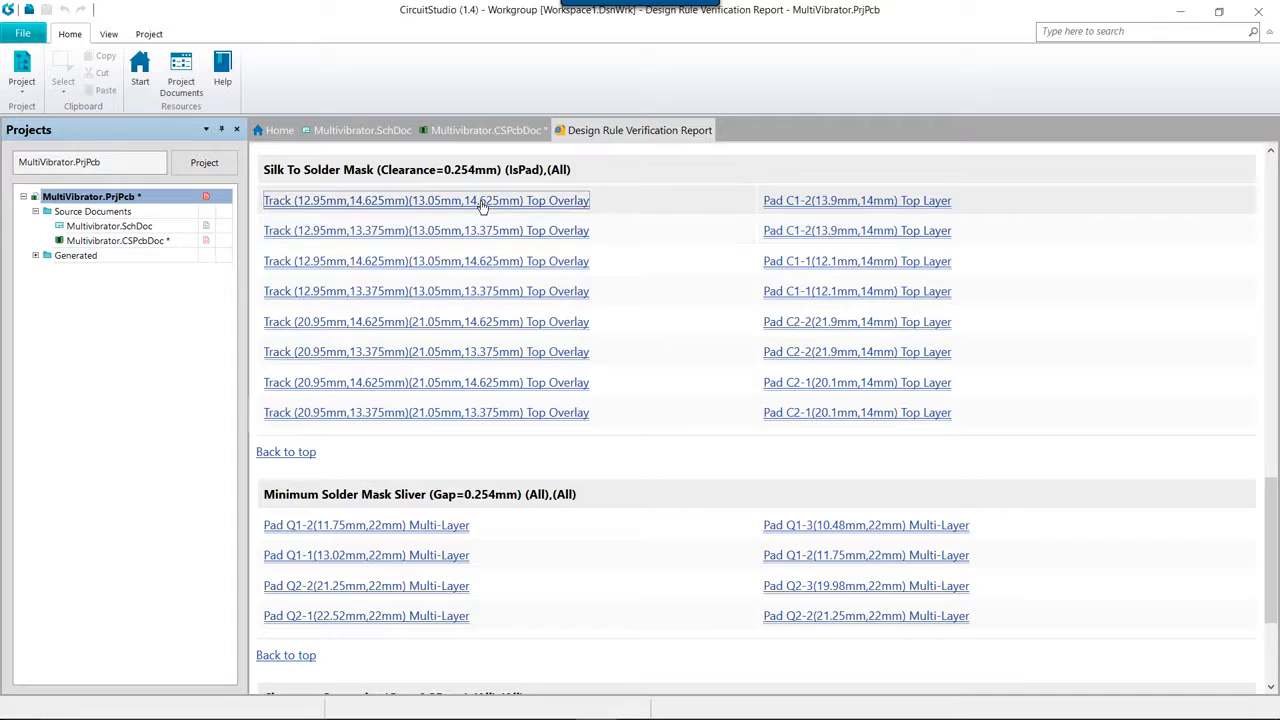
{"action": "left_click", "coordinate": [424, 200]}
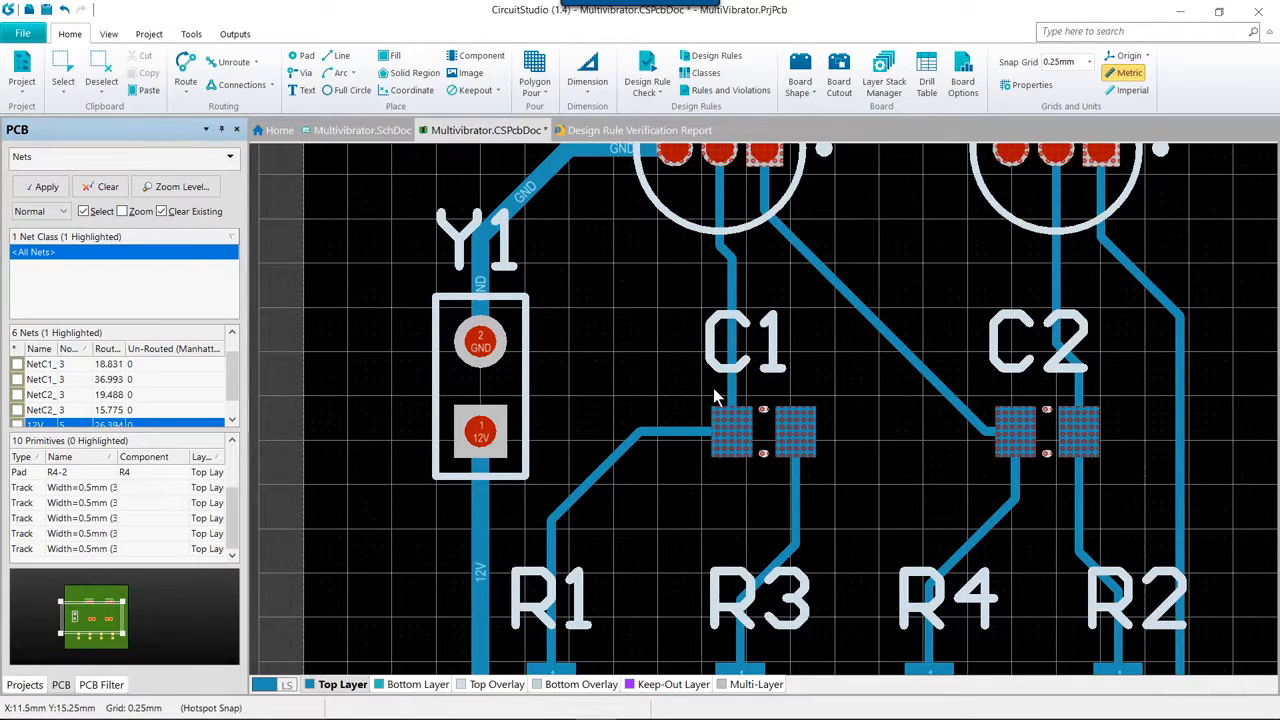
{"action": "mouse_move", "coordinate": [238, 236]}
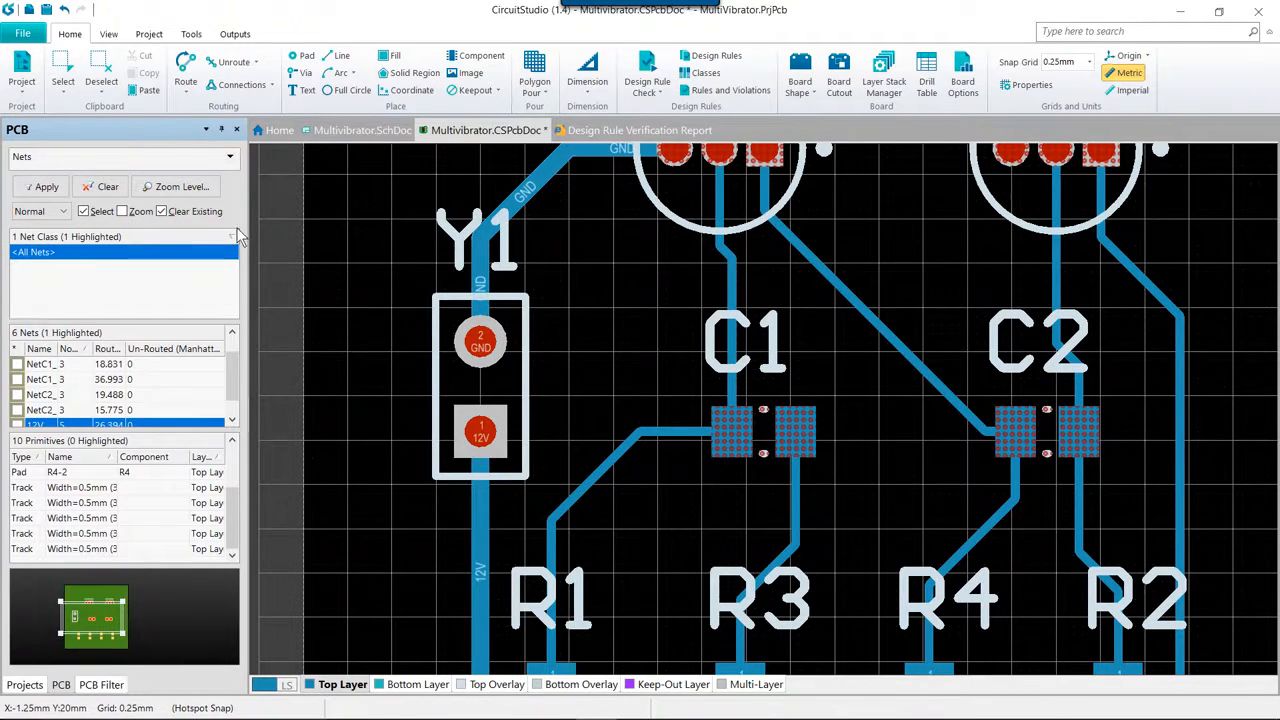
- Set the Zoom Precision slider toward Close in System General settings and confirm
{"action": "left_click", "coordinate": [24, 32]}
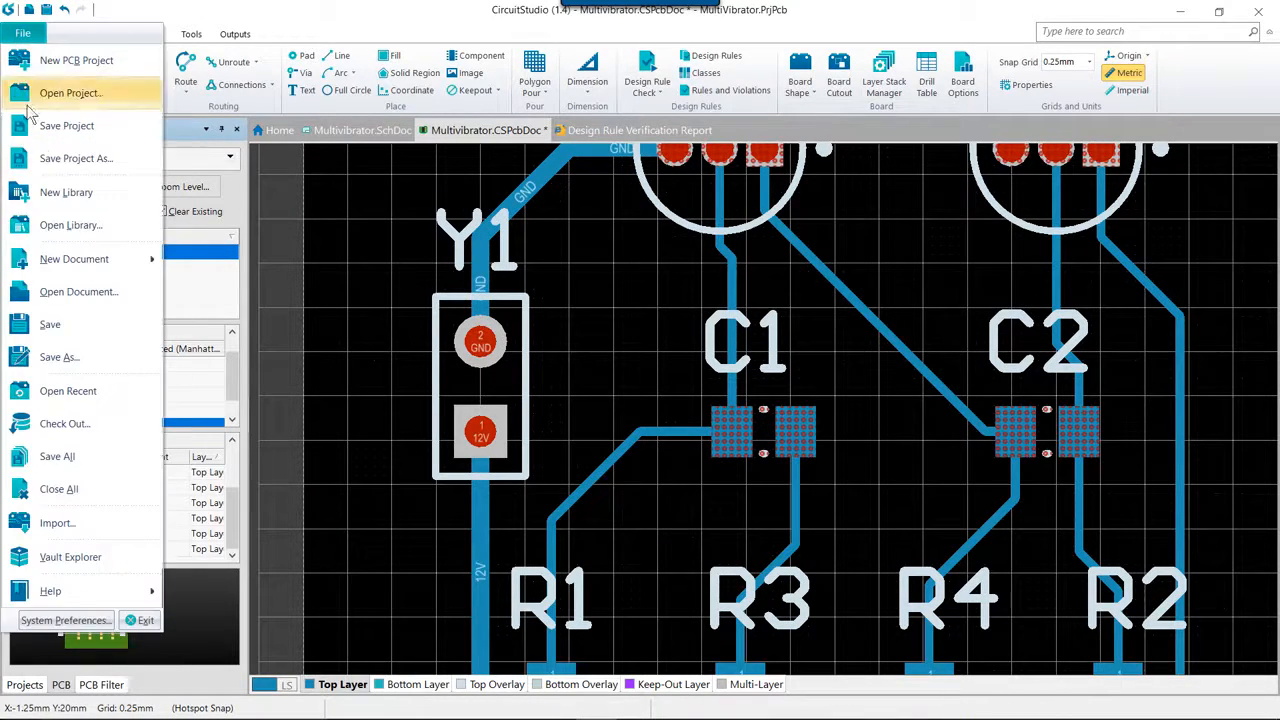
{"action": "mouse_move", "coordinate": [78, 632]}
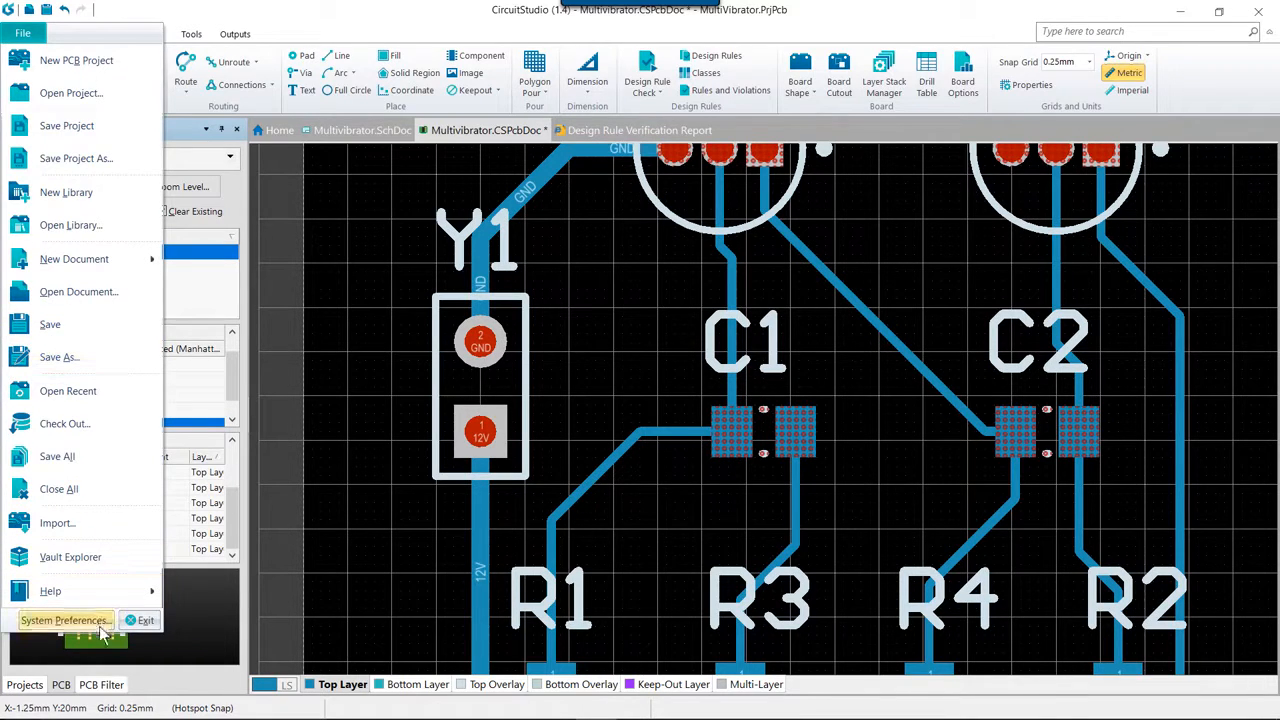
{"action": "left_click", "coordinate": [64, 620]}
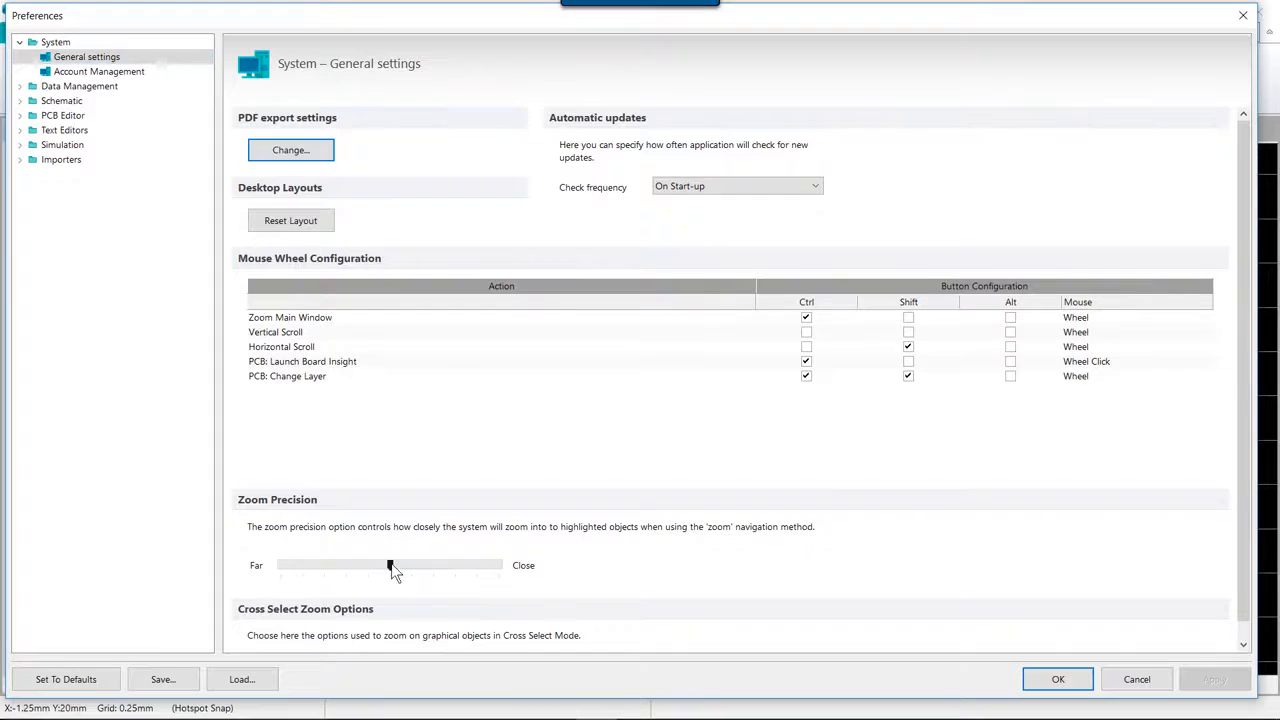
{"action": "left_click_drag", "start_coordinate": [390, 564], "coordinate": [448, 564]}
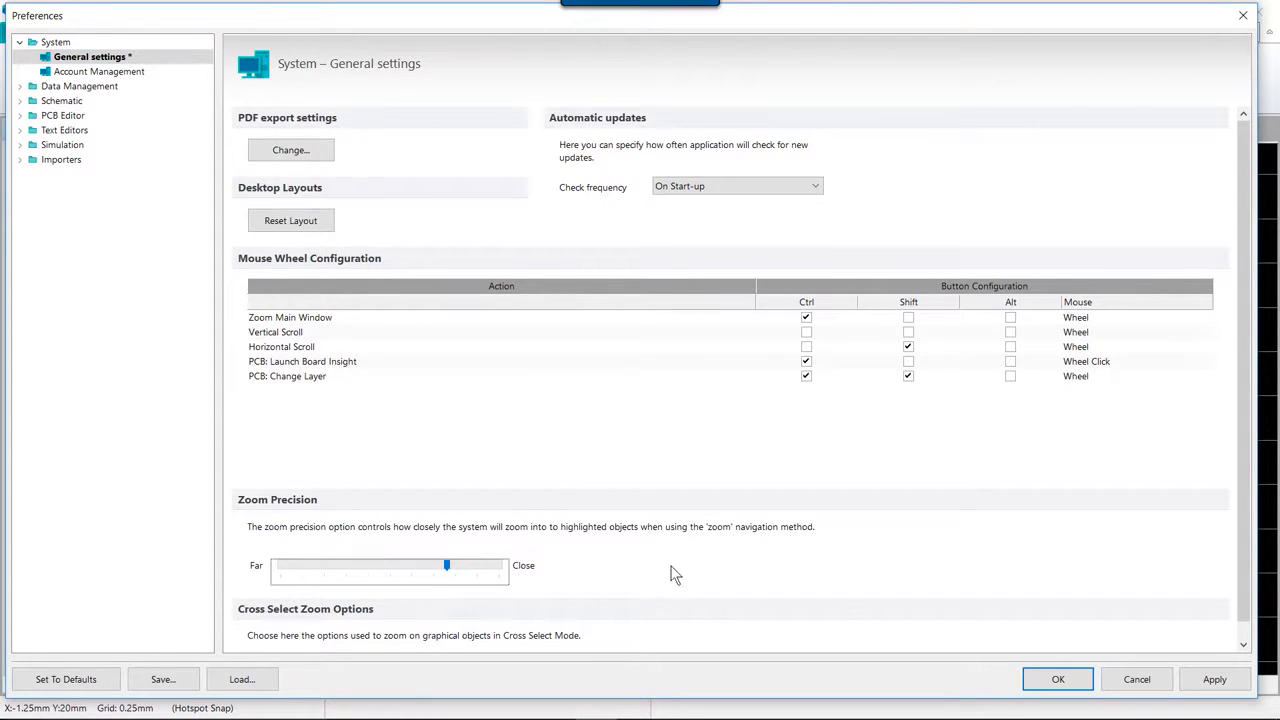
{"action": "mouse_move", "coordinate": [446, 576]}
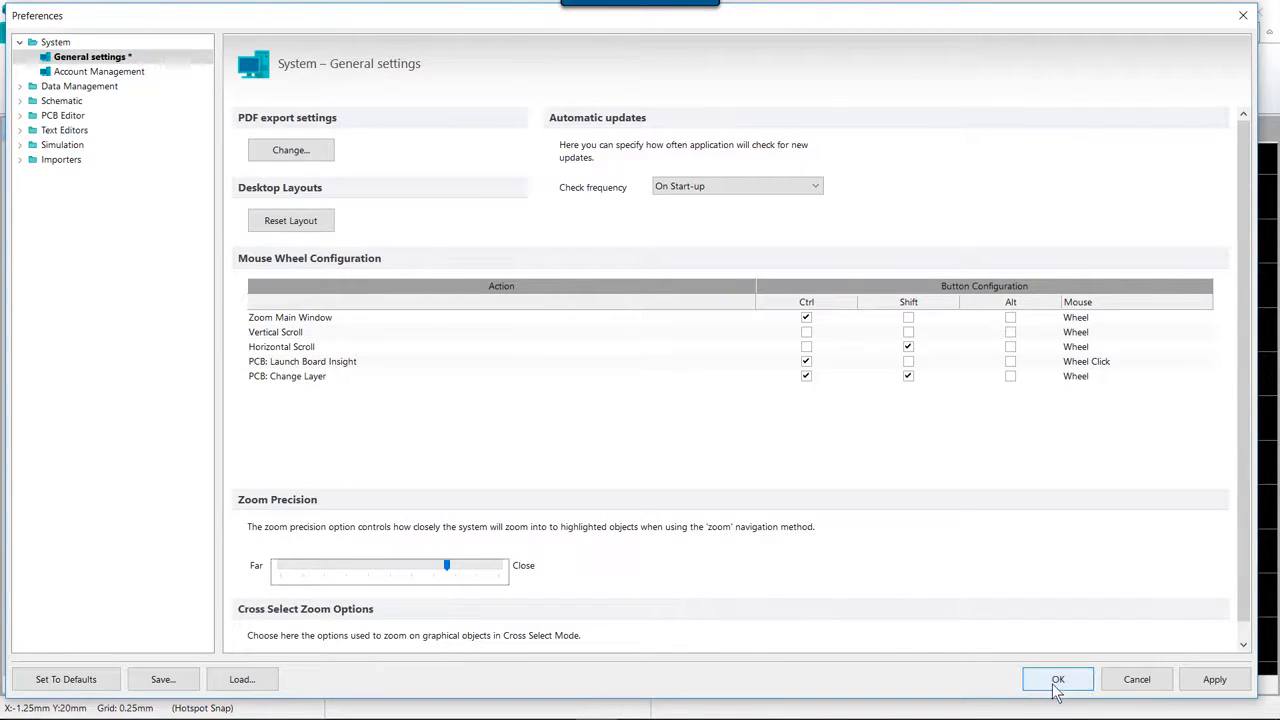
{"action": "left_click", "coordinate": [1060, 680]}
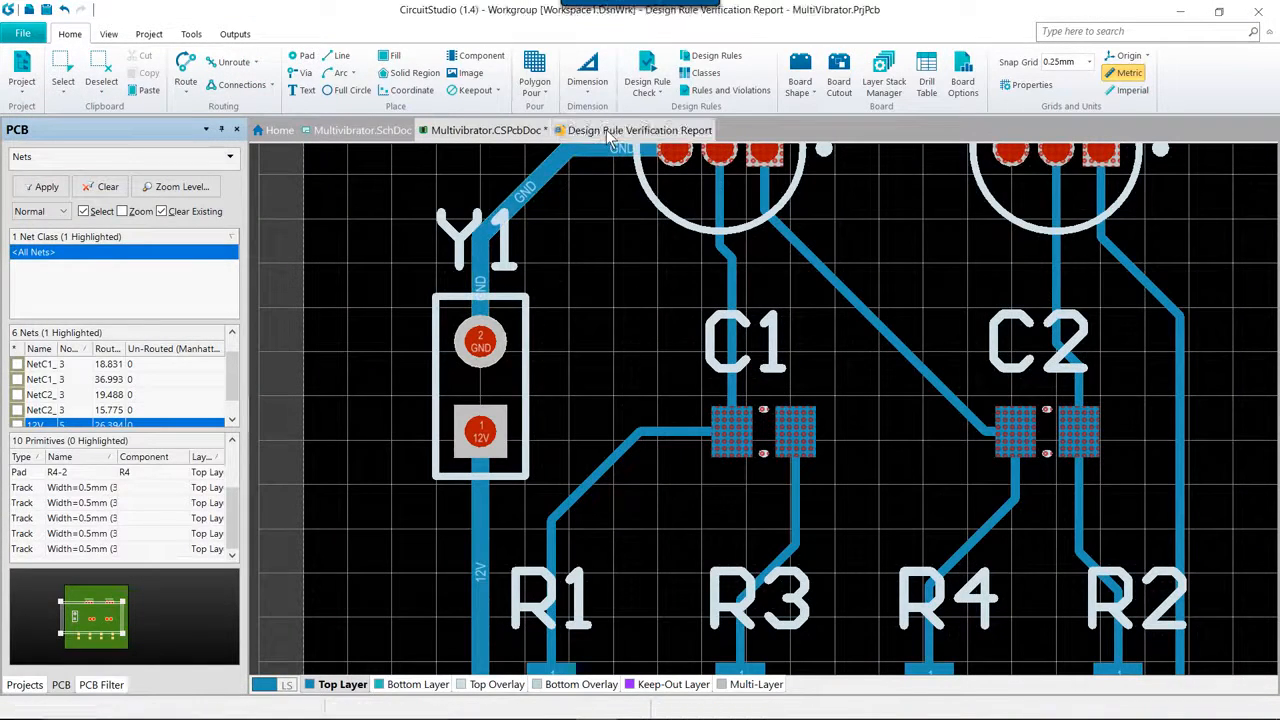
- Zoom tightly onto capacitor C1's pads and the nearby NetC1 tracks
{"action": "left_click", "coordinate": [482, 130]}
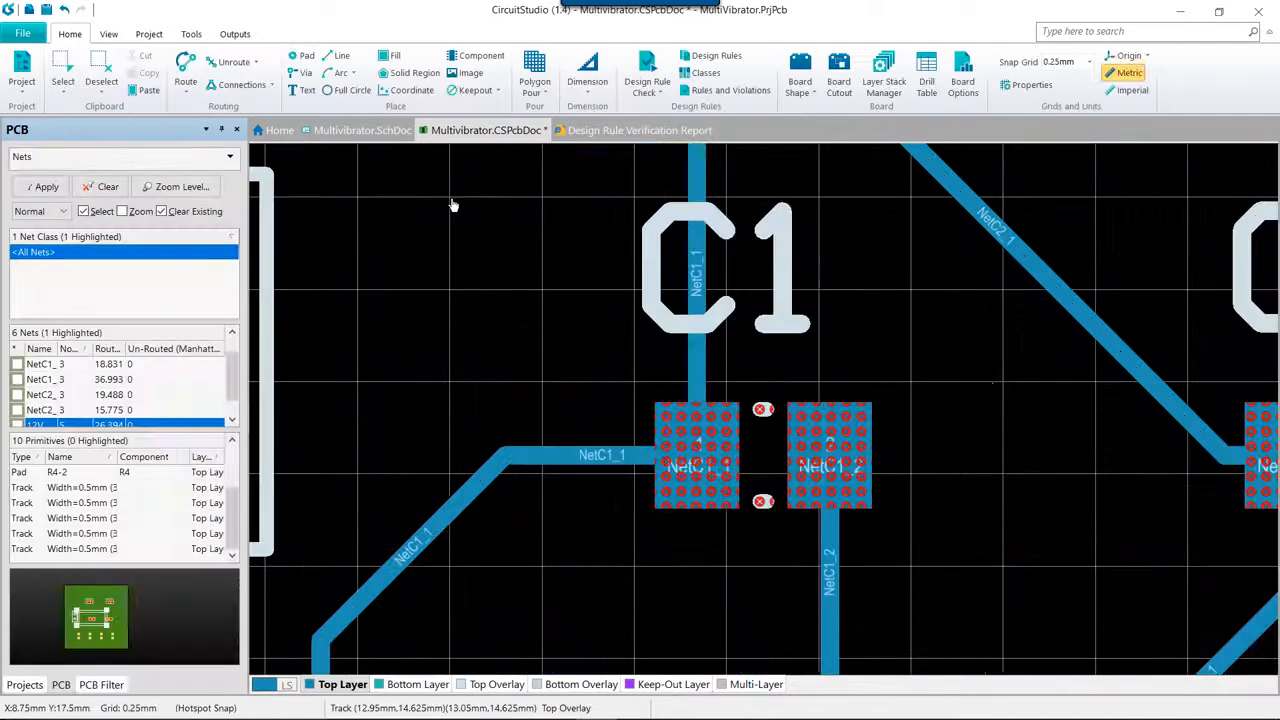
{"action": "mouse_move", "coordinate": [580, 380]}
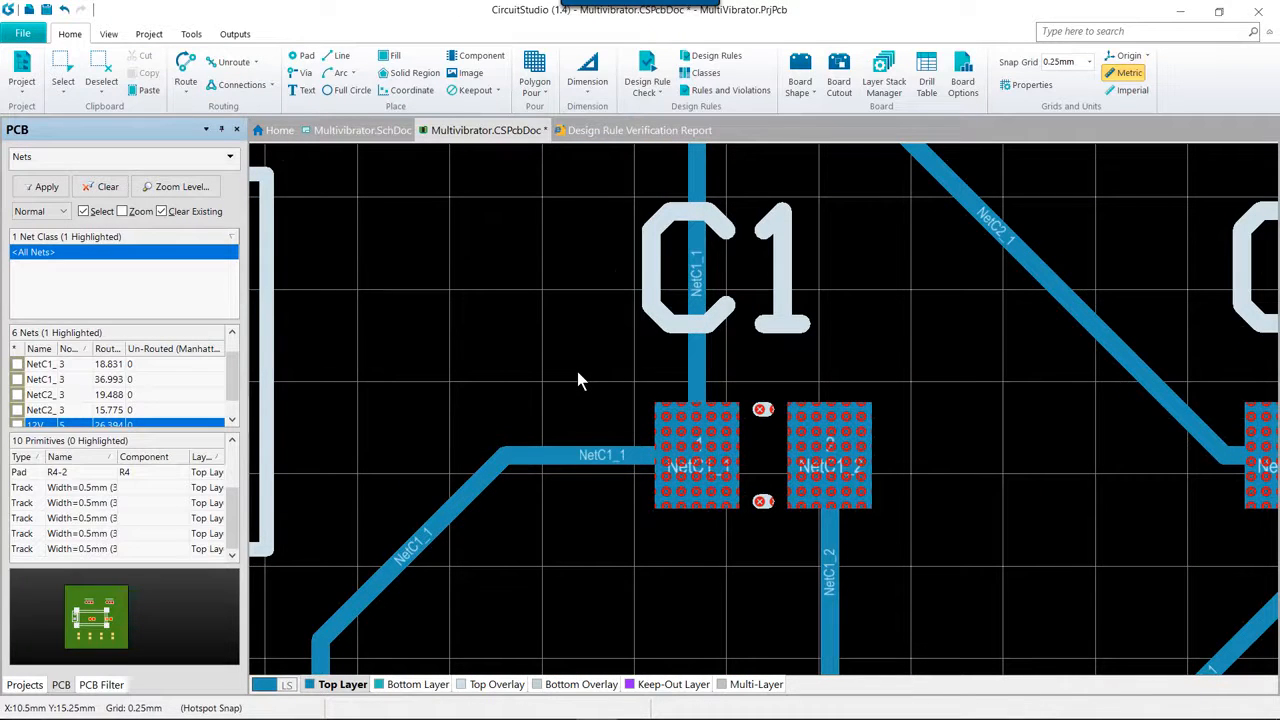
{"action": "mouse_move", "coordinate": [568, 368]}
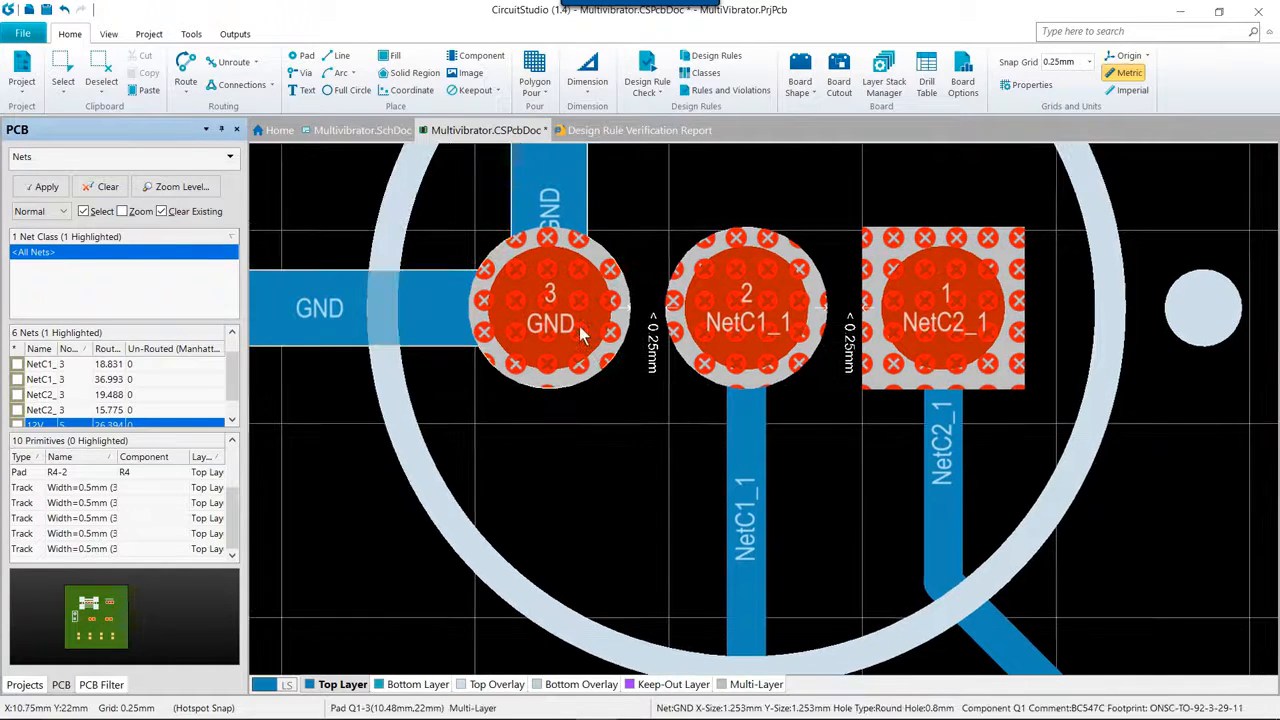
- Inspect the Minimum Solder Mask Sliver violation between Q1 pads 2 and 3, then close it
{"action": "right_click", "coordinate": [582, 336]}
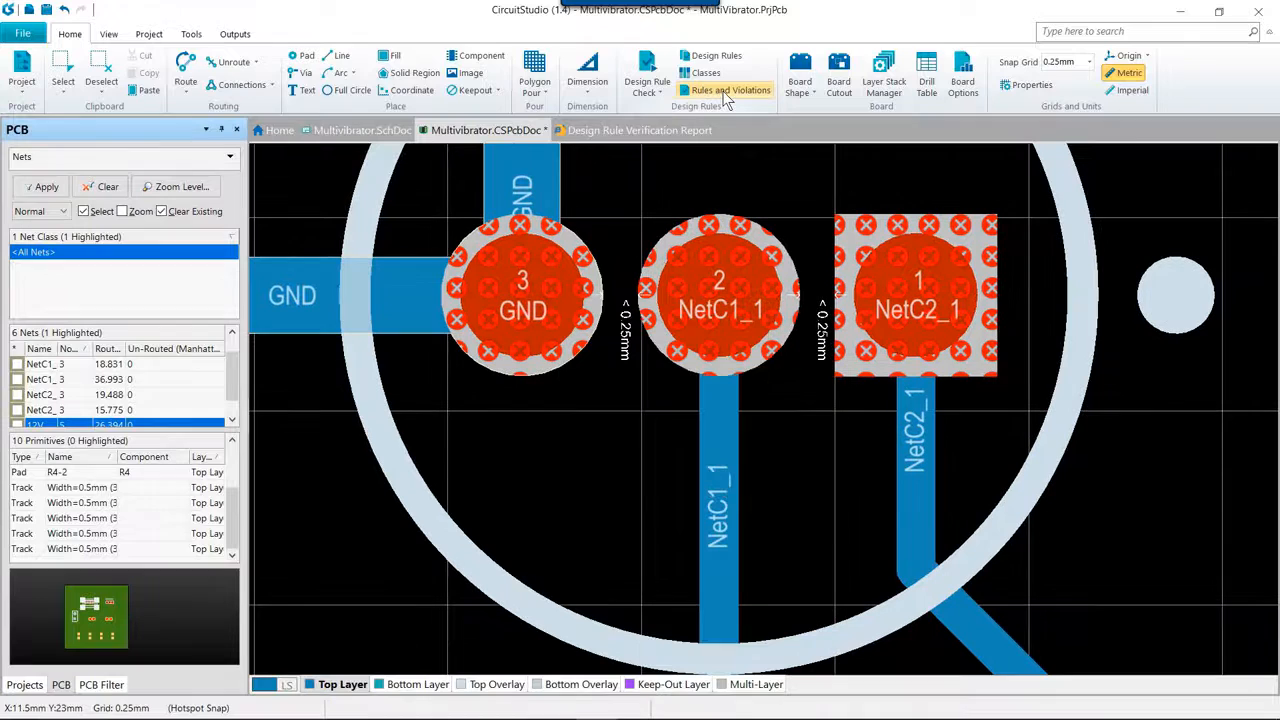
{"action": "mouse_move", "coordinate": [728, 90]}
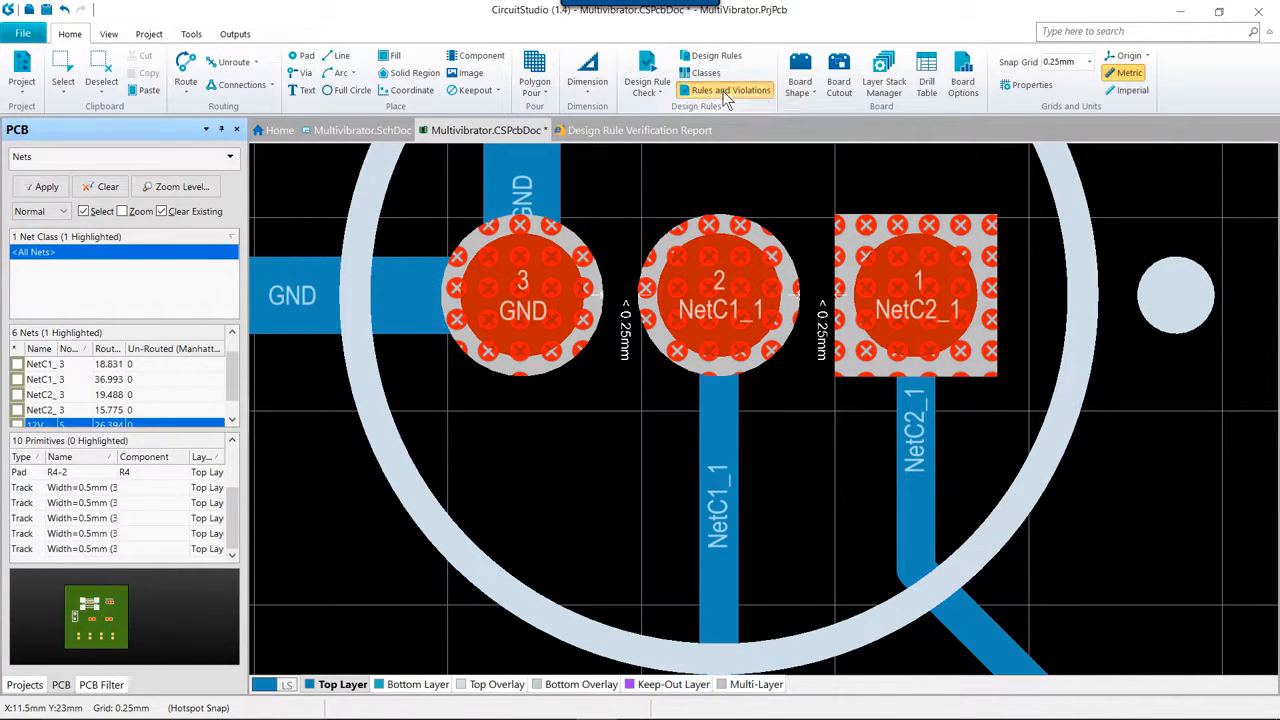
{"action": "left_click", "coordinate": [724, 90]}
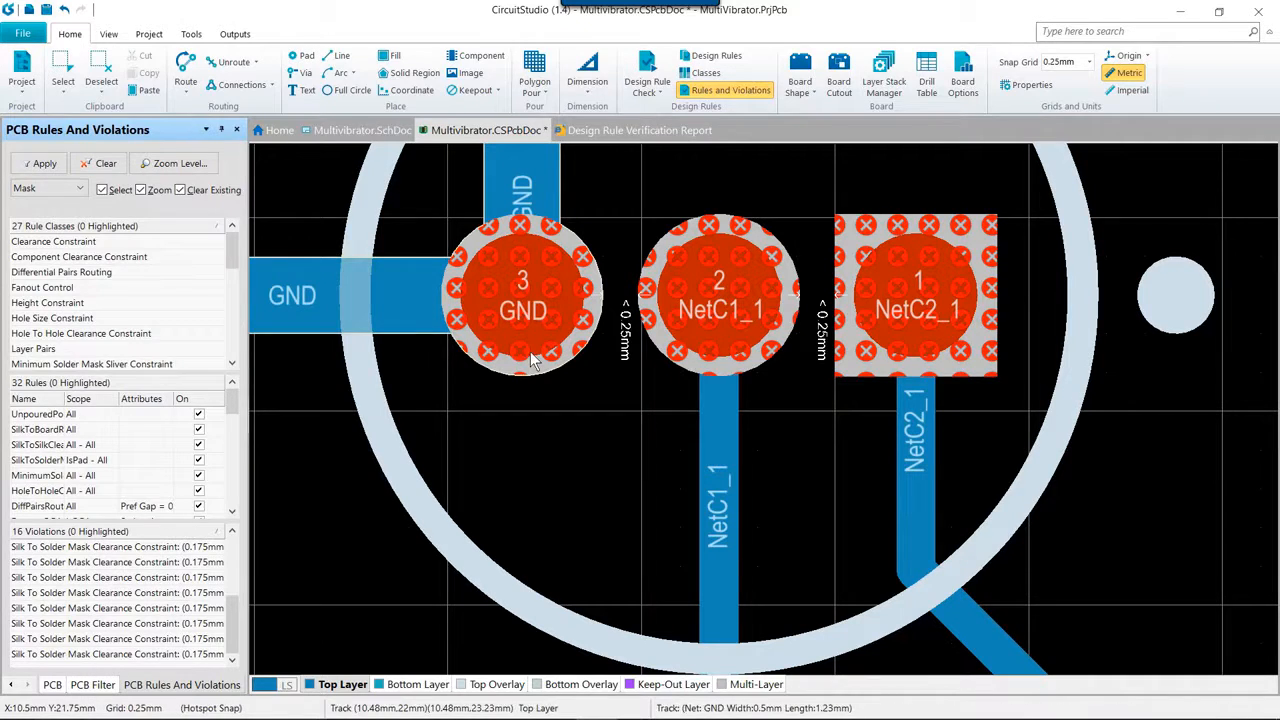
{"action": "right_click", "coordinate": [532, 360]}
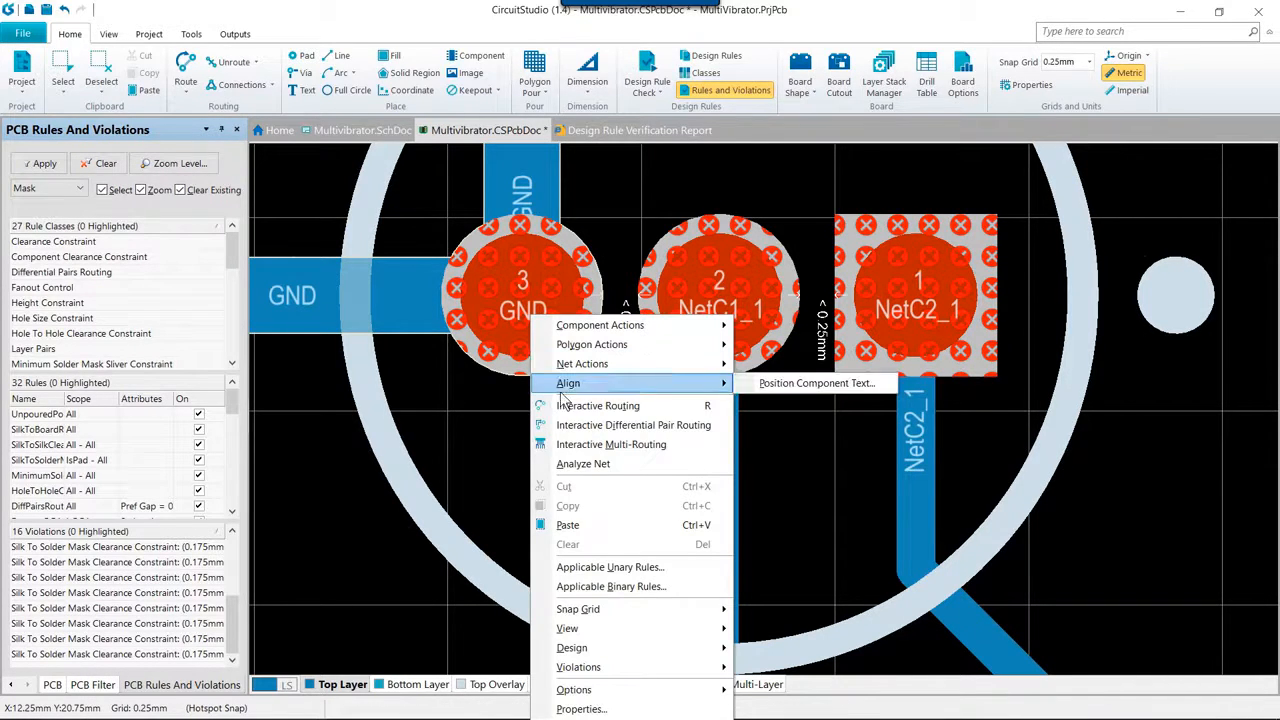
{"action": "mouse_move", "coordinate": [612, 444]}
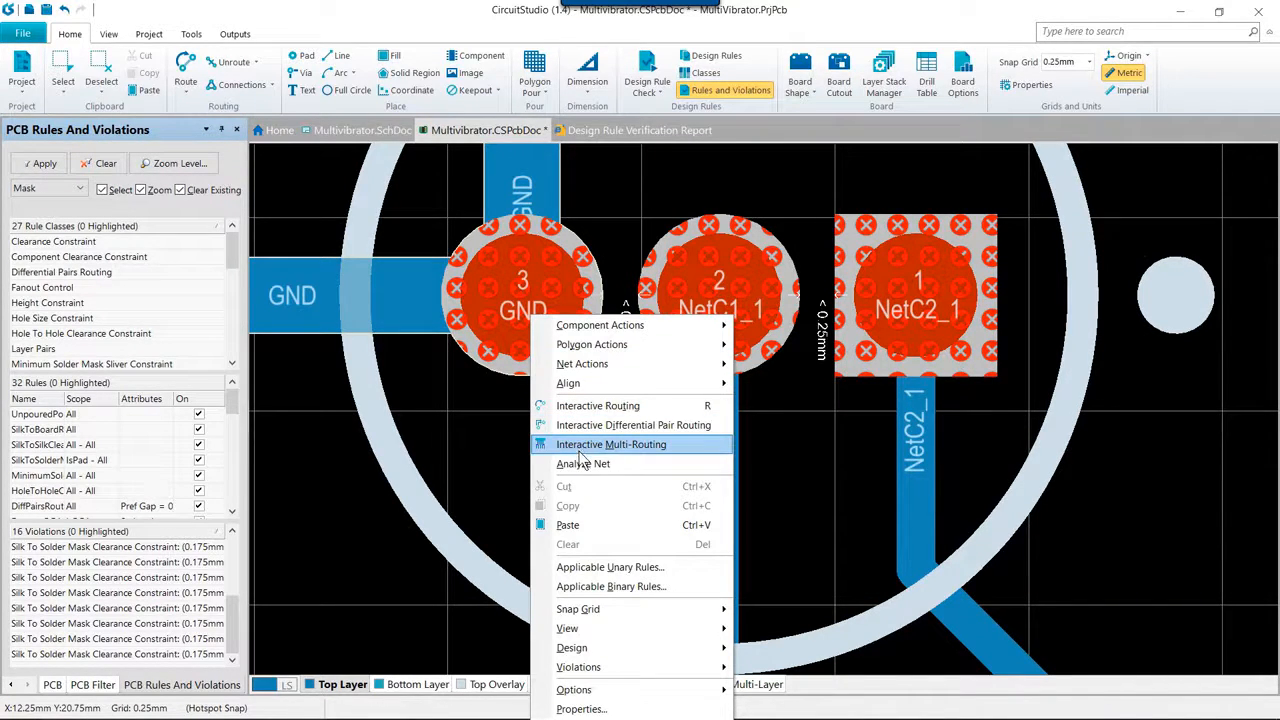
{"action": "mouse_move", "coordinate": [572, 648]}
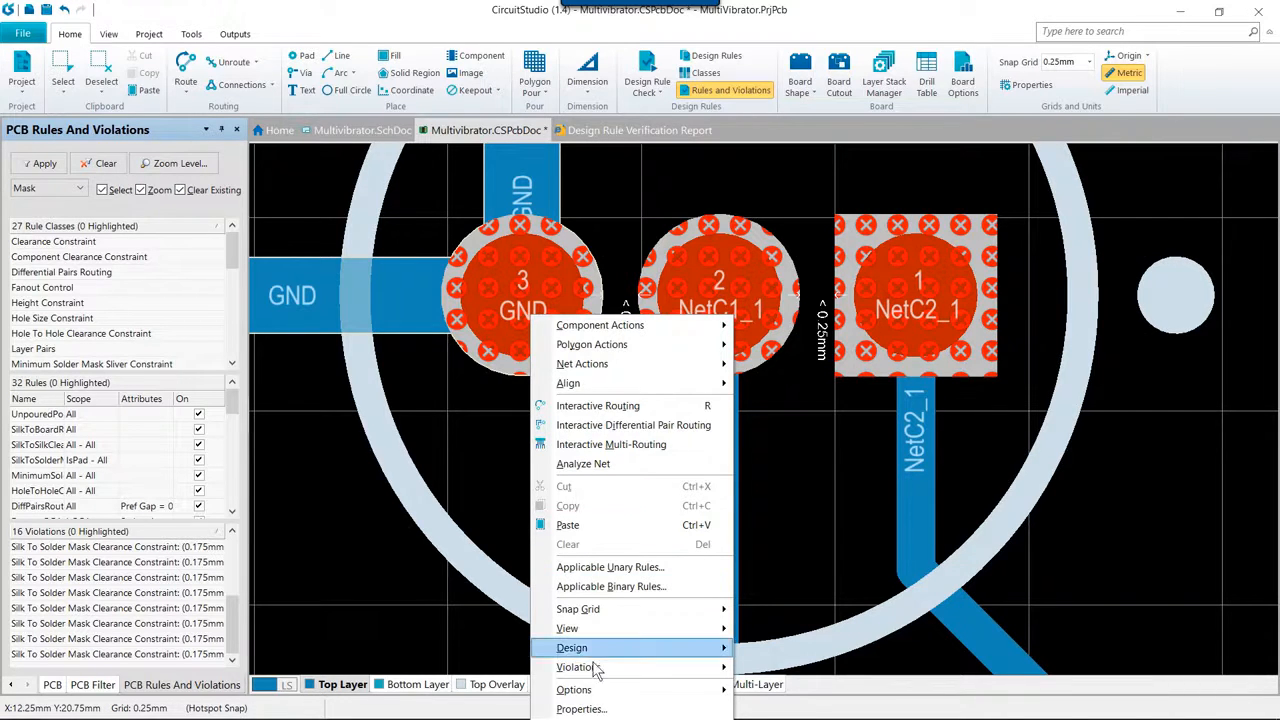
{"action": "mouse_move", "coordinate": [578, 668]}
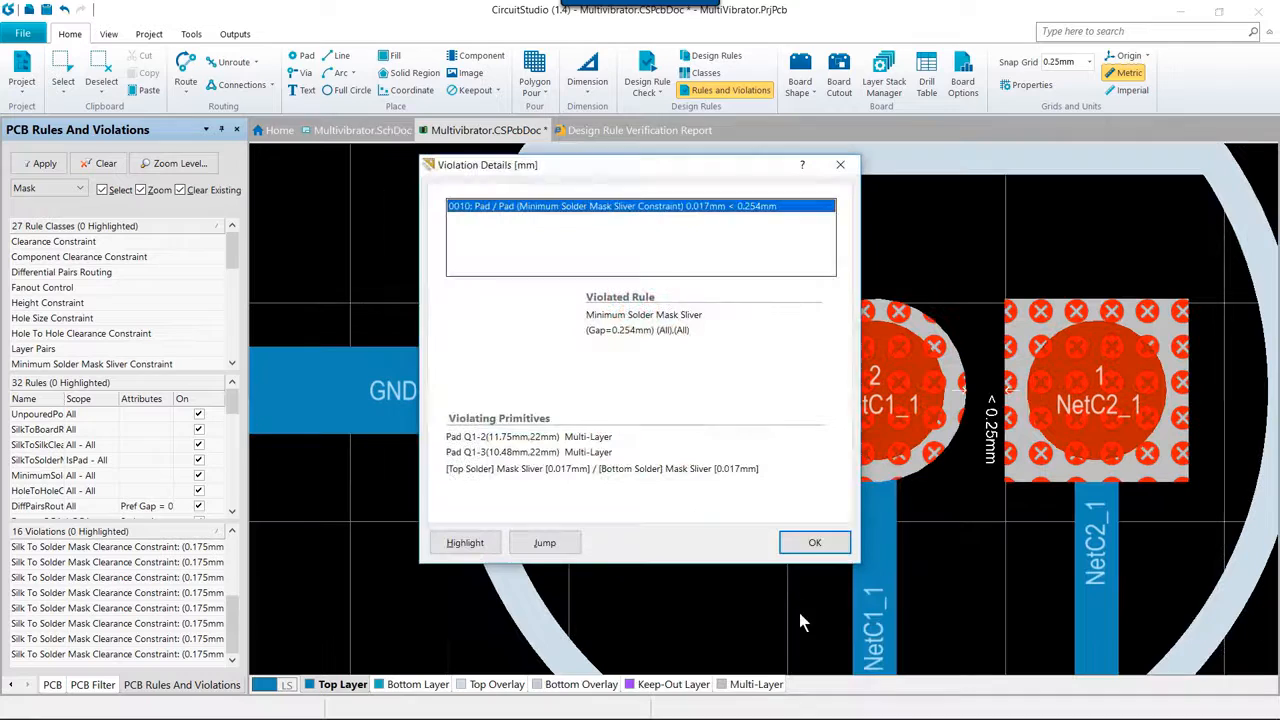
{"action": "mouse_move", "coordinate": [538, 436]}
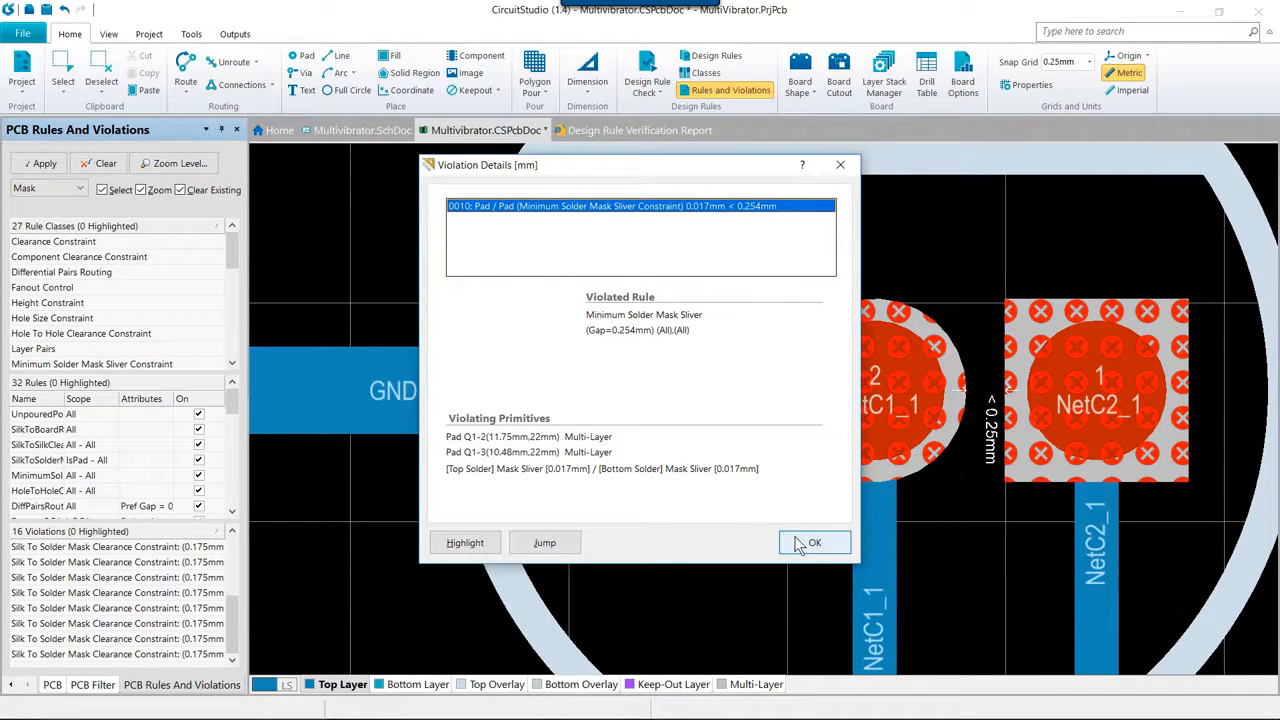
{"action": "left_click", "coordinate": [816, 542]}
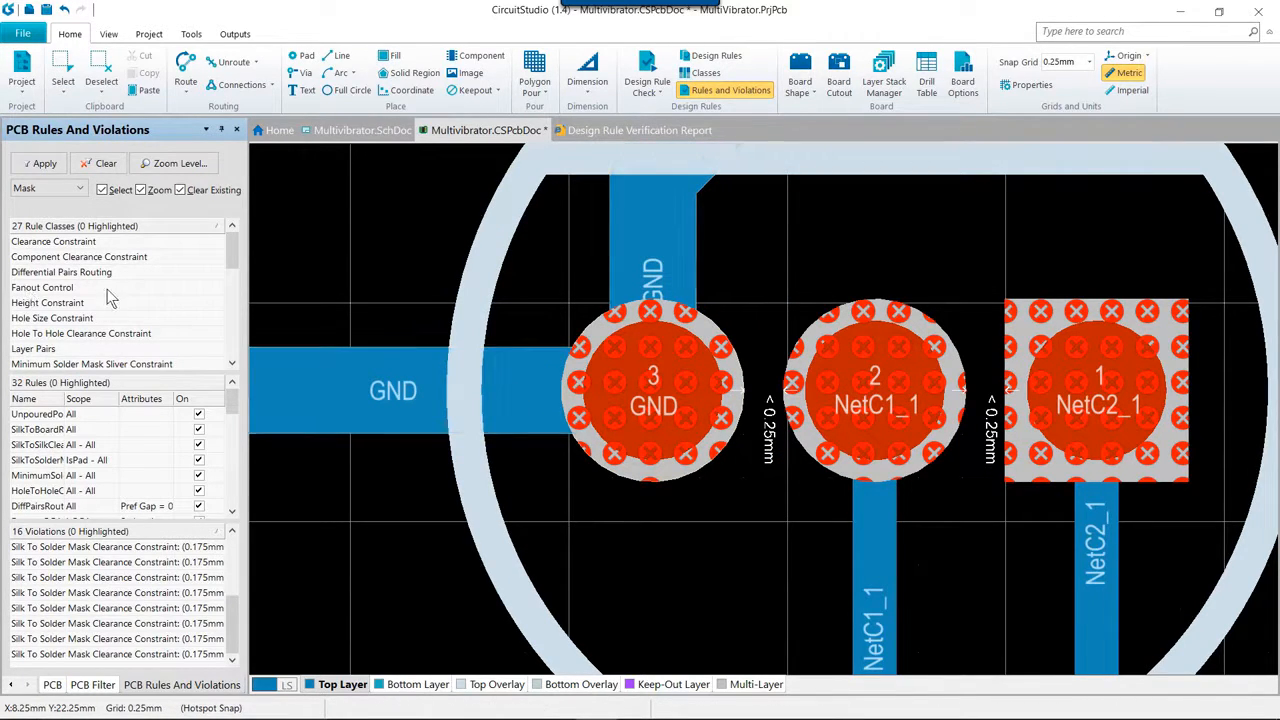
{"action": "mouse_move", "coordinate": [108, 34]}
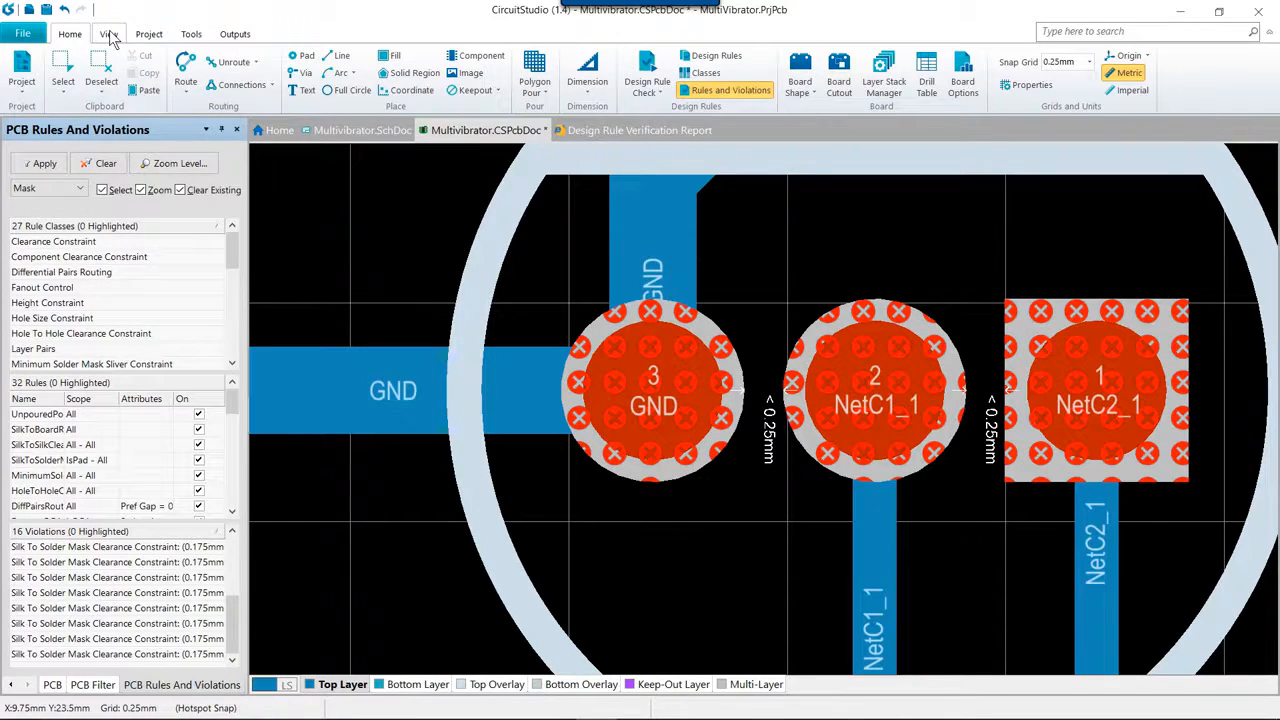
- View details of the Silk To Solder Mask Clearance violation at pad C1-1 and a top overlay track
{"action": "left_click", "coordinate": [108, 32]}
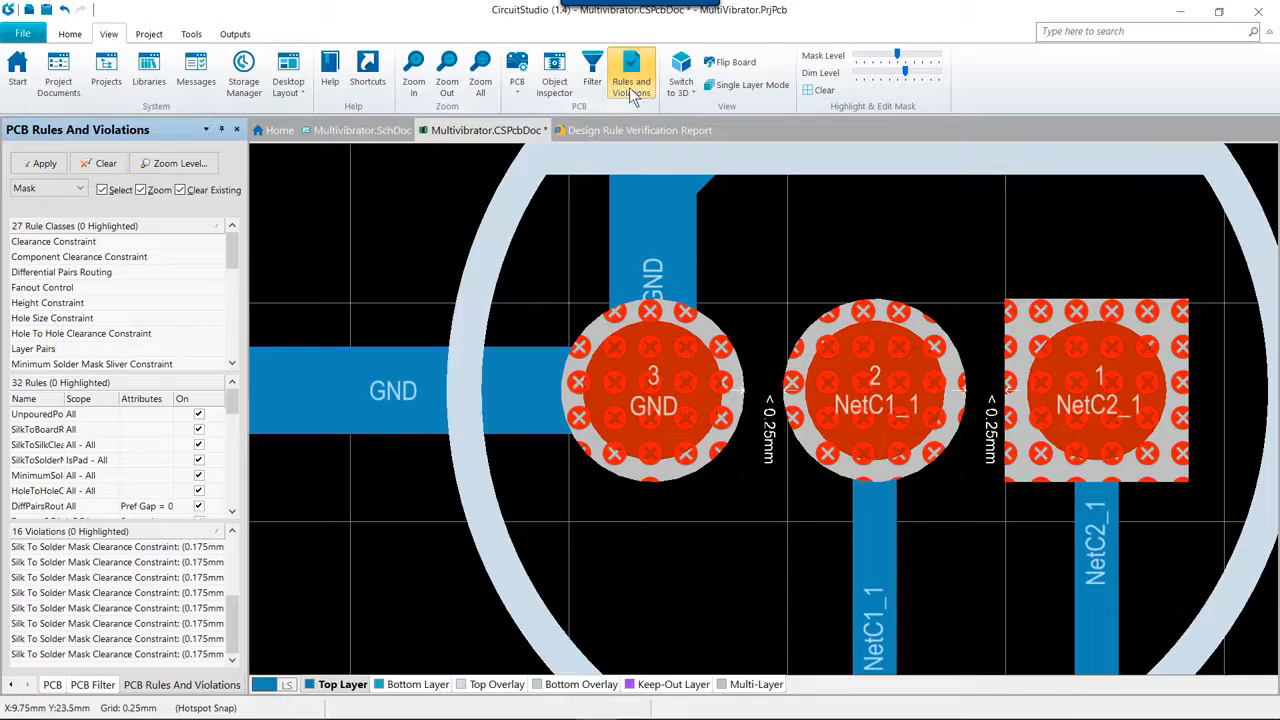
{"action": "mouse_move", "coordinate": [632, 76]}
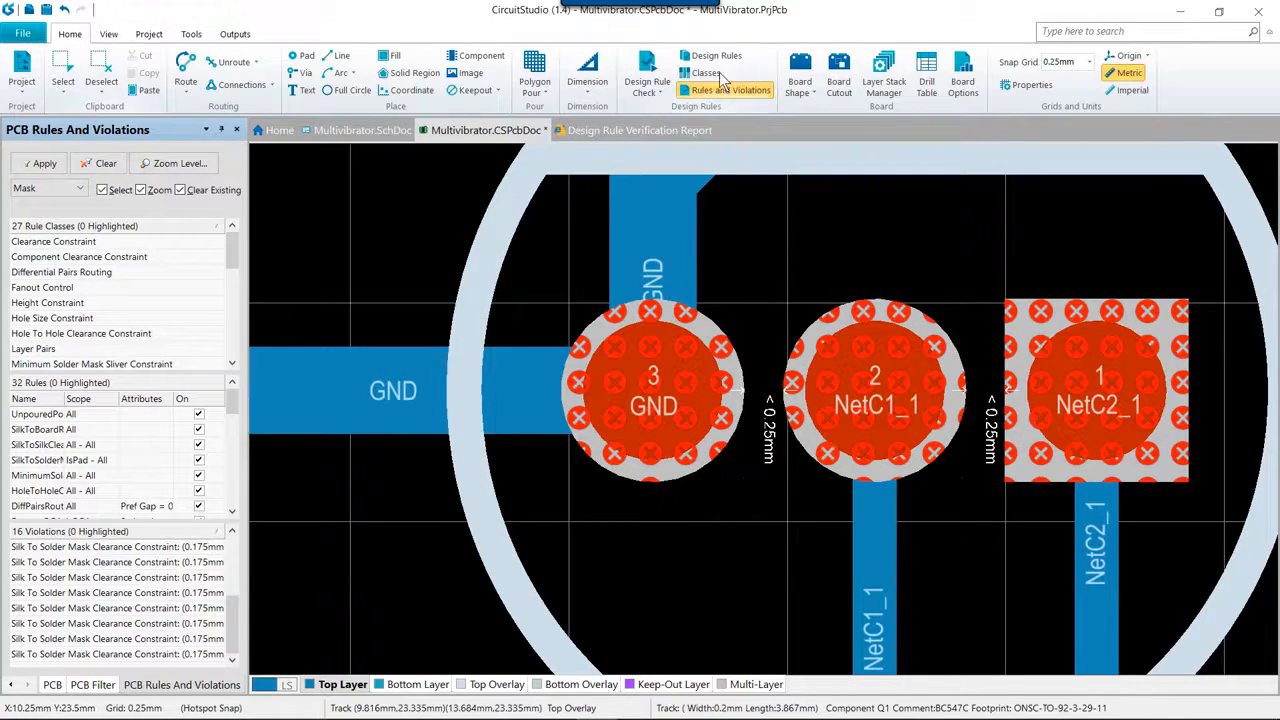
{"action": "mouse_move", "coordinate": [716, 96]}
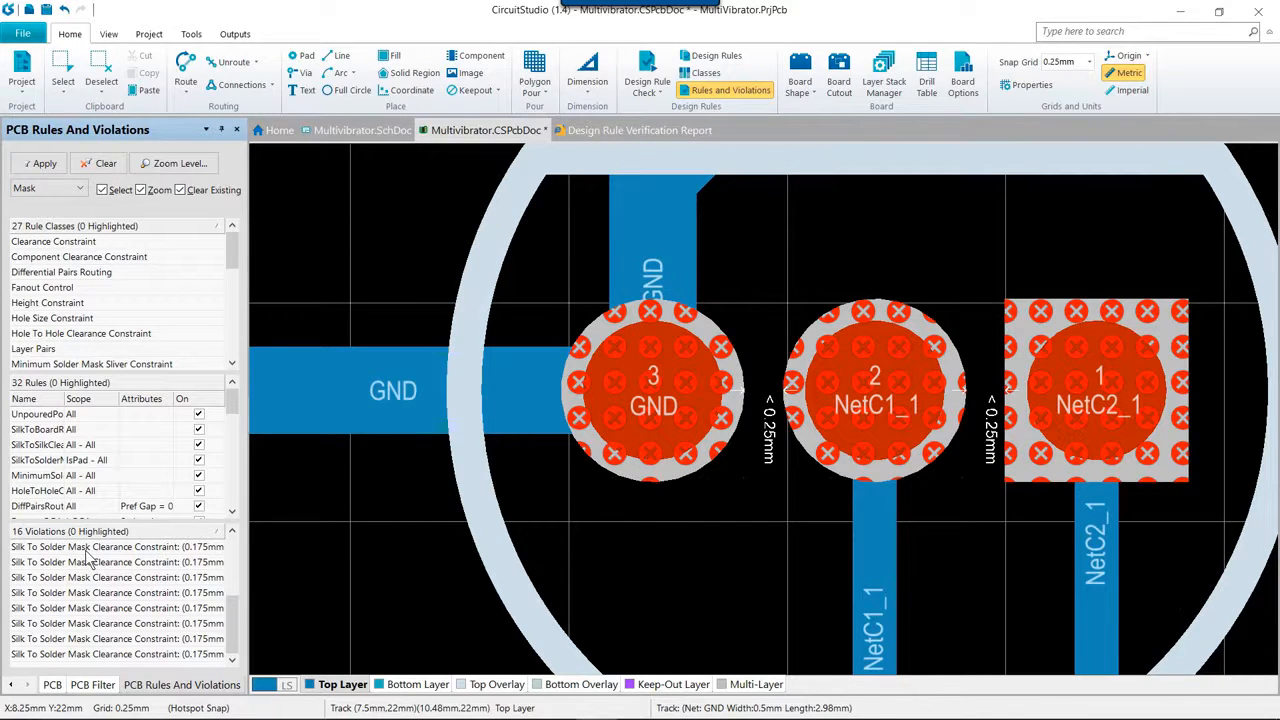
{"action": "left_click", "coordinate": [116, 544]}
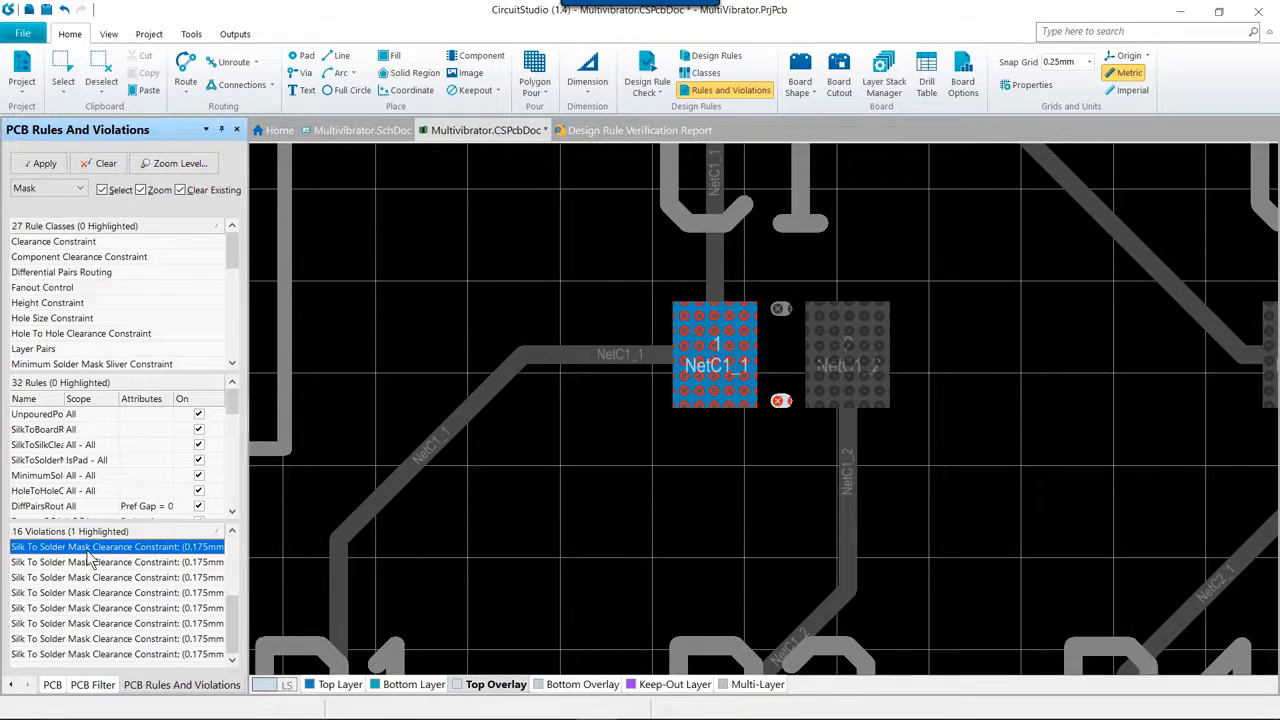
{"action": "double_click", "coordinate": [116, 544]}
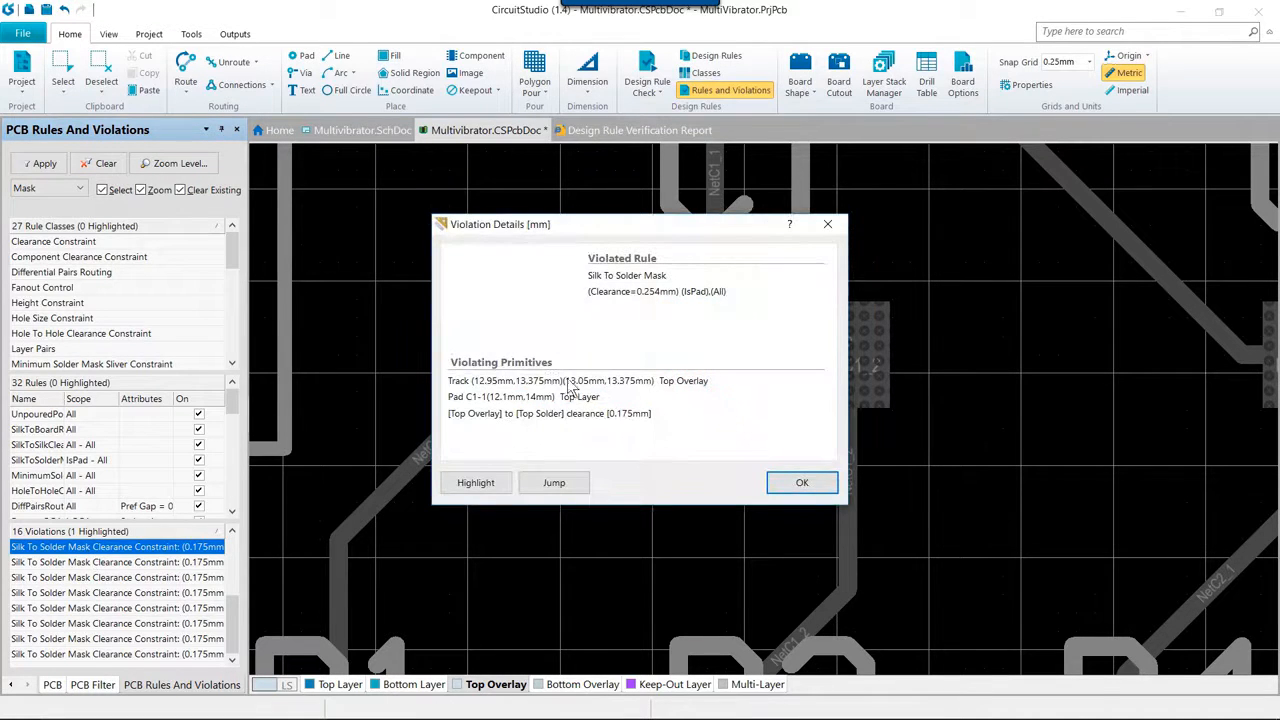
{"action": "mouse_move", "coordinate": [644, 400]}
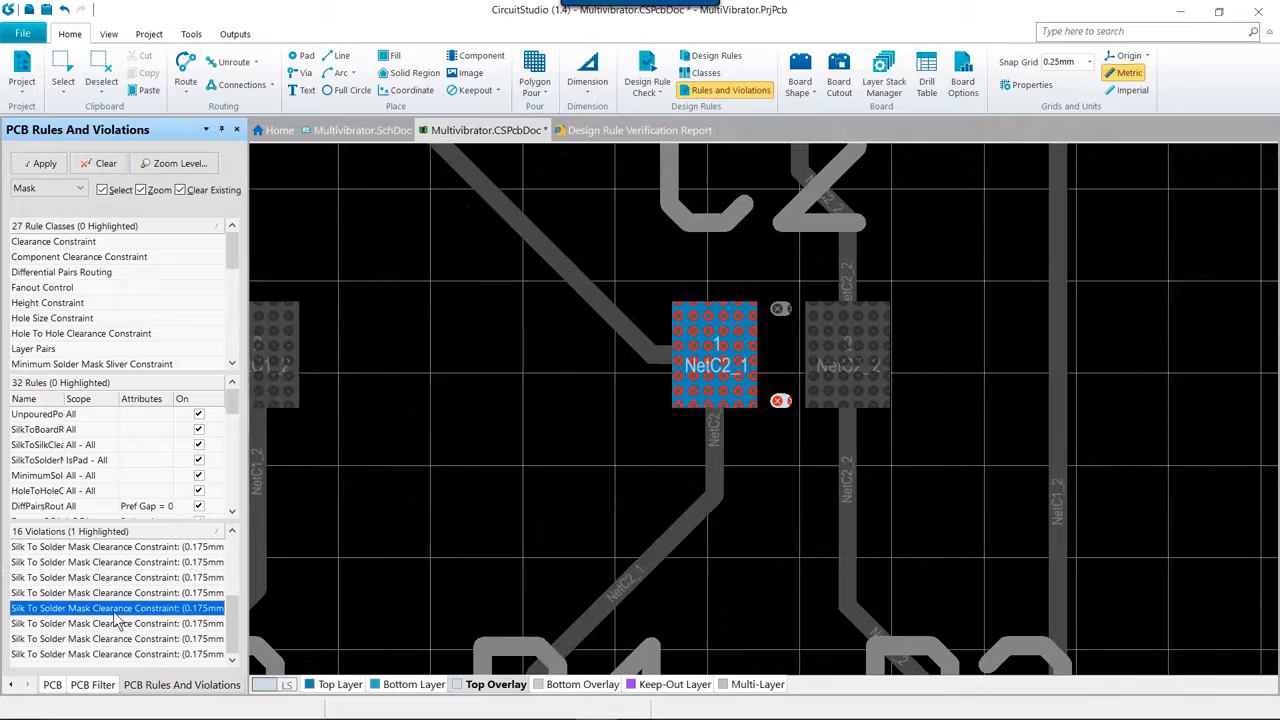
{"action": "mouse_move", "coordinate": [116, 648]}
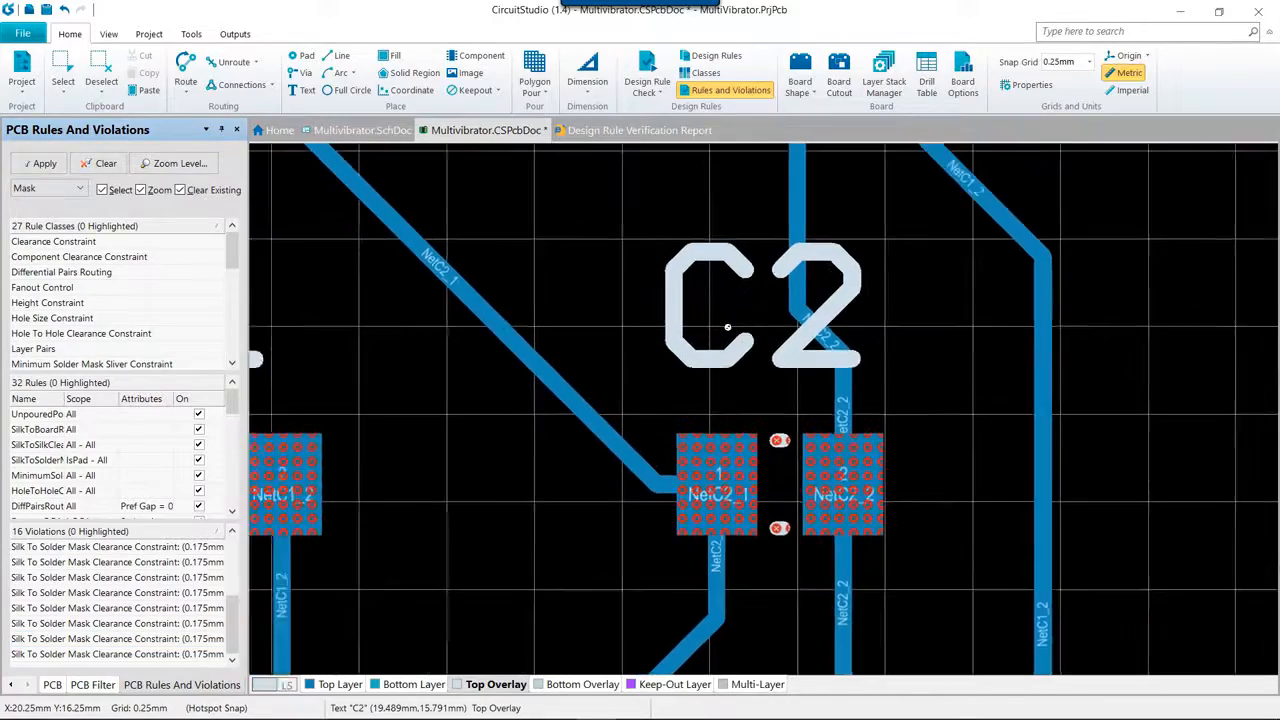
{"action": "scroll", "scroll_direction": "down", "scroll_amount": 3}
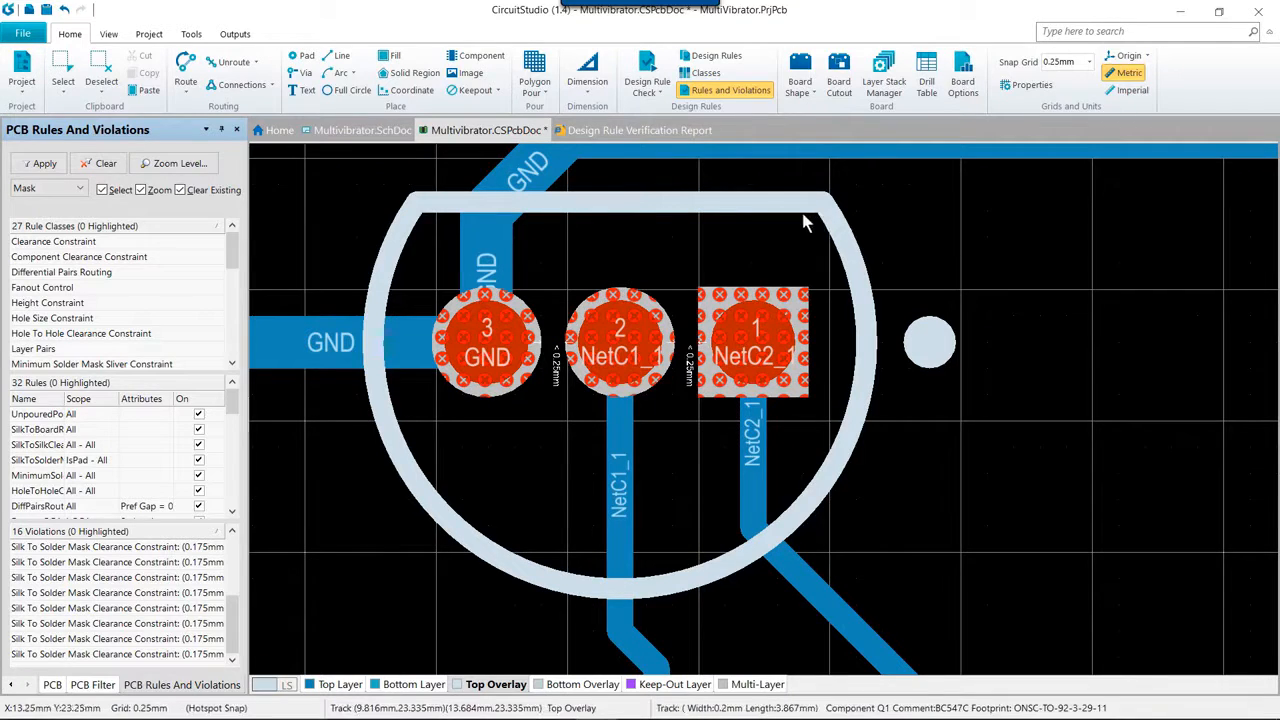
{"action": "mouse_move", "coordinate": [696, 204]}
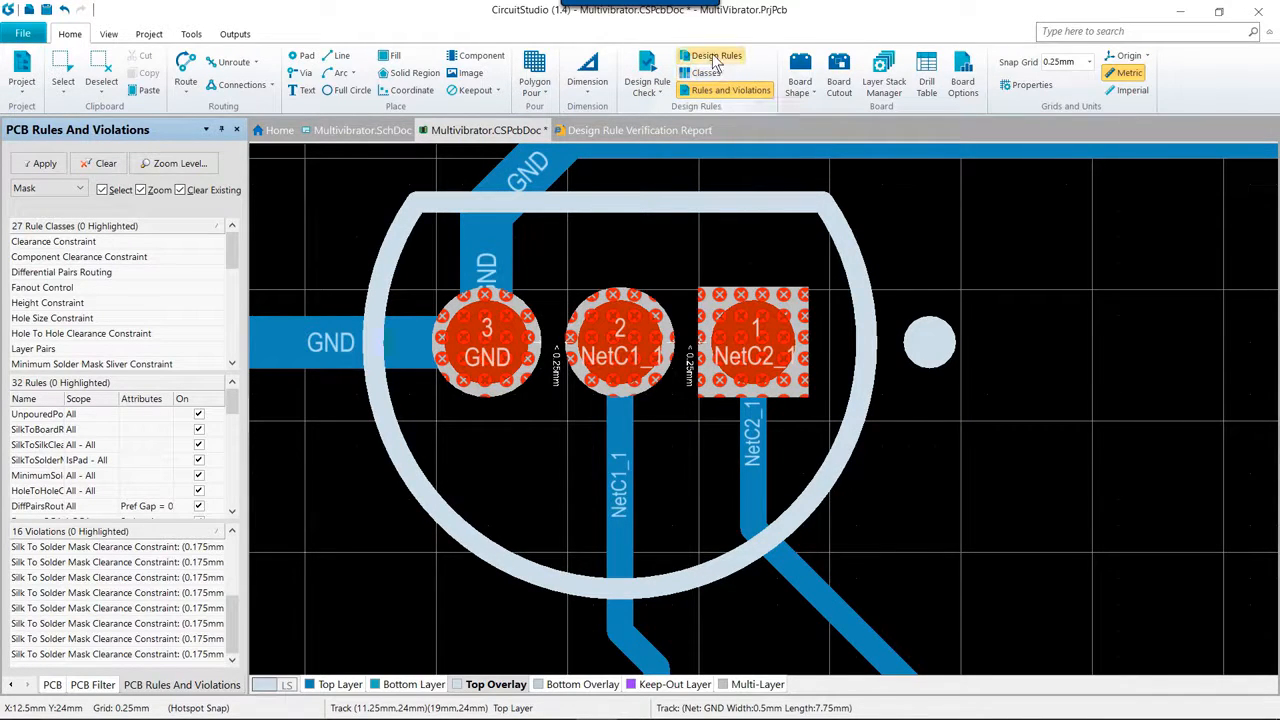
{"action": "mouse_move", "coordinate": [712, 56]}
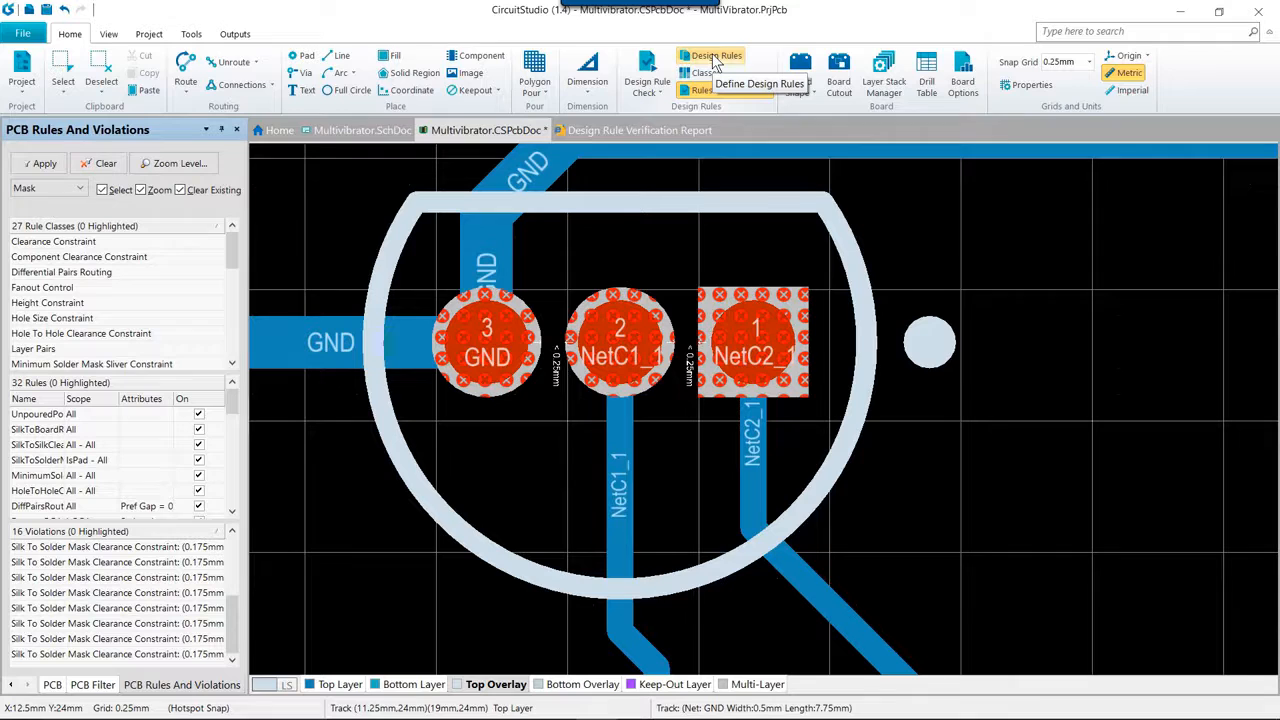
- In the Clearance rule, set the TH Pad to TH Pad clearance to 0.22 mm
{"action": "left_click", "coordinate": [714, 54]}
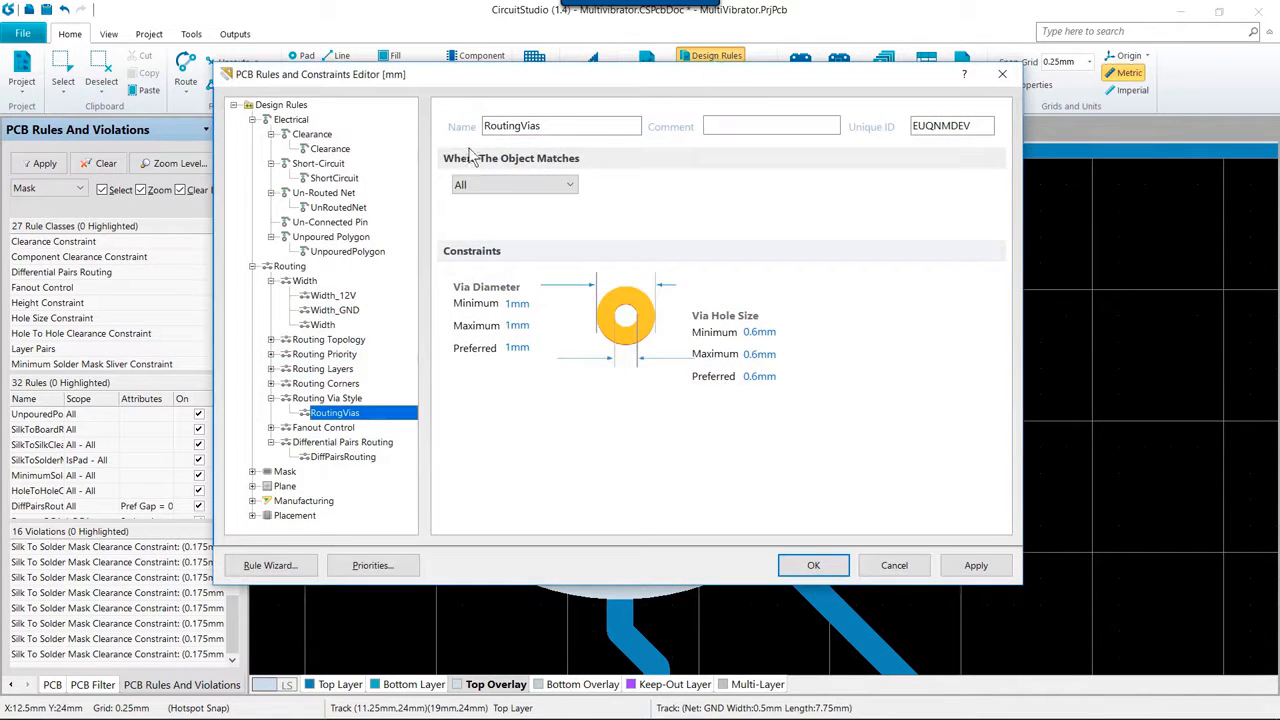
{"action": "mouse_move", "coordinate": [330, 148]}
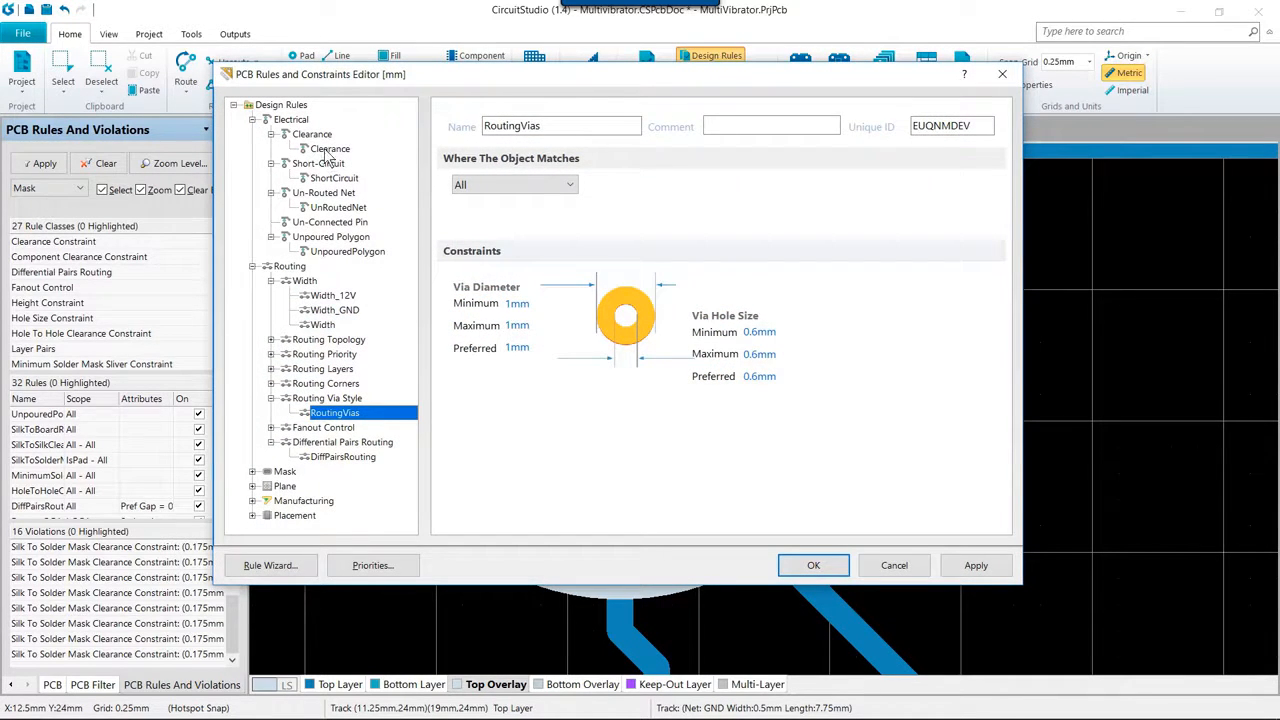
{"action": "left_click", "coordinate": [332, 148]}
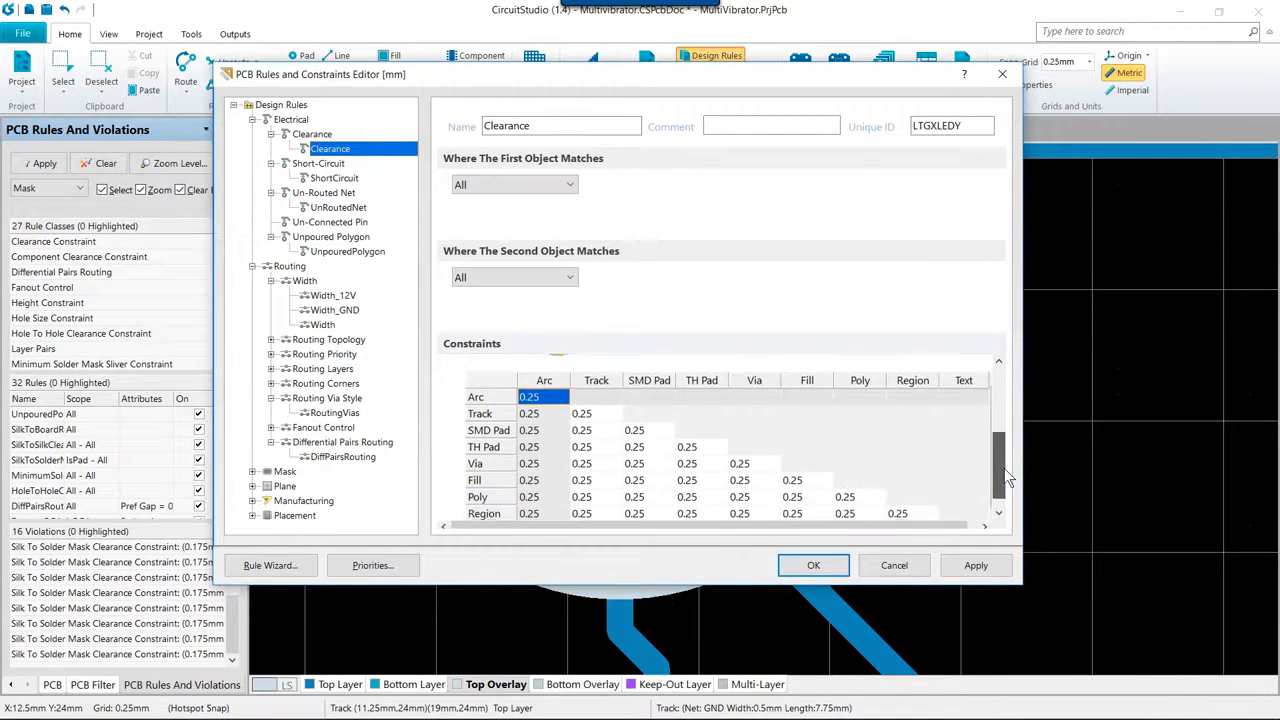
{"action": "scroll", "scroll_direction": "down", "scroll_amount": 3}
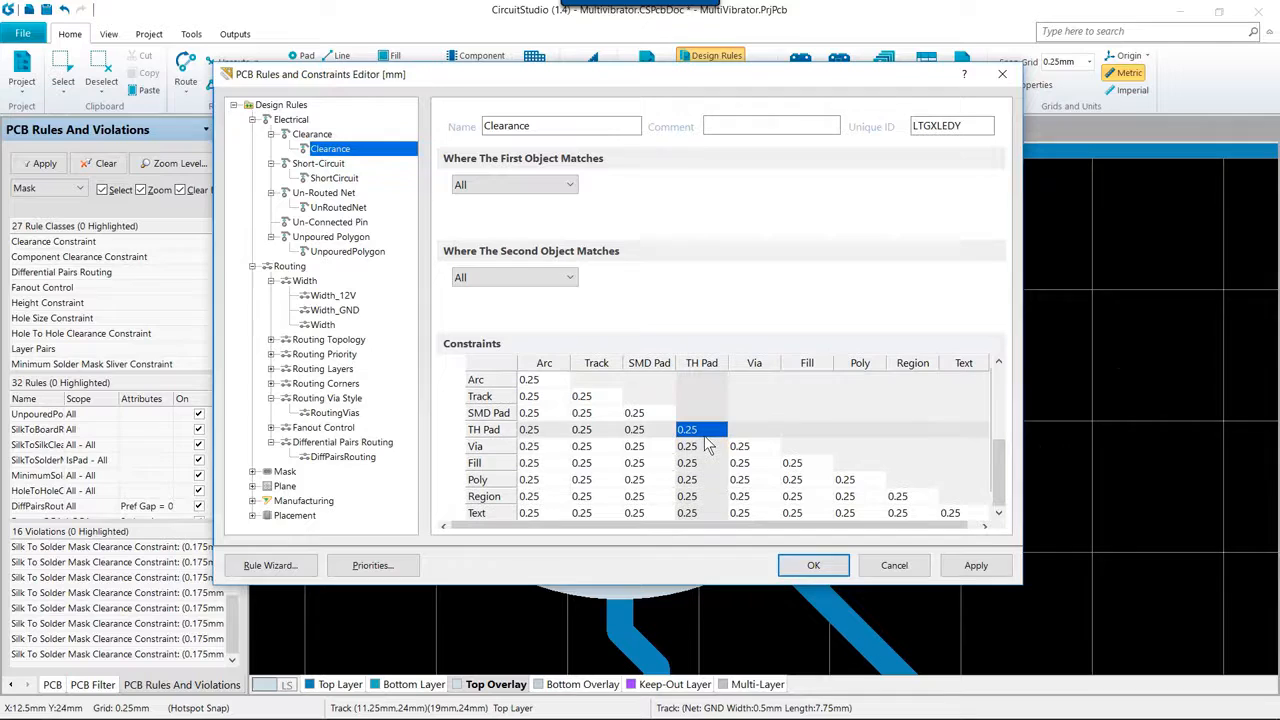
{"action": "type", "text": ".22"}
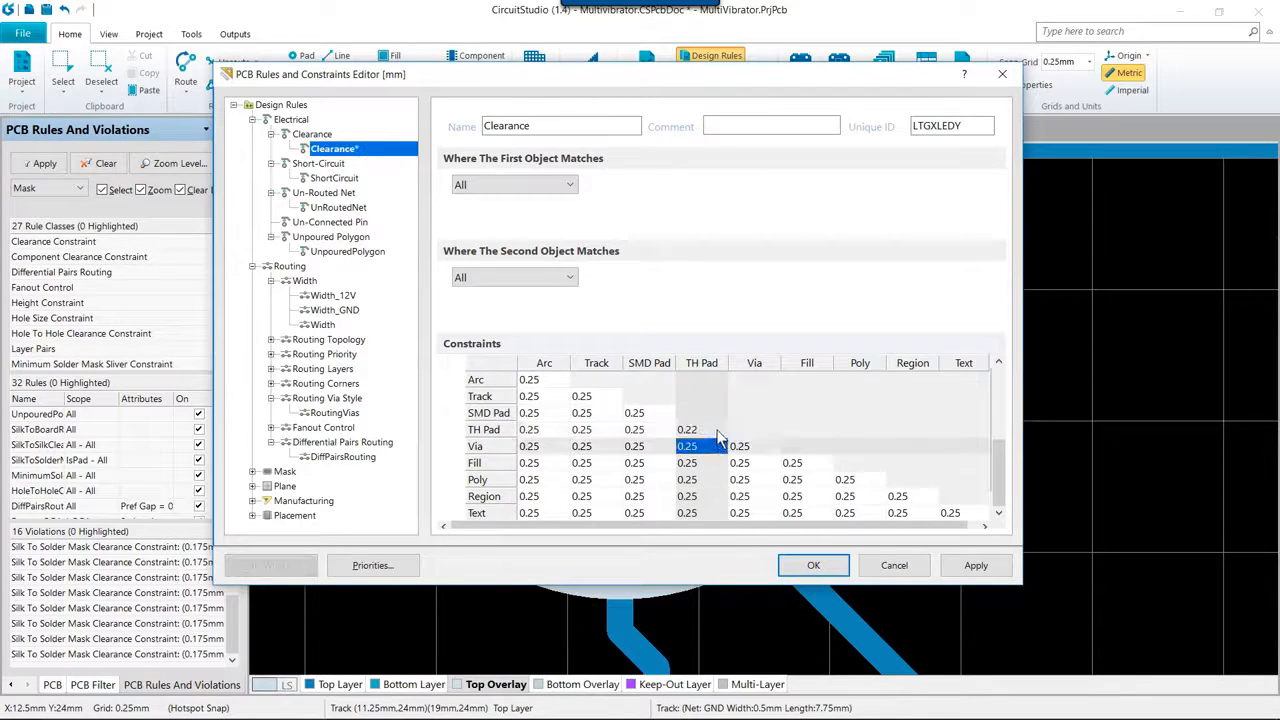
{"action": "left_click", "coordinate": [688, 428]}
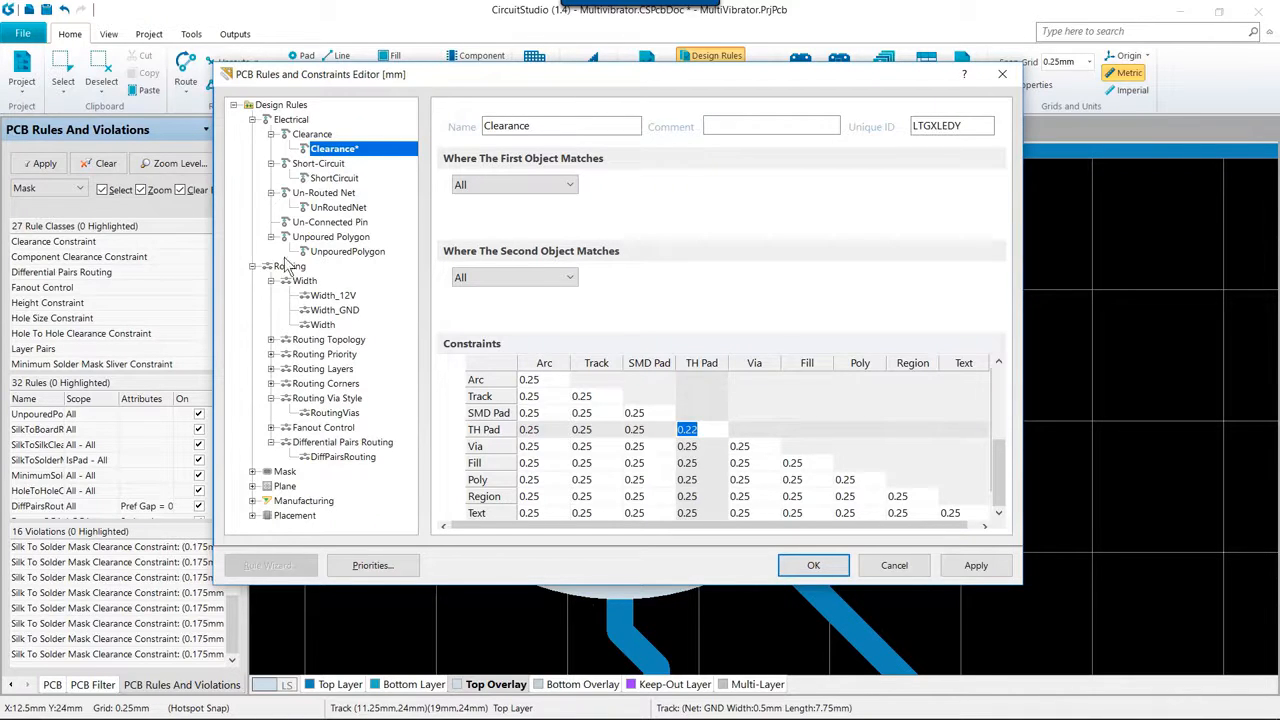
{"action": "mouse_move", "coordinate": [238, 270]}
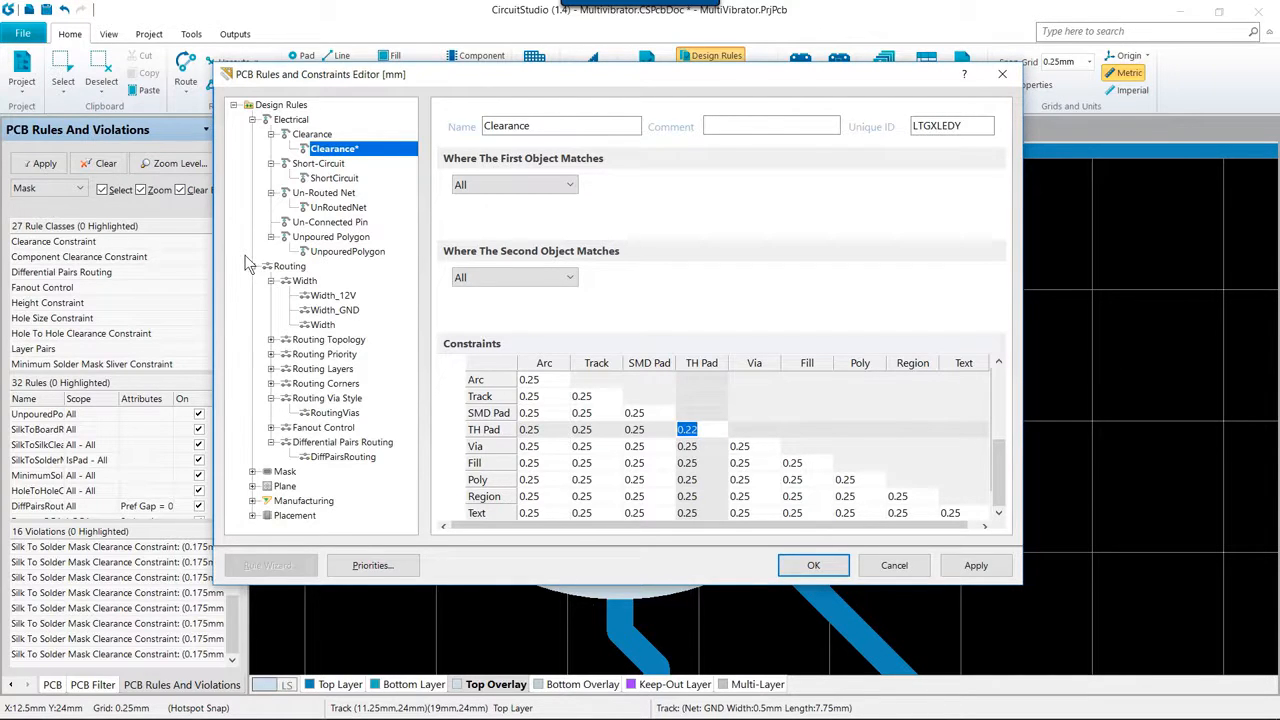
{"action": "mouse_move", "coordinate": [256, 476]}
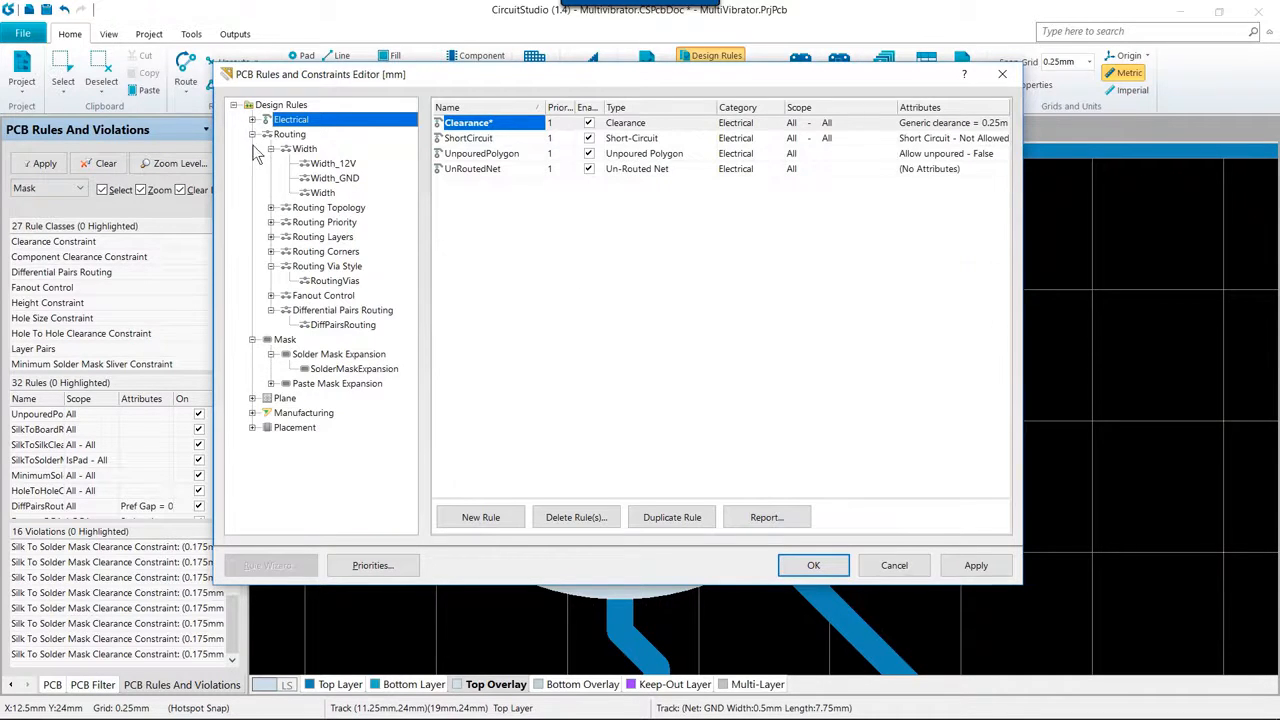
- Set the SolderMaskExpansion rule's expansion to 0.08 mm and apply the rules
{"action": "left_click", "coordinate": [252, 132]}
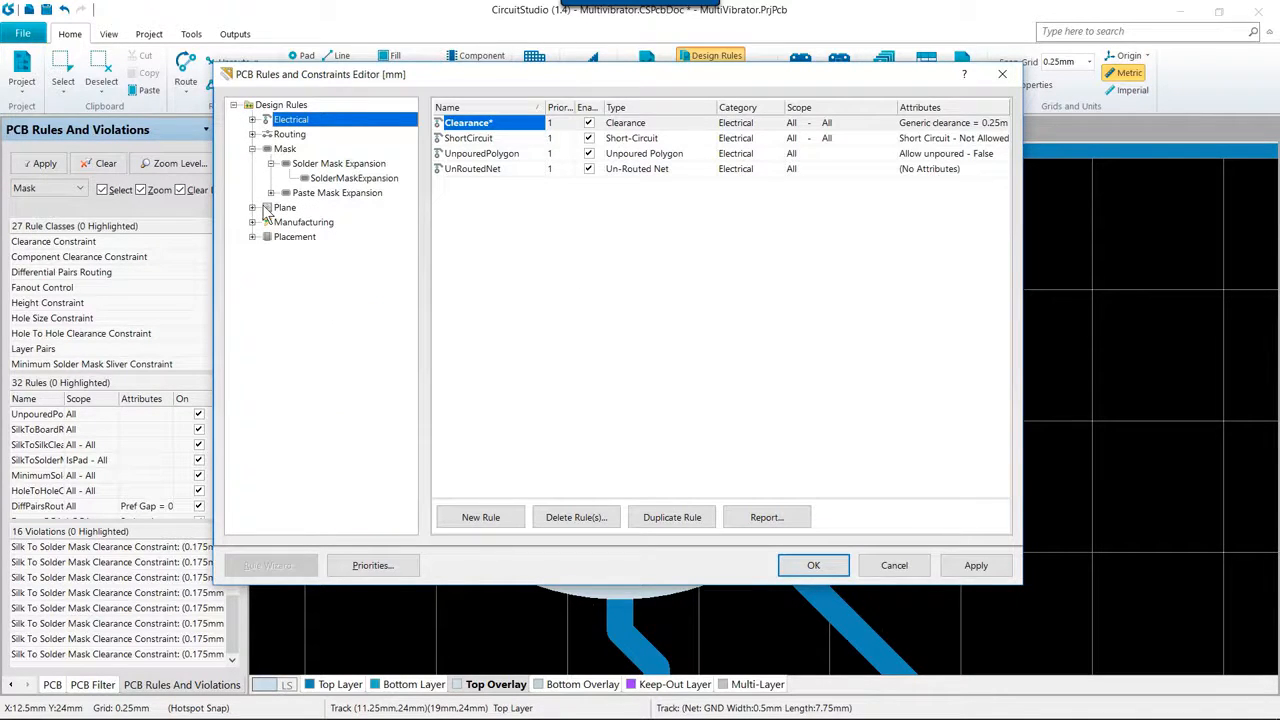
{"action": "mouse_move", "coordinate": [350, 192]}
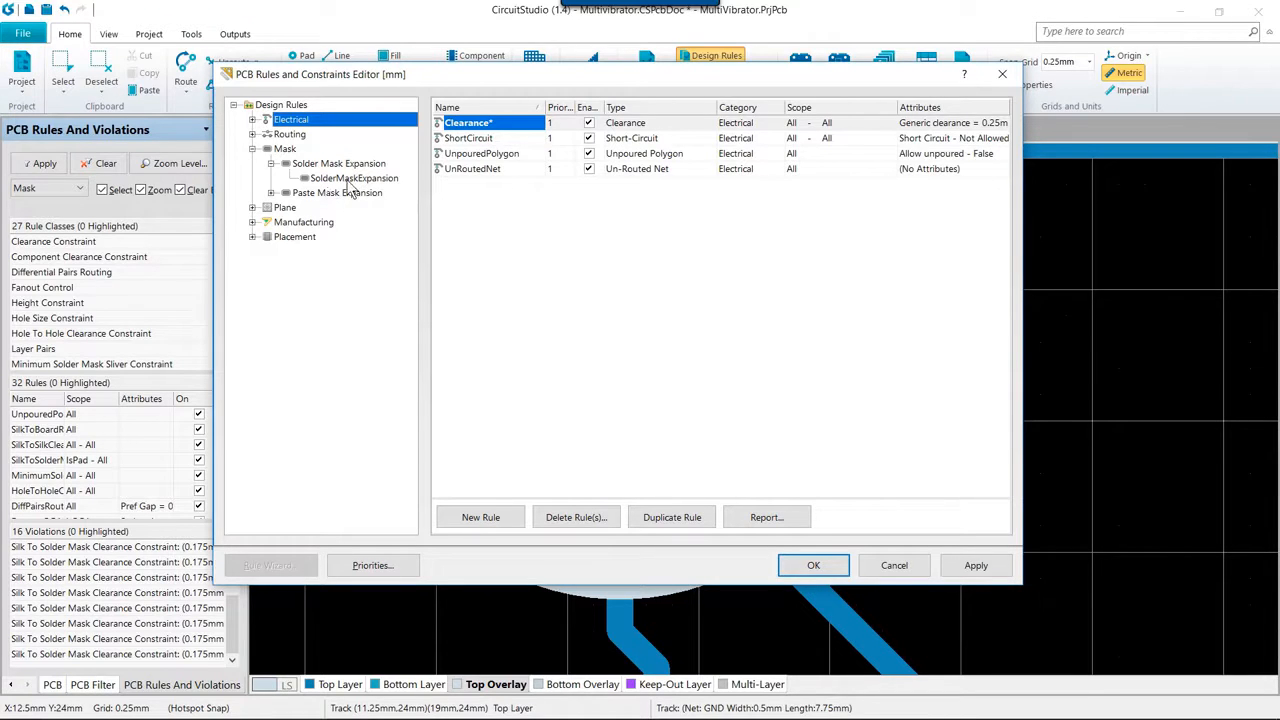
{"action": "left_click", "coordinate": [354, 176]}
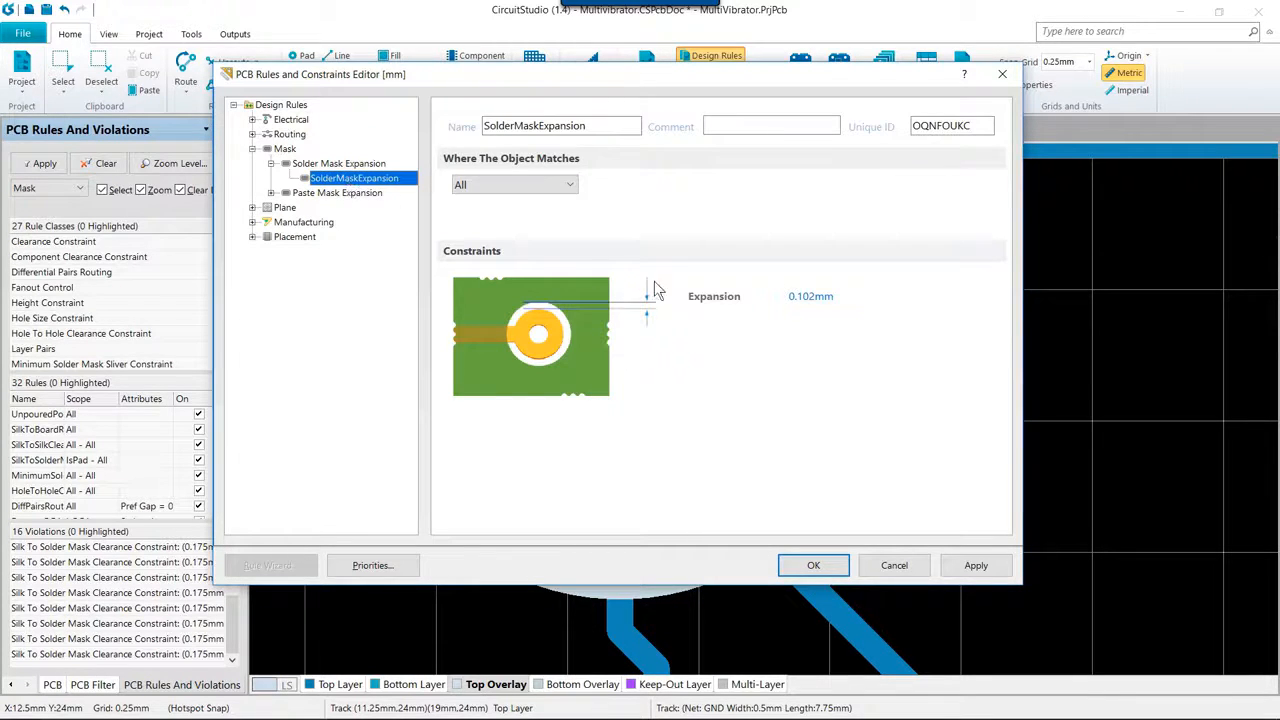
{"action": "mouse_move", "coordinate": [872, 304]}
{"action": "type", "text": "0"}
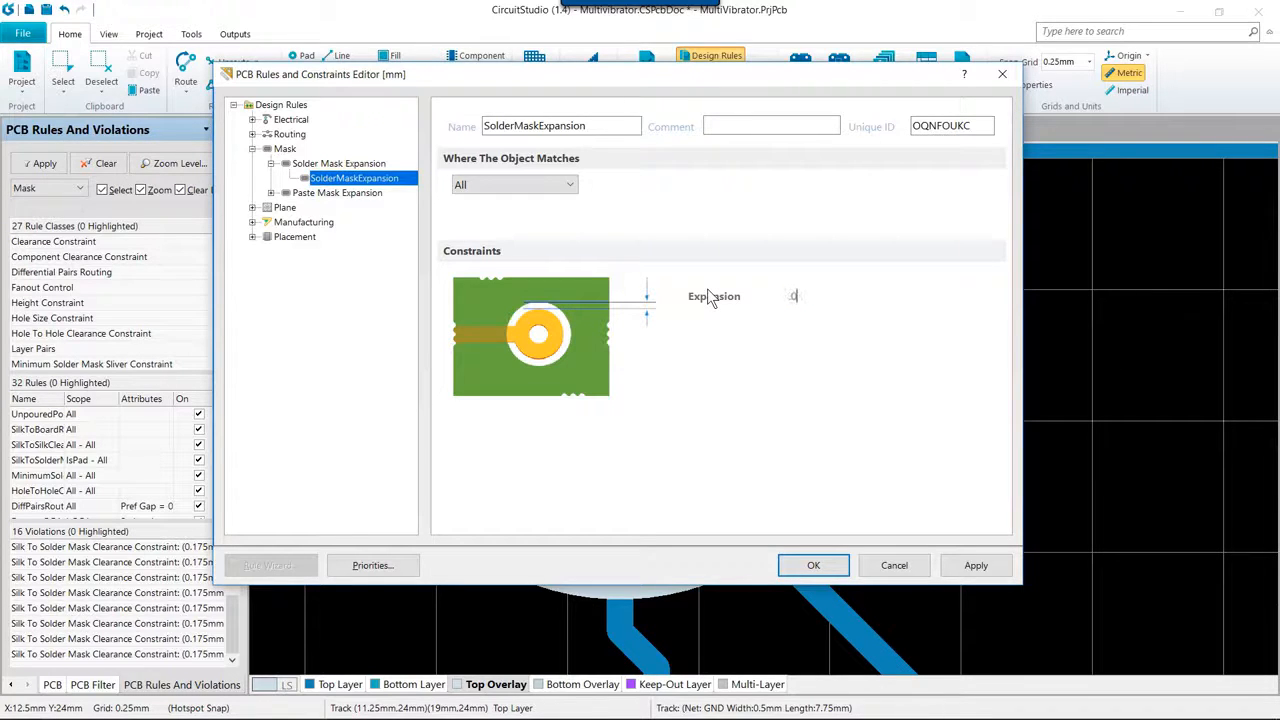
{"action": "type", "text": ".08"}
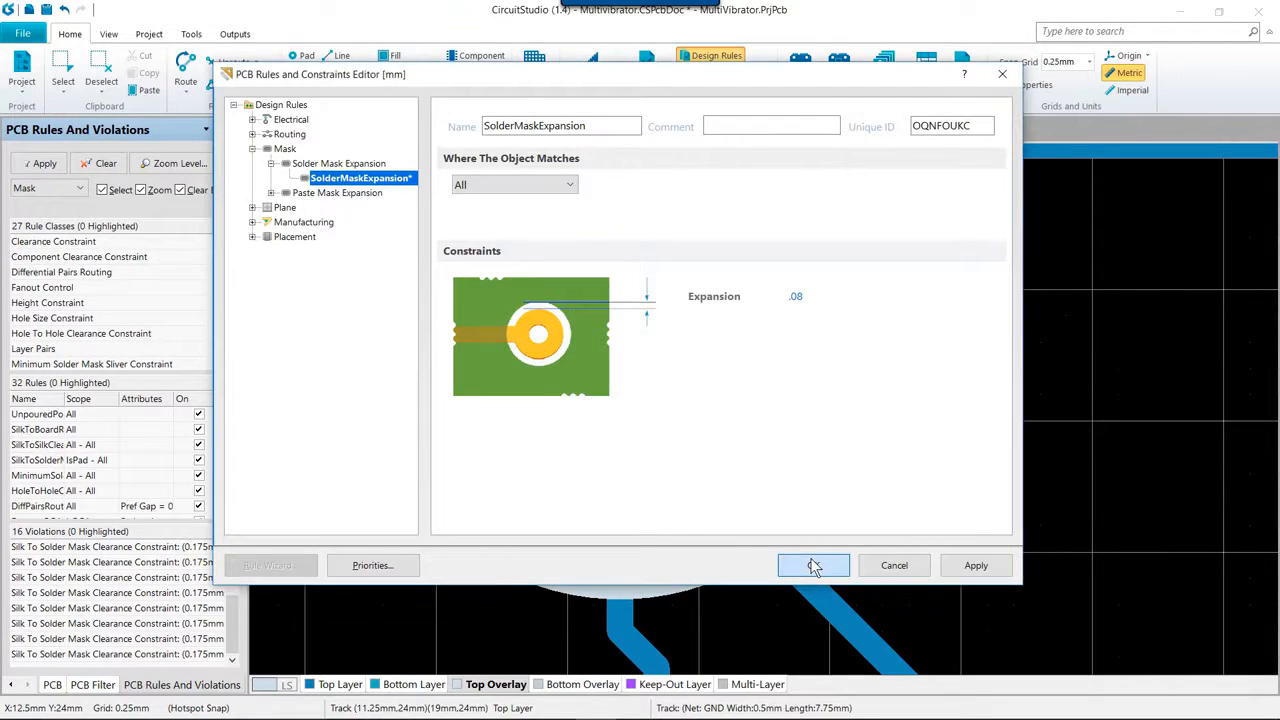
{"action": "left_click", "coordinate": [812, 564]}
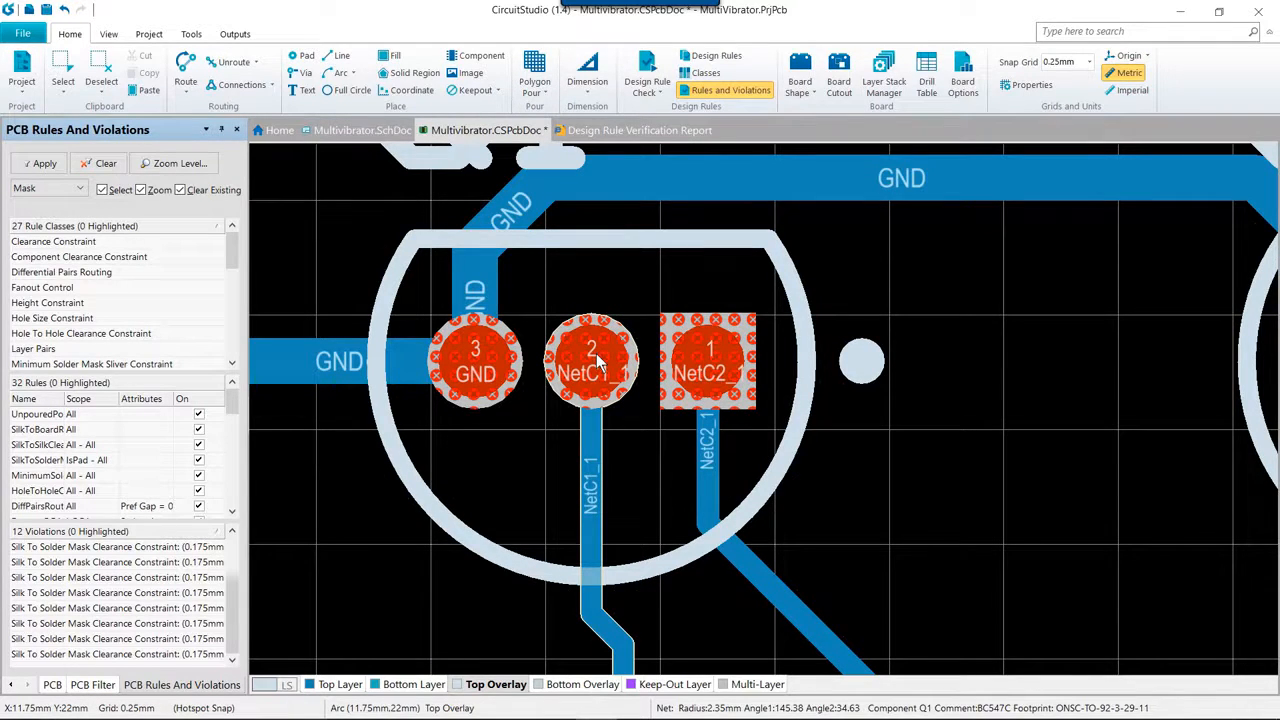
- Show the Minimum Solder Mask Sliver violation (0.017mm) between Q1 pads 2 and 3
{"action": "right_click", "coordinate": [590, 360]}
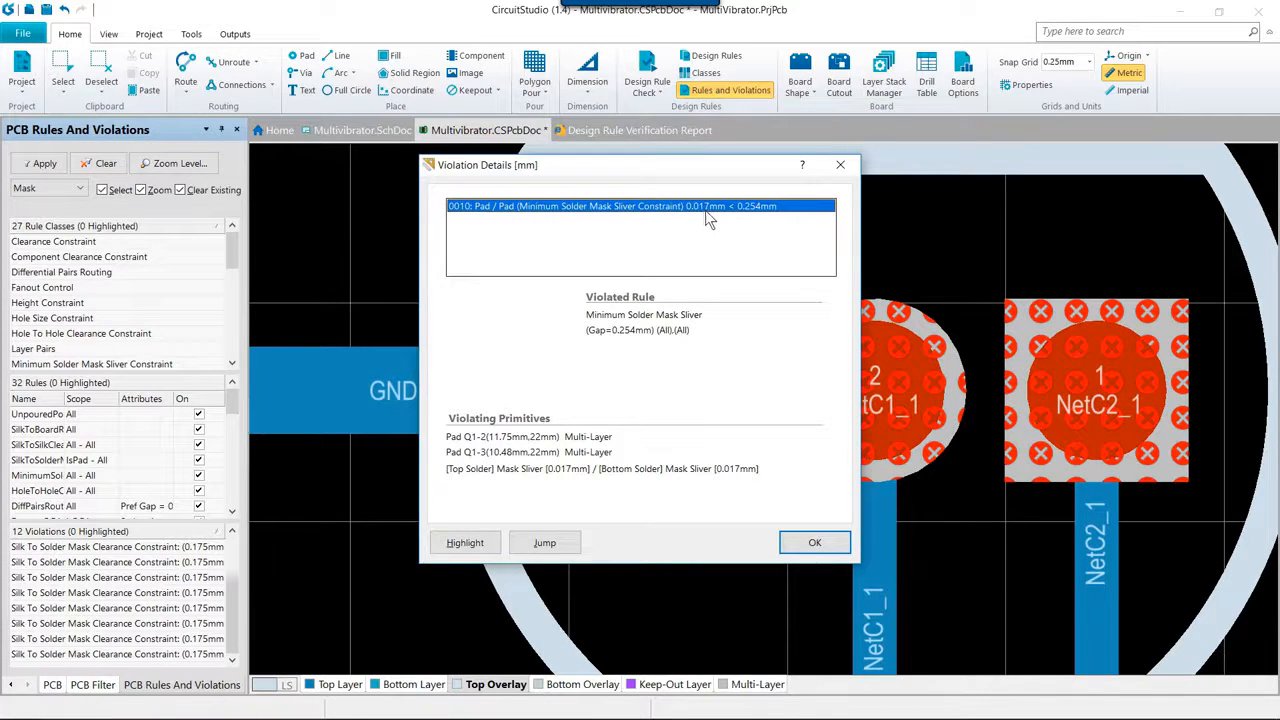
{"action": "mouse_move", "coordinate": [732, 274]}
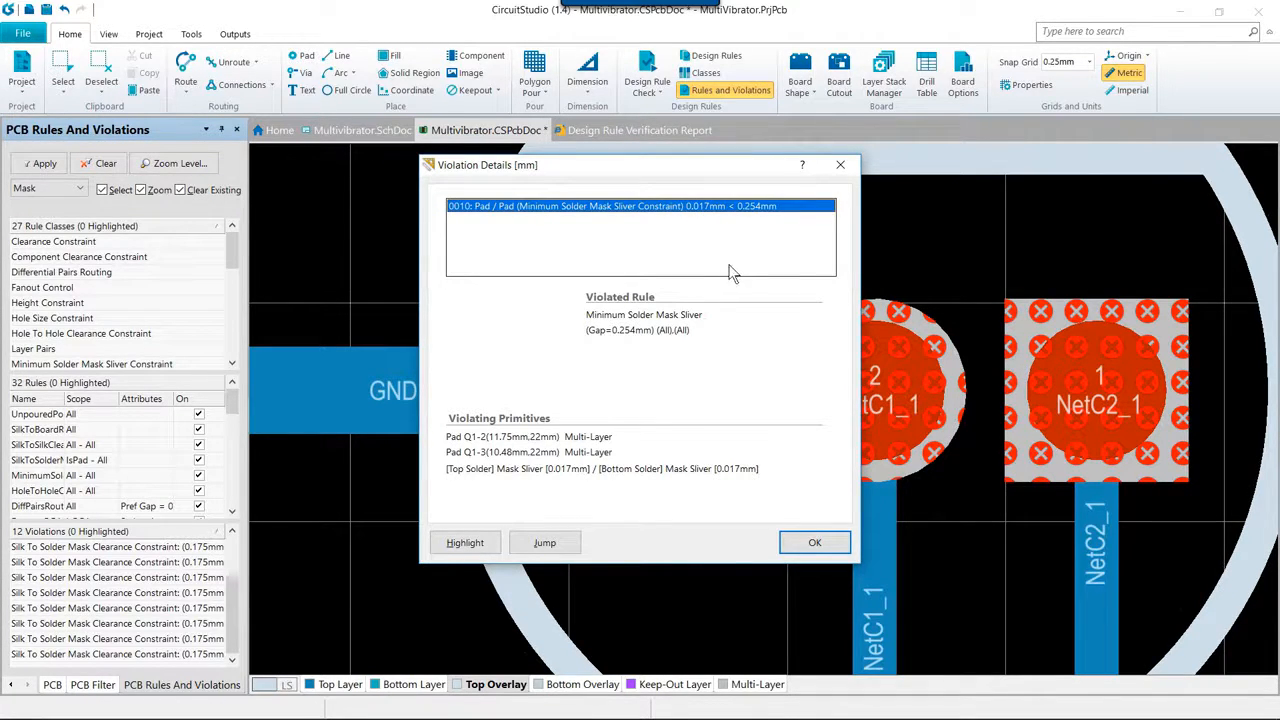
{"action": "mouse_move", "coordinate": [720, 276]}
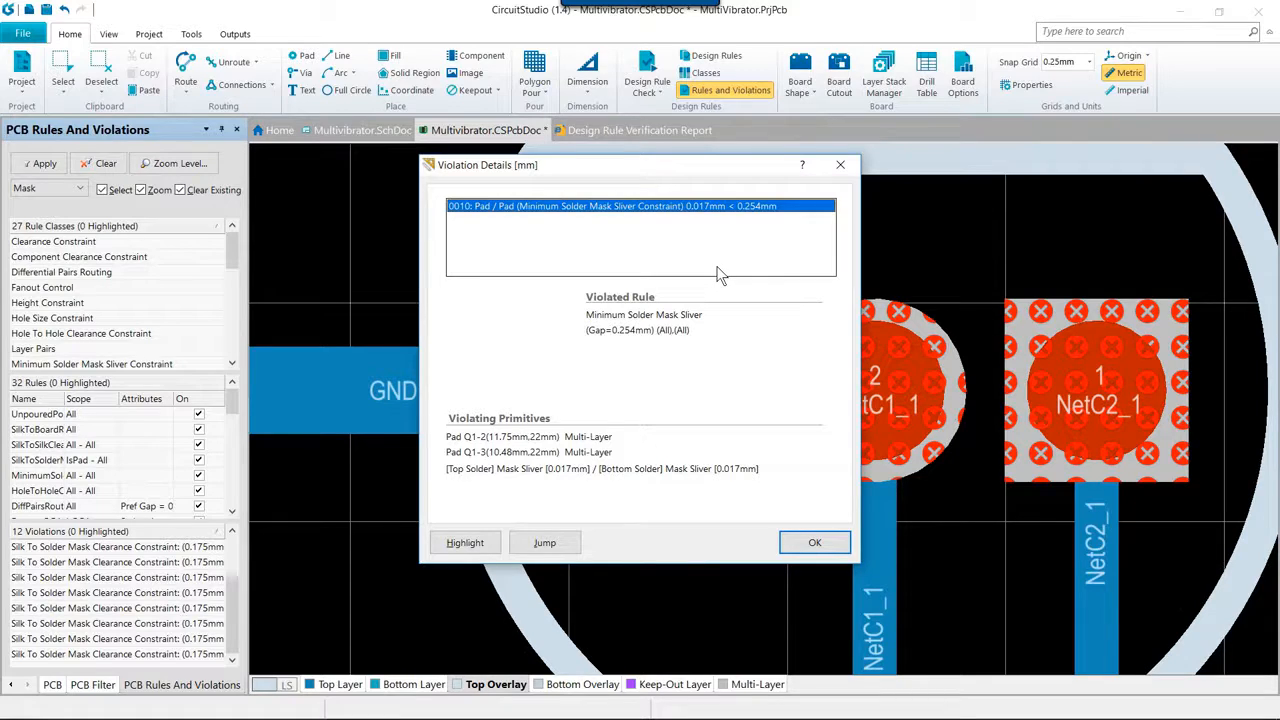
{"action": "mouse_move", "coordinate": [720, 284]}
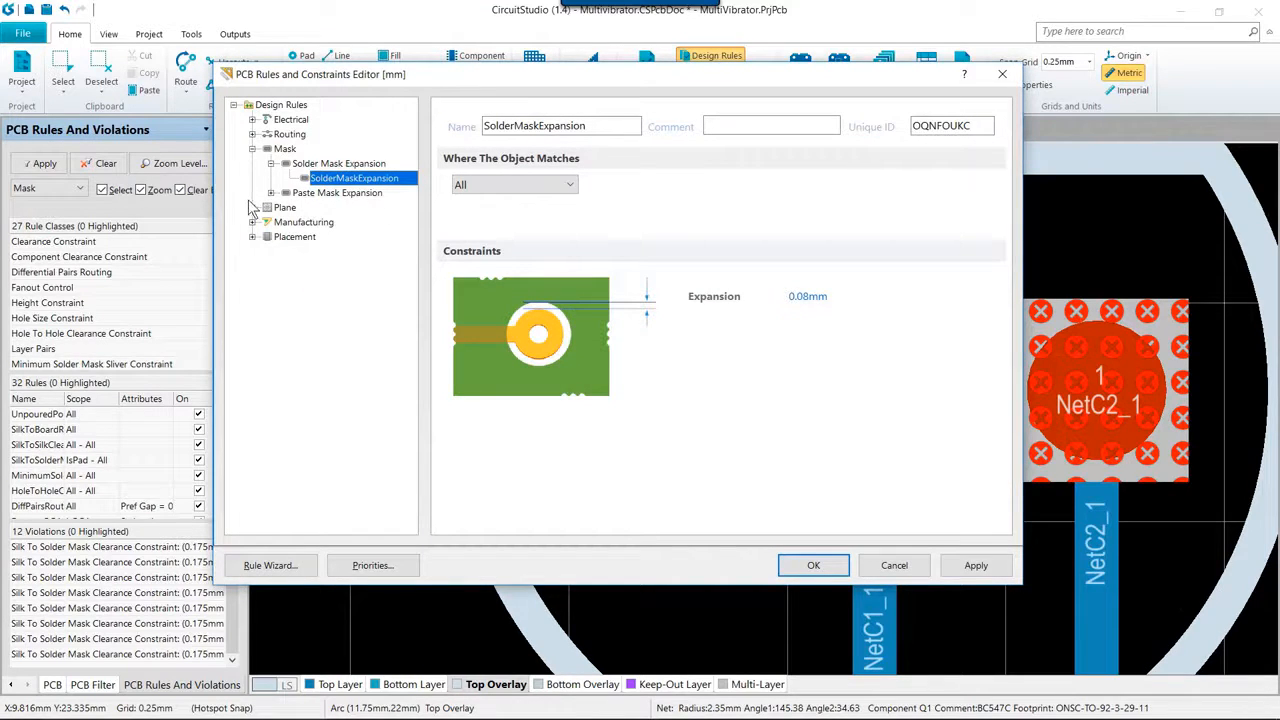
- Review the Minimum Solder Mask Sliver rule under the Manufacturing branch
{"action": "left_click", "coordinate": [252, 222]}
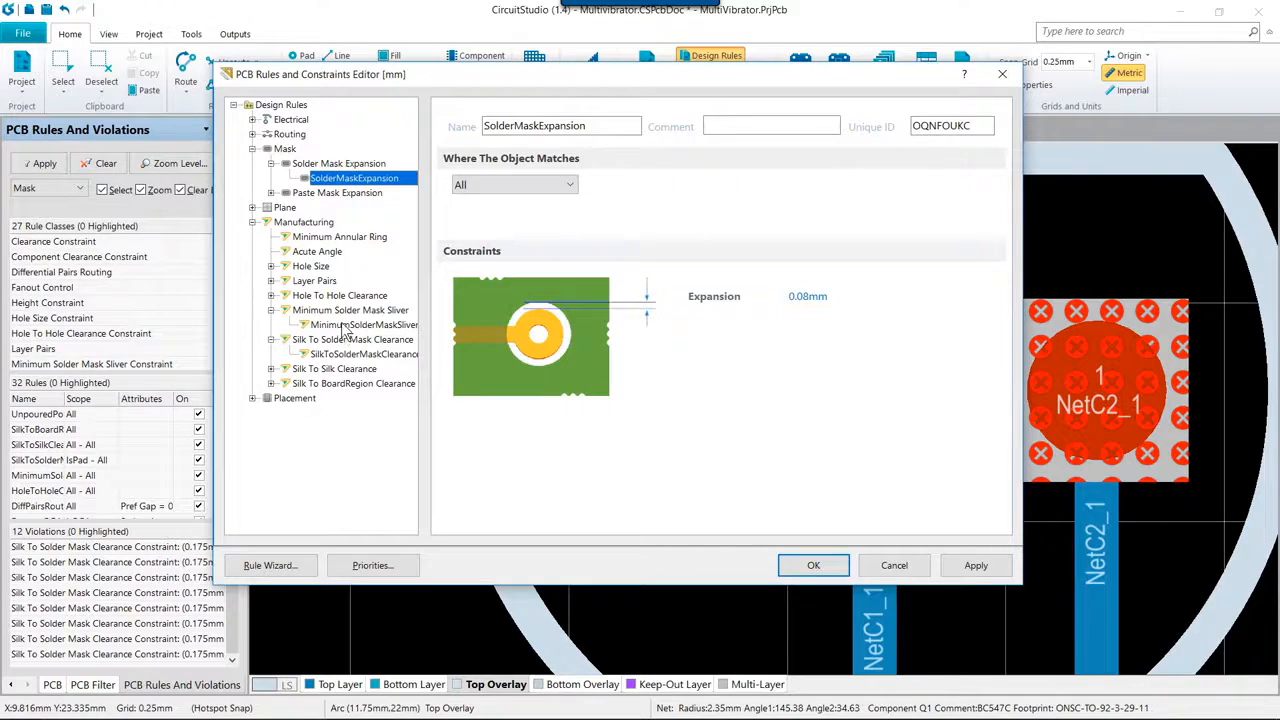
{"action": "left_click", "coordinate": [364, 324]}
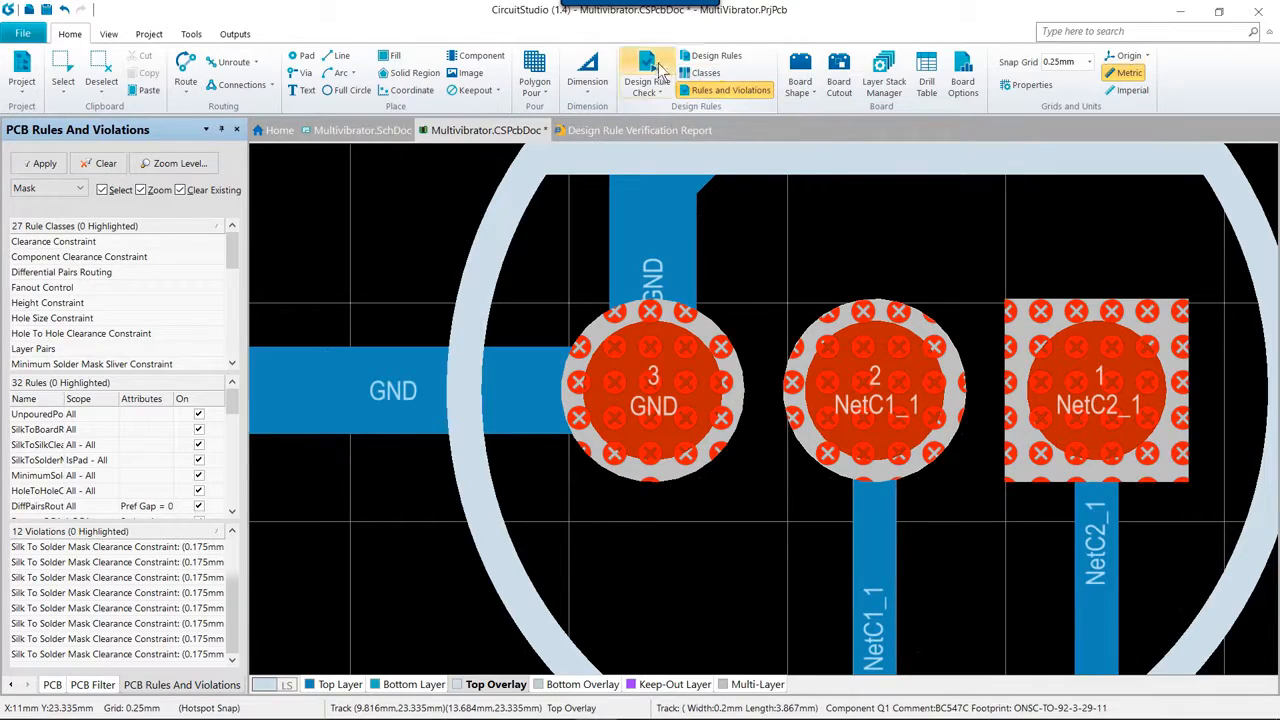
- Run the design rule check, yielding eight silk-to-solder-mask clearance violations
{"action": "left_click", "coordinate": [640, 60]}
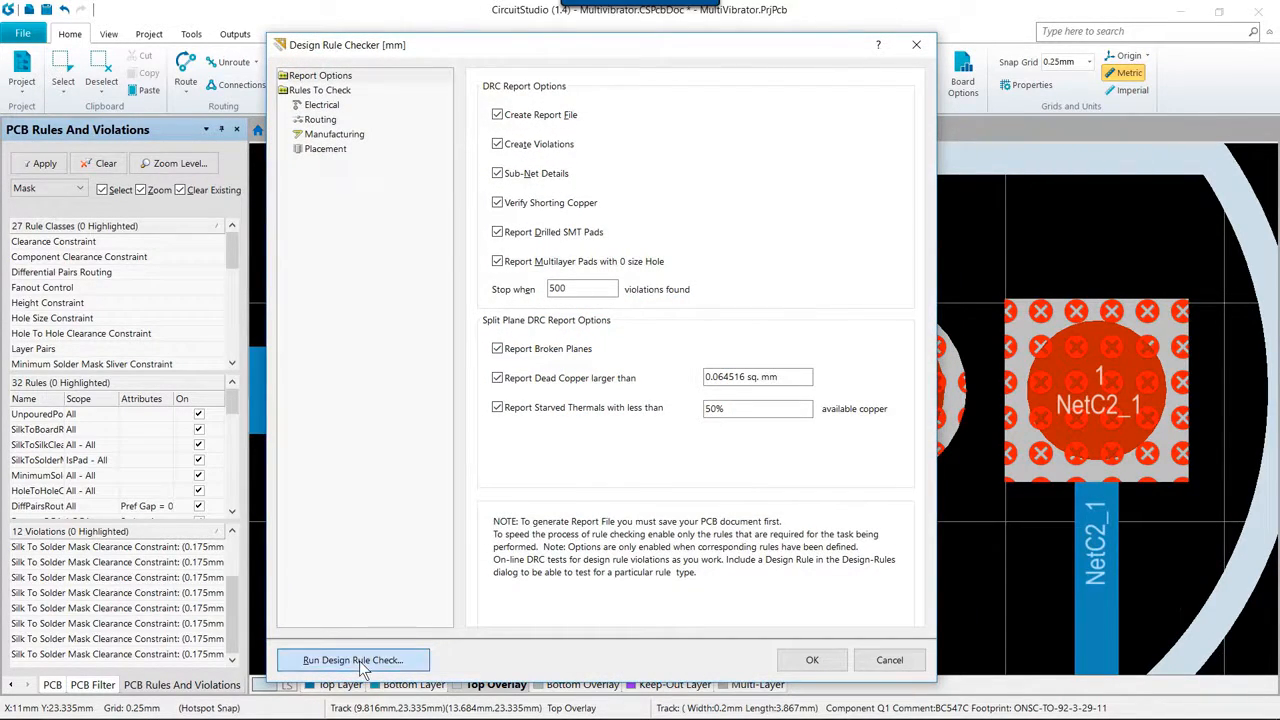
{"action": "left_click", "coordinate": [352, 660]}
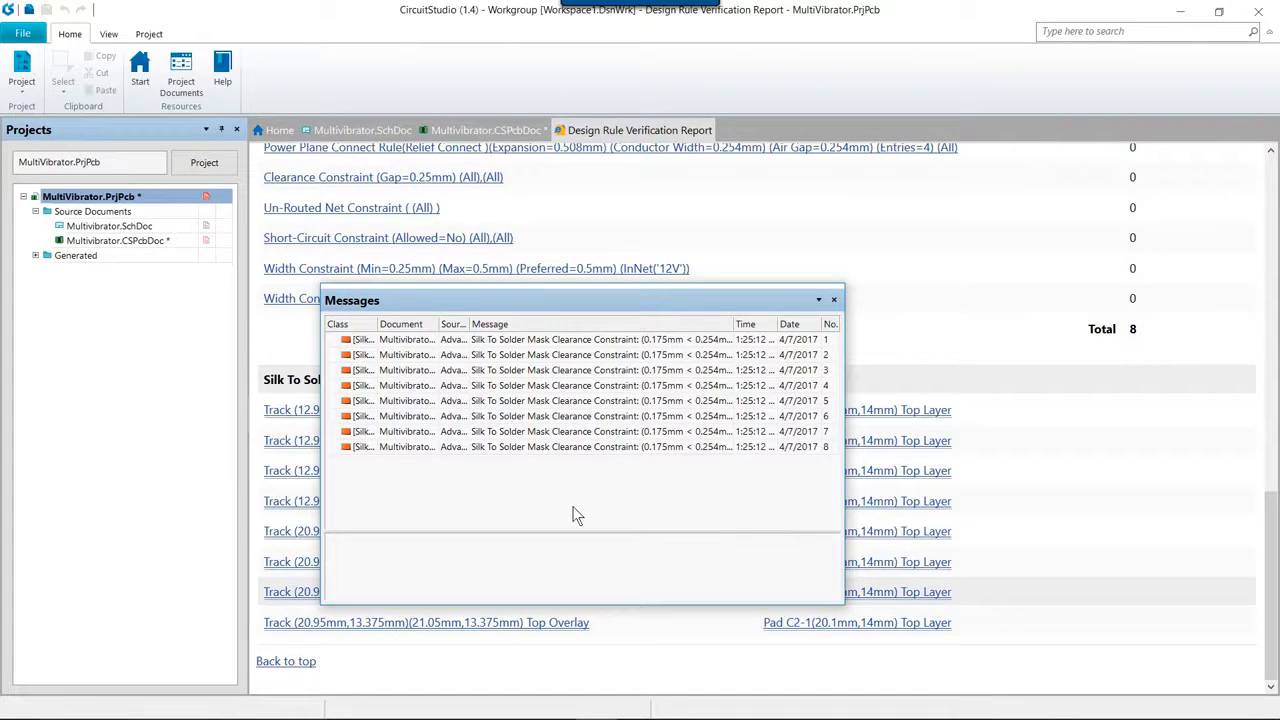
{"action": "mouse_move", "coordinate": [584, 496]}
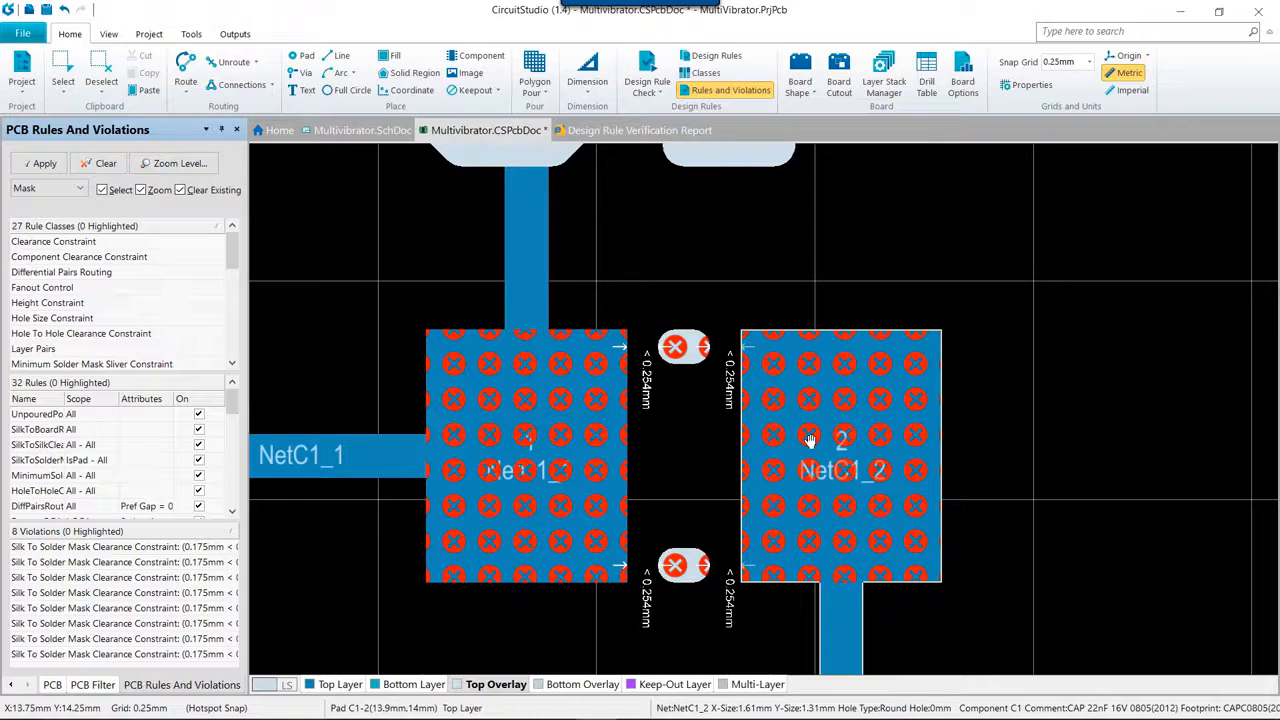
{"action": "mouse_move", "coordinate": [568, 244]}
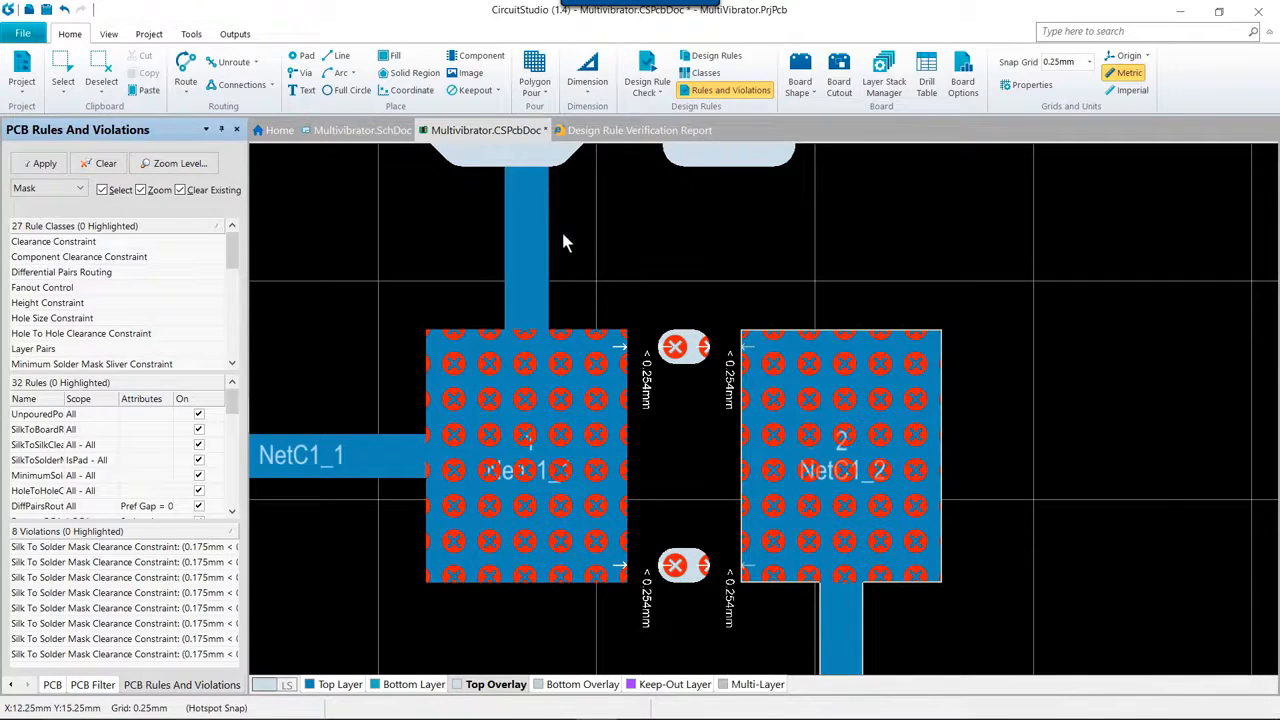
- Loosen the Silk To Solder Mask Clearance rule's silkscreen-to-object minimum clearance and apply it
{"action": "left_click", "coordinate": [714, 56]}
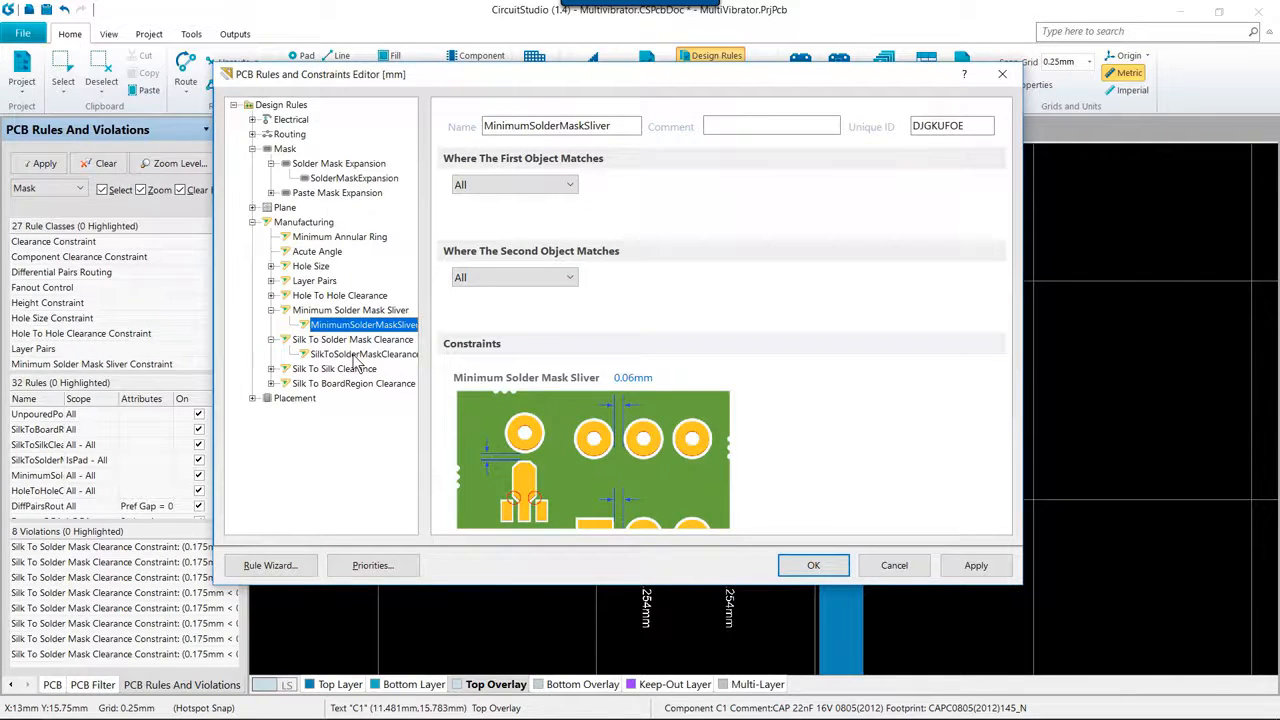
{"action": "left_click", "coordinate": [364, 354]}
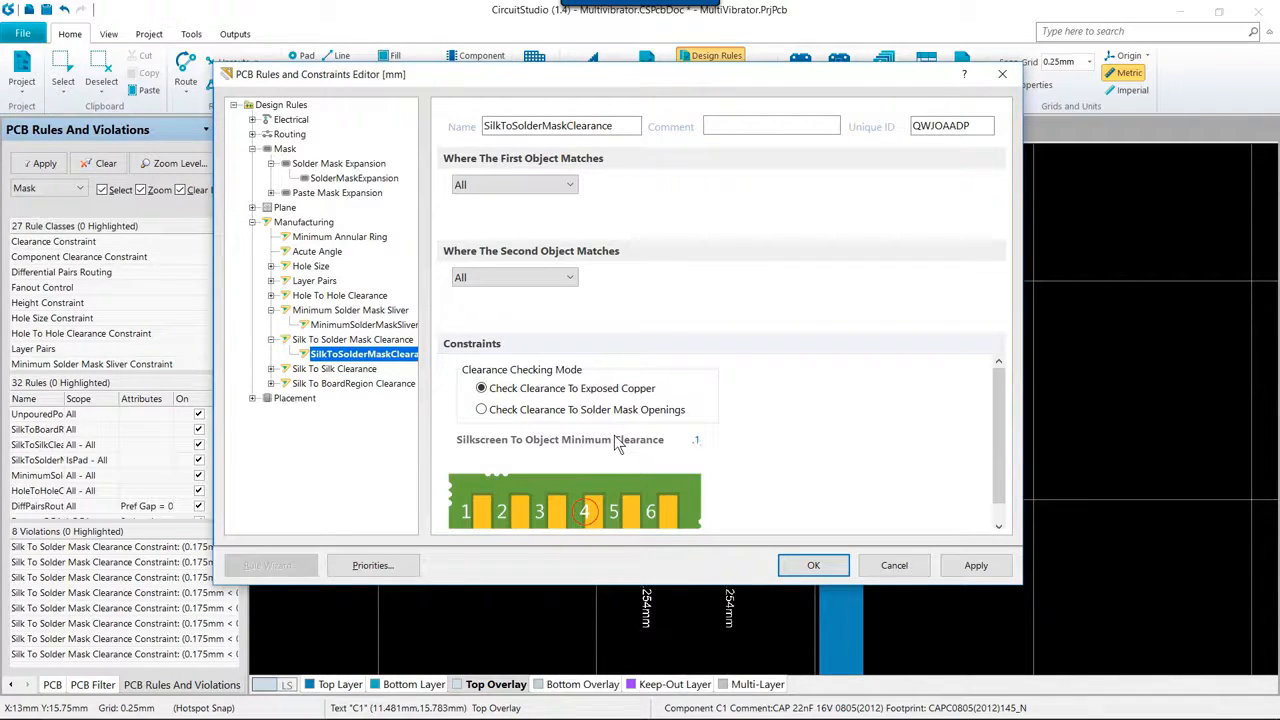
{"action": "mouse_move", "coordinate": [848, 548]}
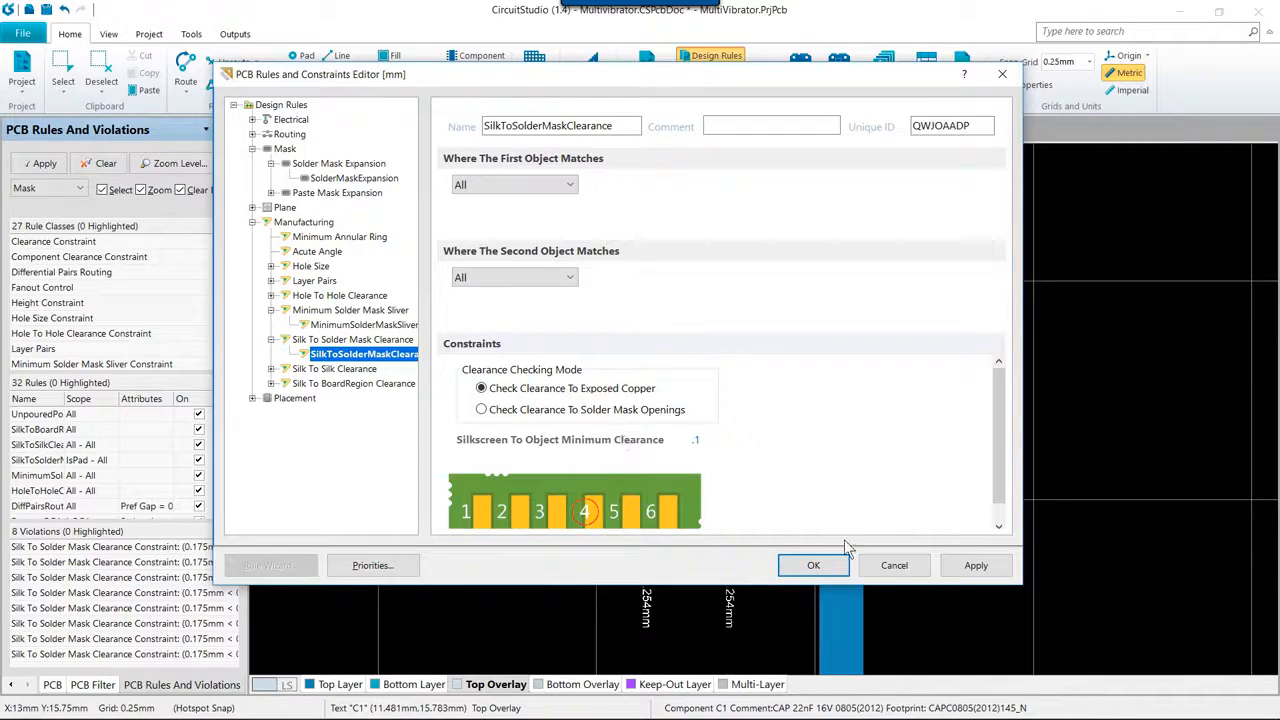
{"action": "left_click", "coordinate": [812, 564]}
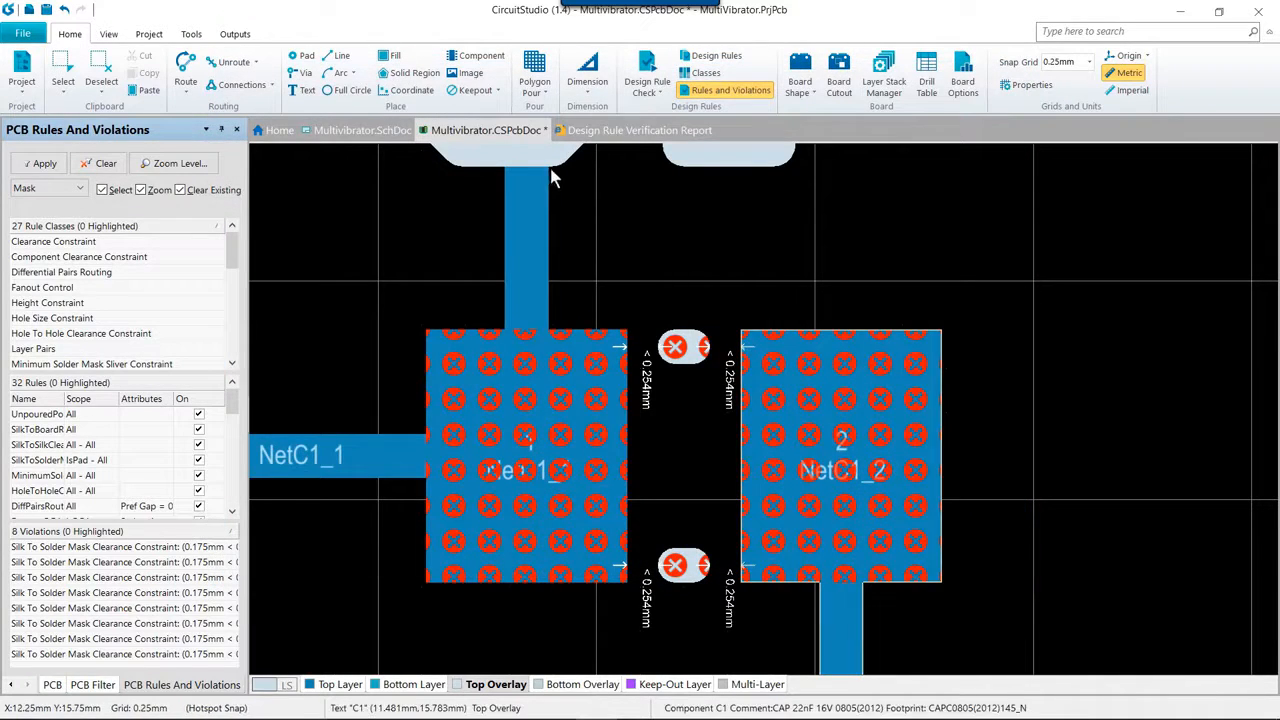
- Rerun the DRC with zero violations, return to the PCB and start Save All from the File menu
{"action": "left_click", "coordinate": [648, 82]}
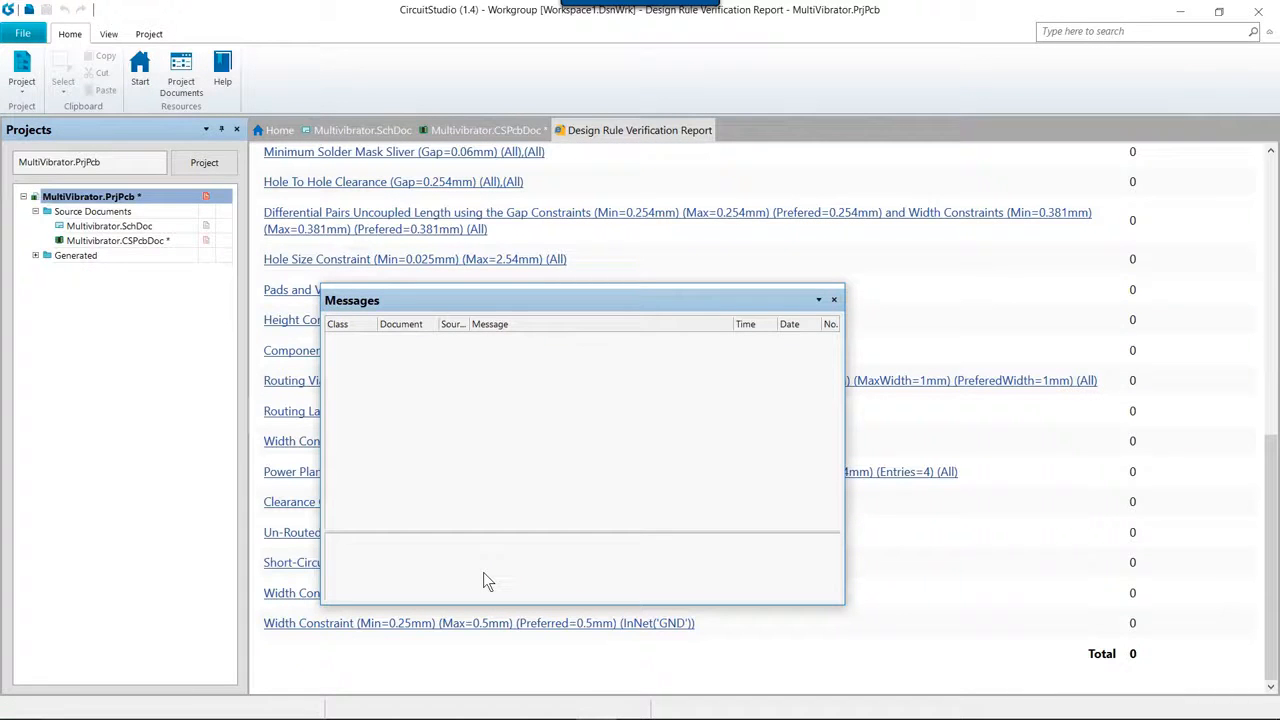
{"action": "mouse_move", "coordinate": [820, 334]}
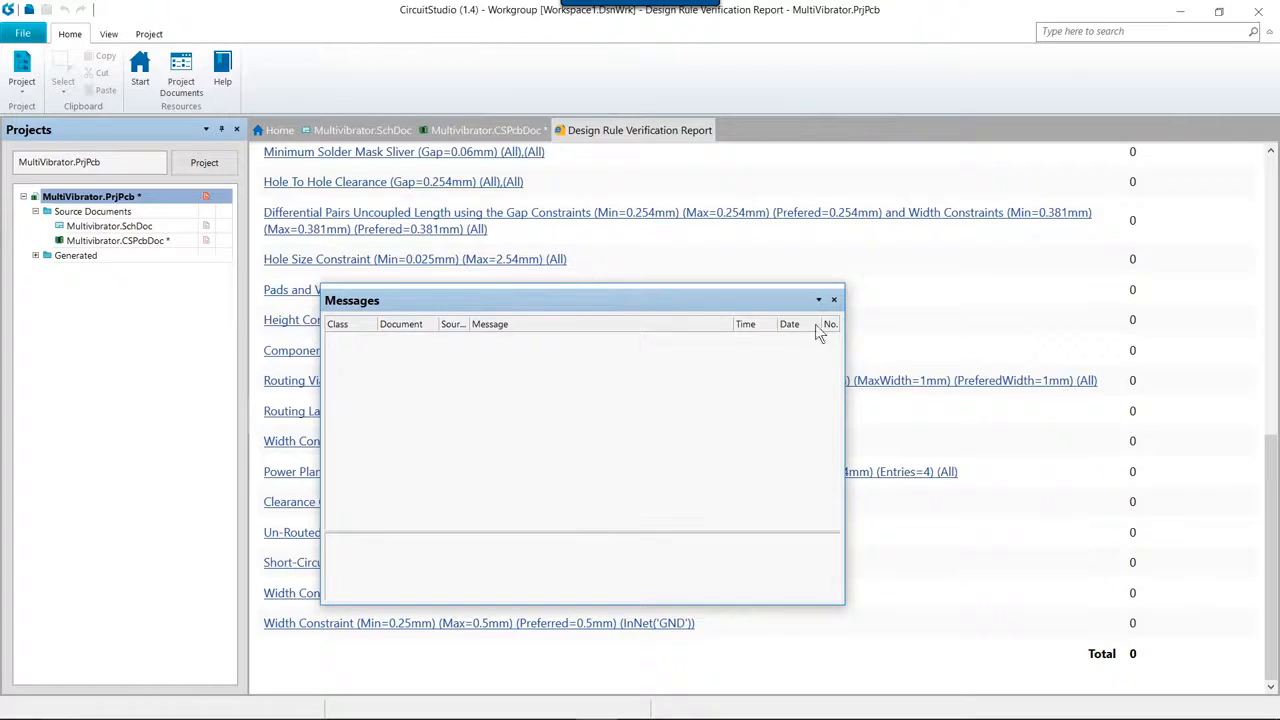
{"action": "left_click", "coordinate": [834, 300]}
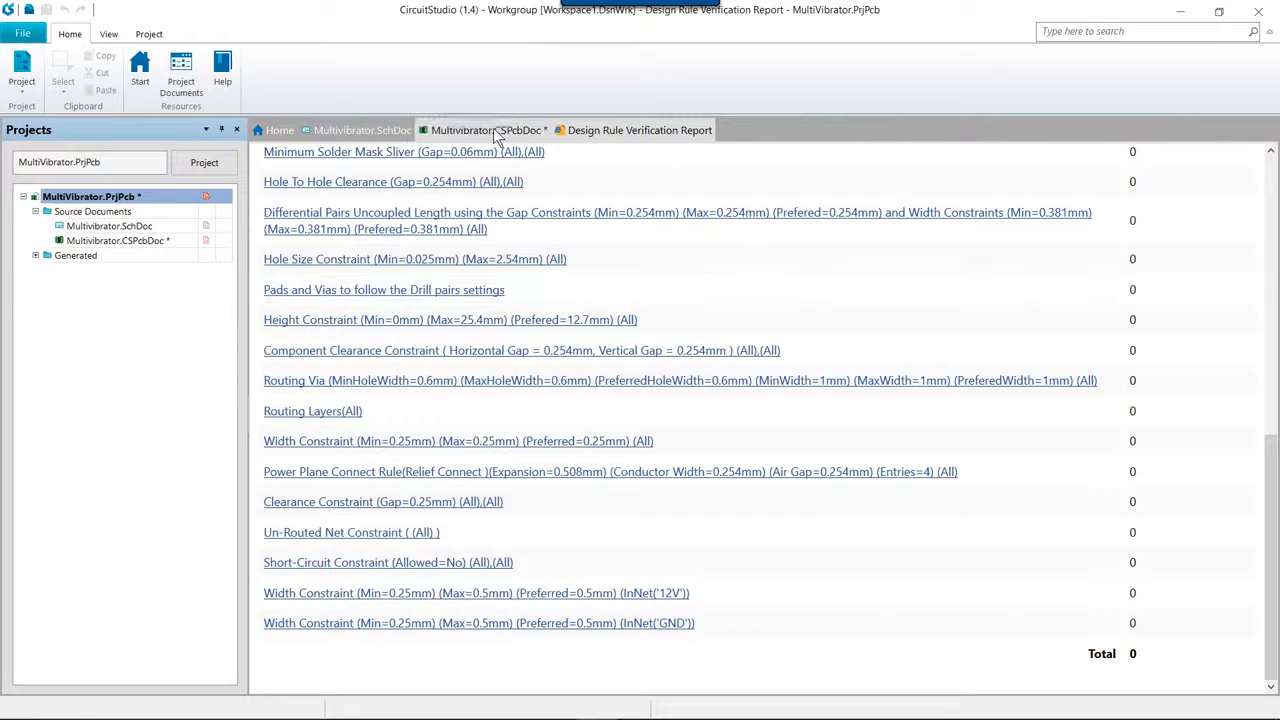
{"action": "left_click", "coordinate": [482, 130]}
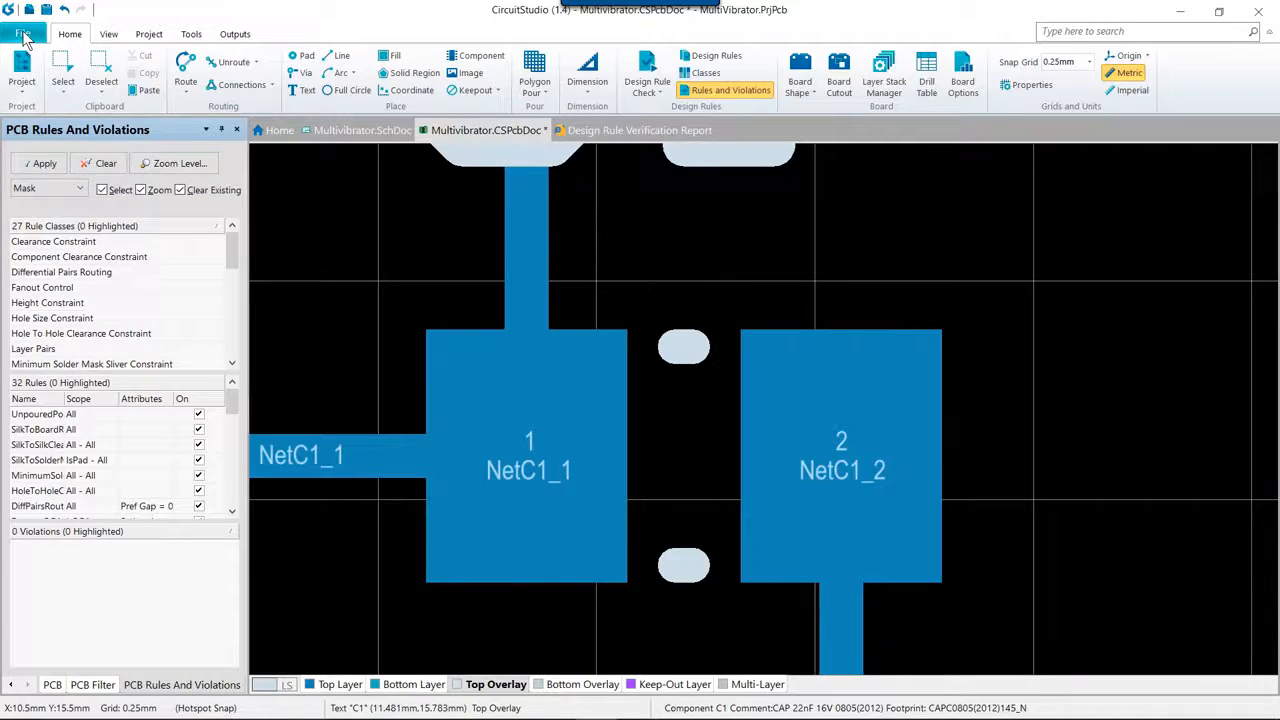
{"action": "left_click", "coordinate": [22, 24]}
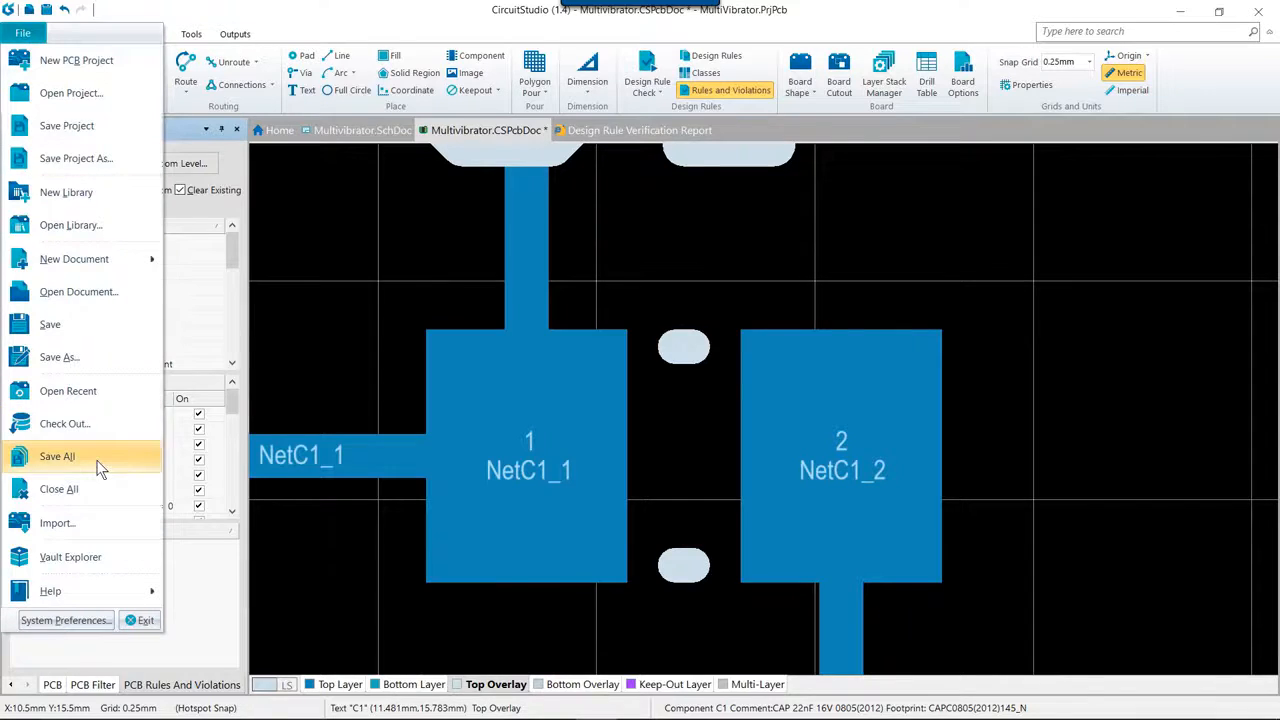